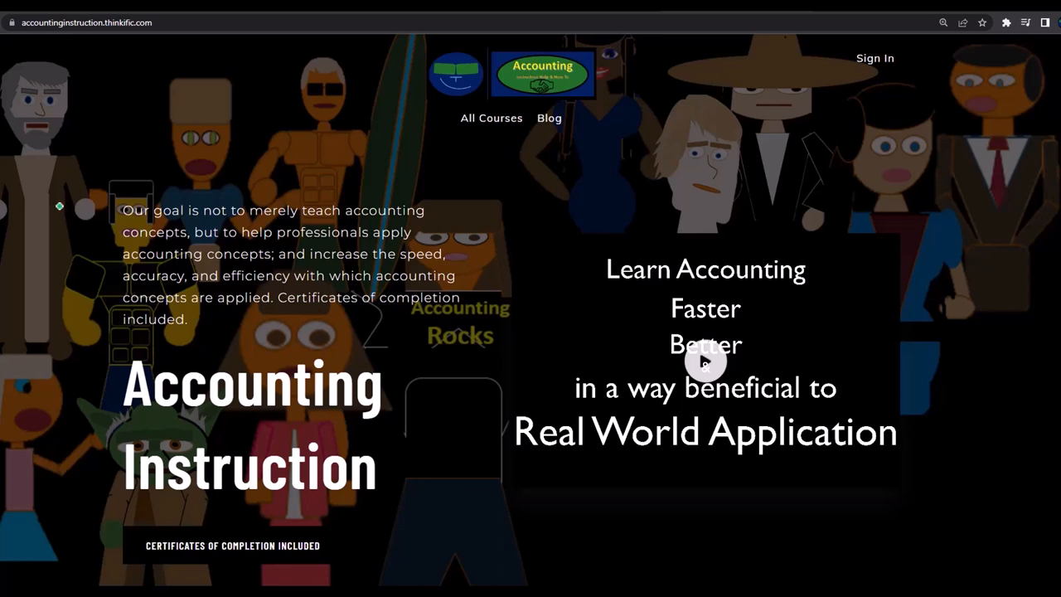
mouse_move(50, 126)
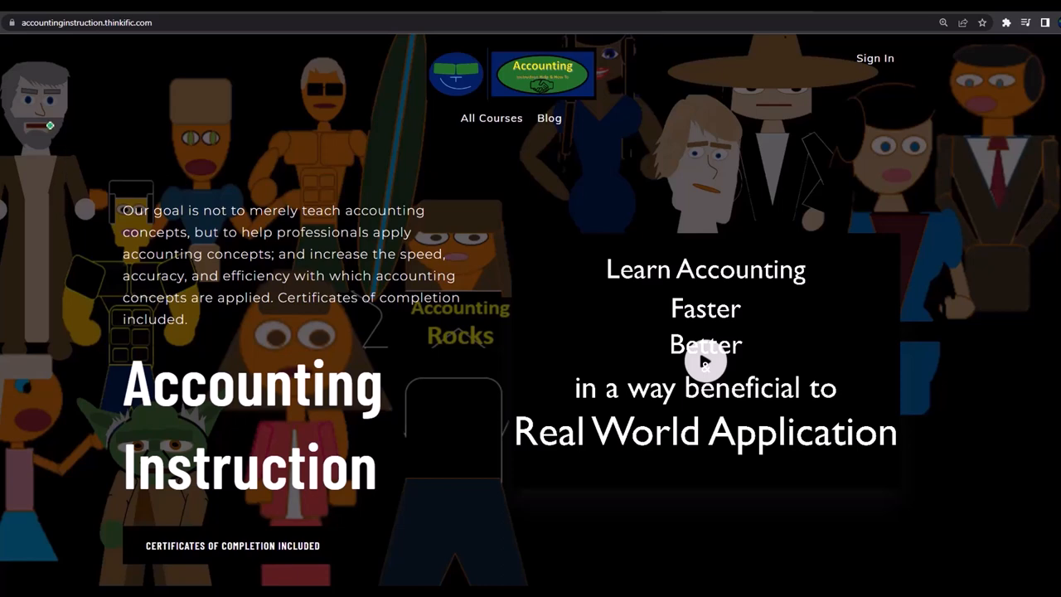
mouse_move(49, 69)
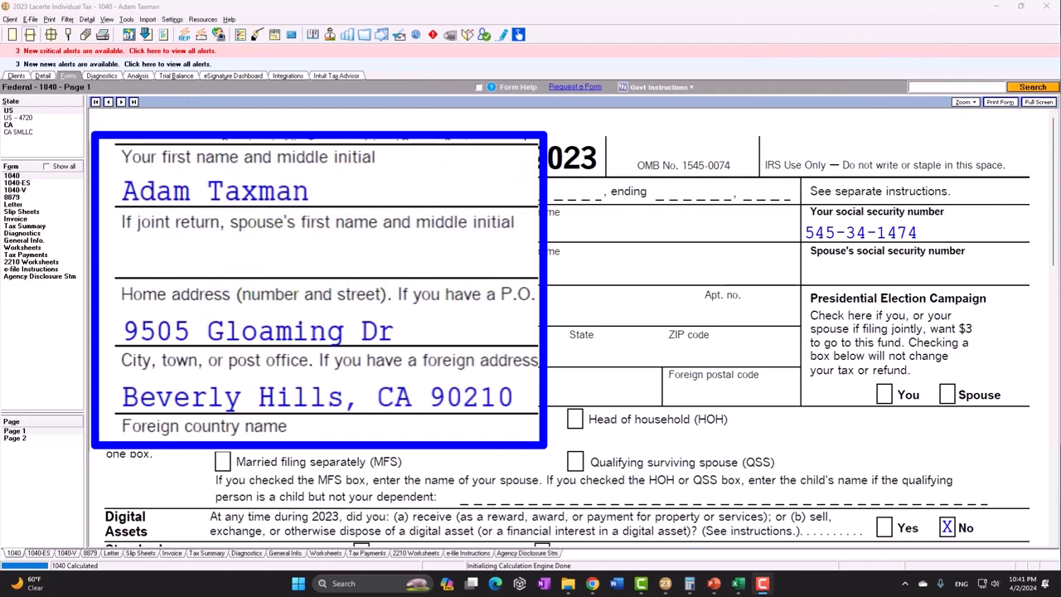
scroll(down, 3)
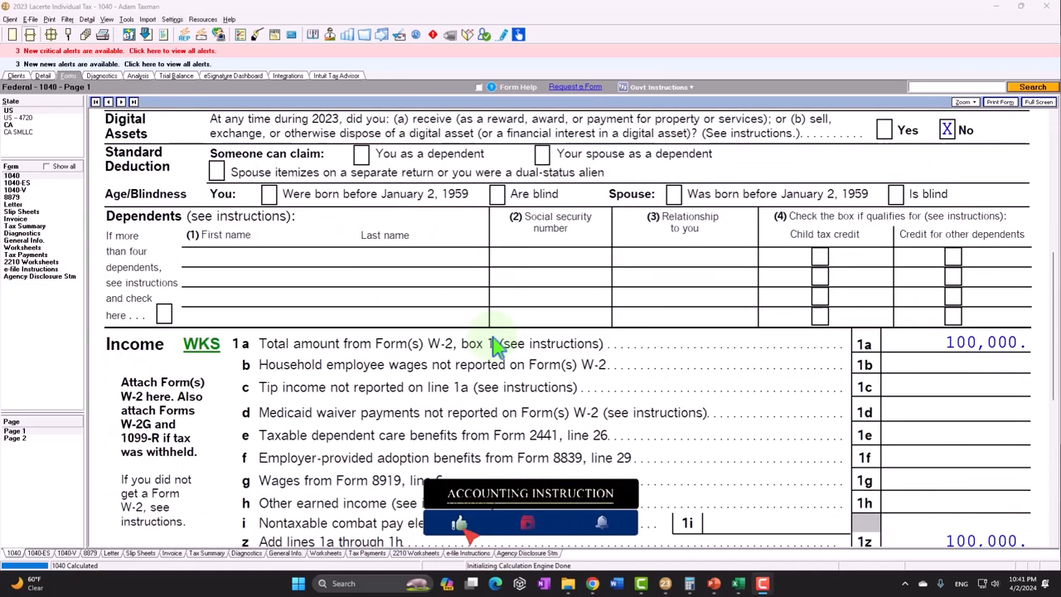
scroll(down, 3)
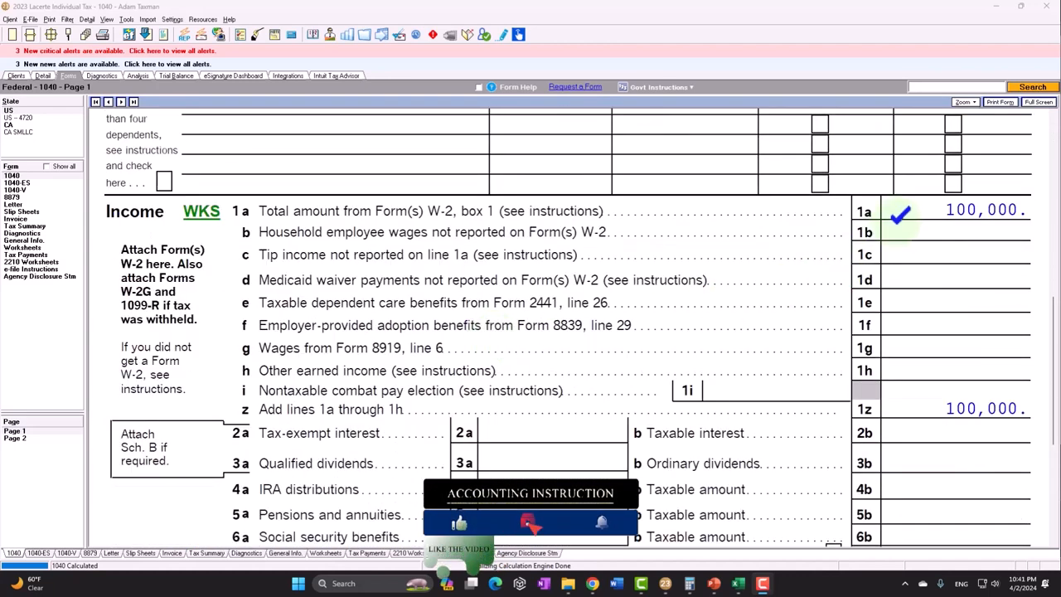
scroll(down, 3)
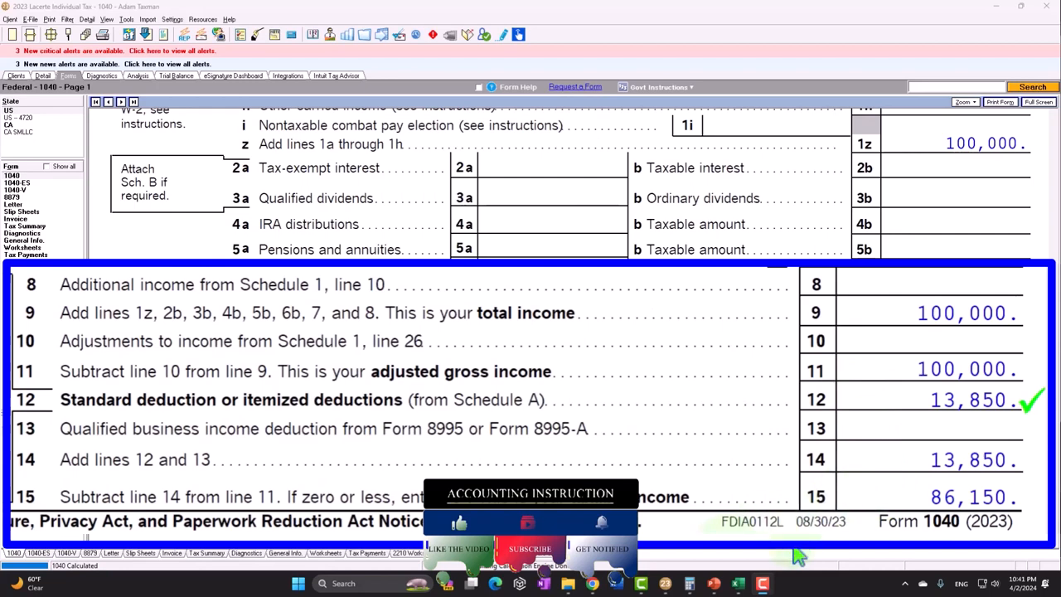
Step: Verify the Excel sheet's 13,850 standard deduction, 86,150 taxable income and tax rows, then return to Lacerte
click(761, 584)
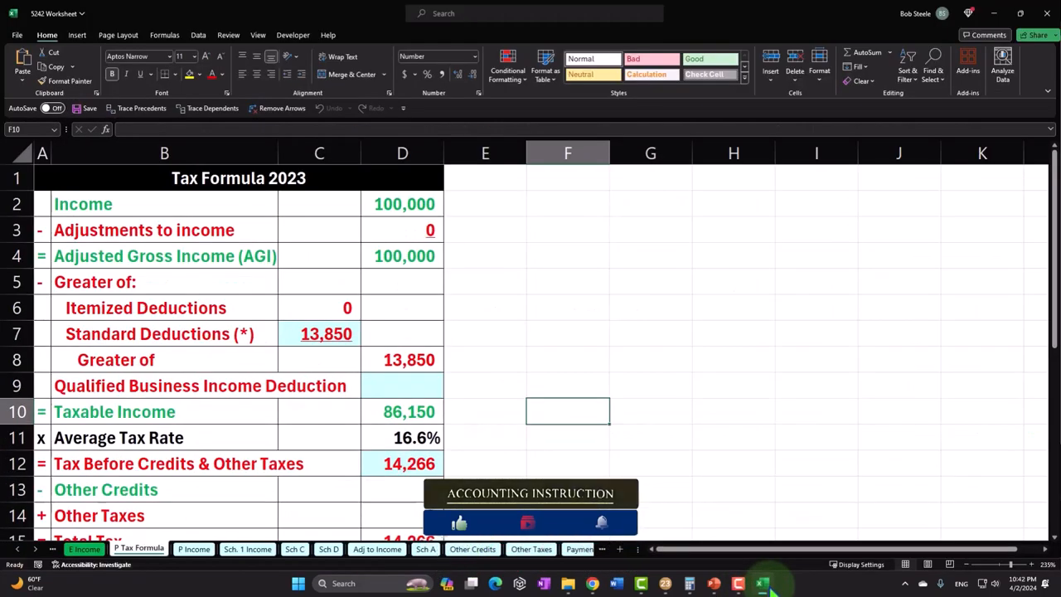
click(402, 204)
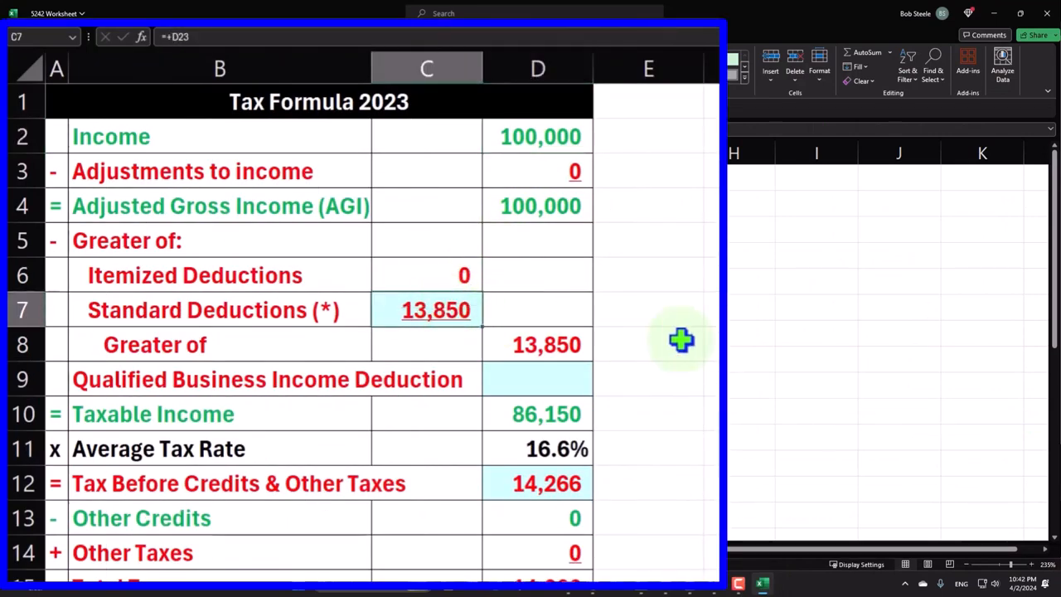
click(649, 415)
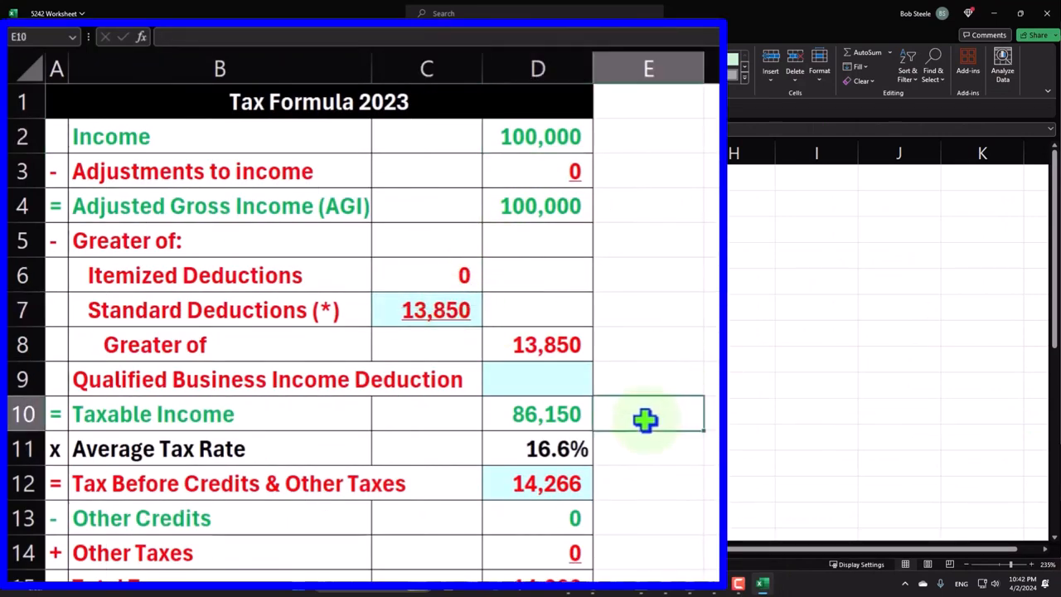
click(648, 485)
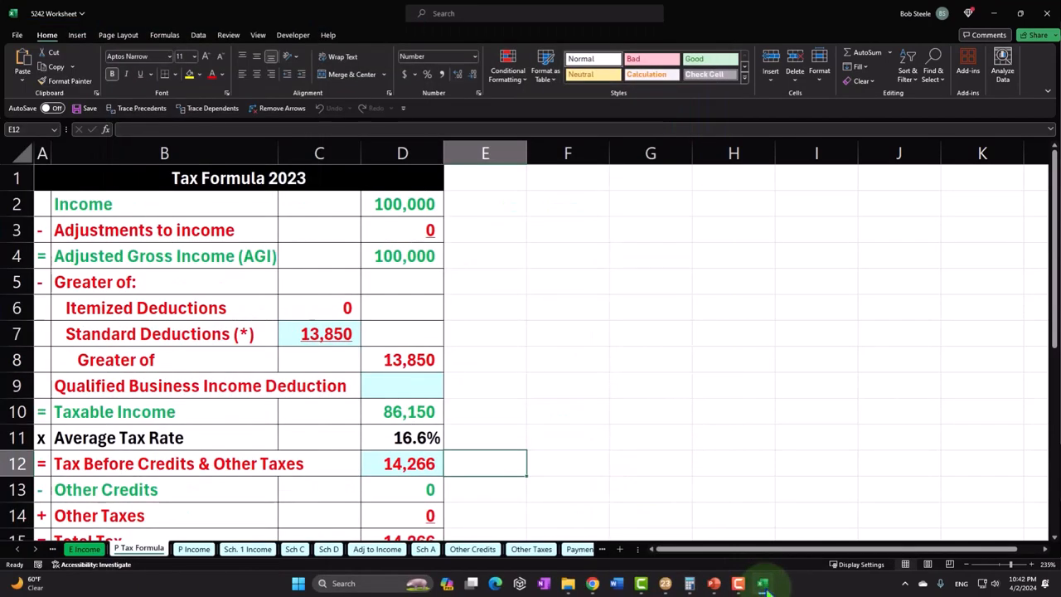
click(763, 584)
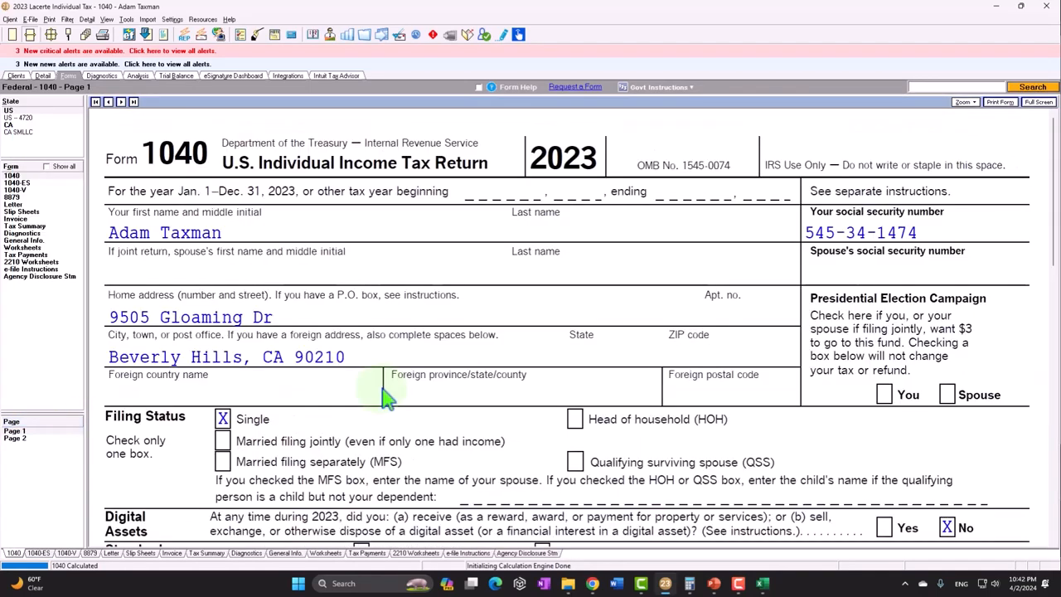
Step: Scroll the 1040 down toward the standard deduction box
scroll(down, 3)
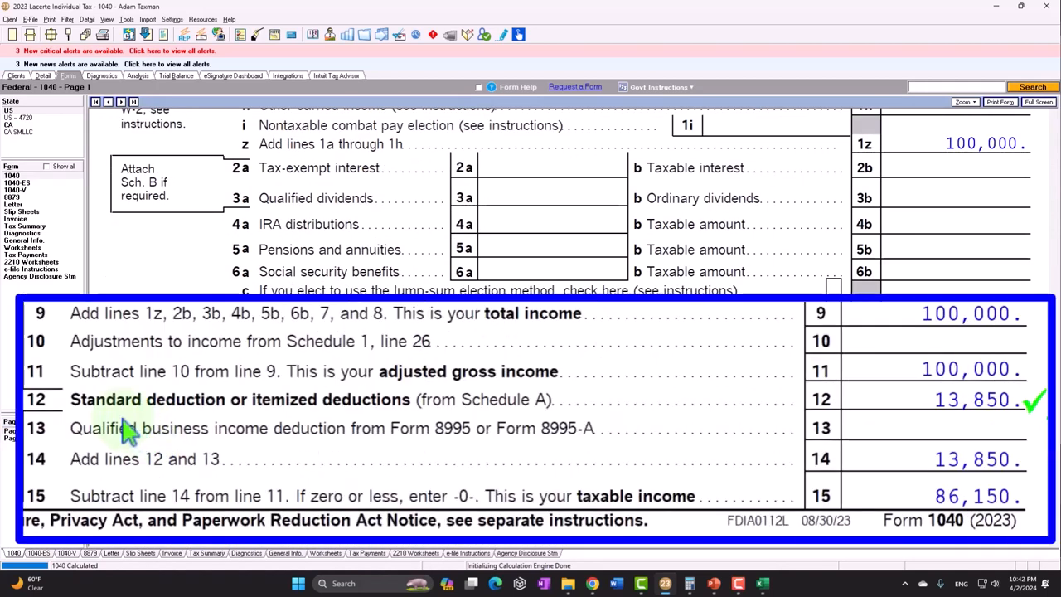
mouse_move(323, 428)
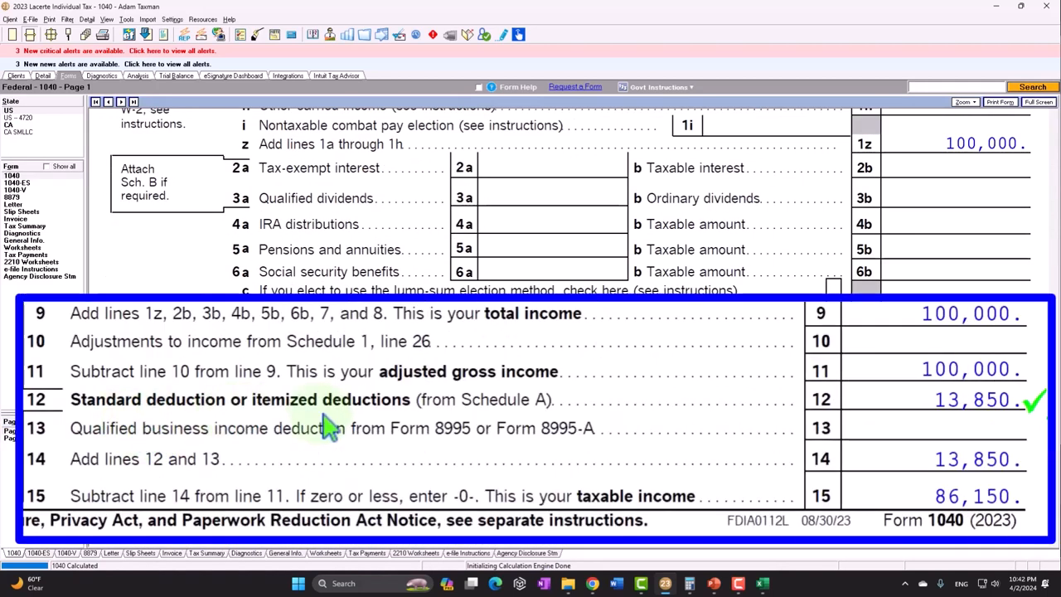
mouse_move(468, 428)
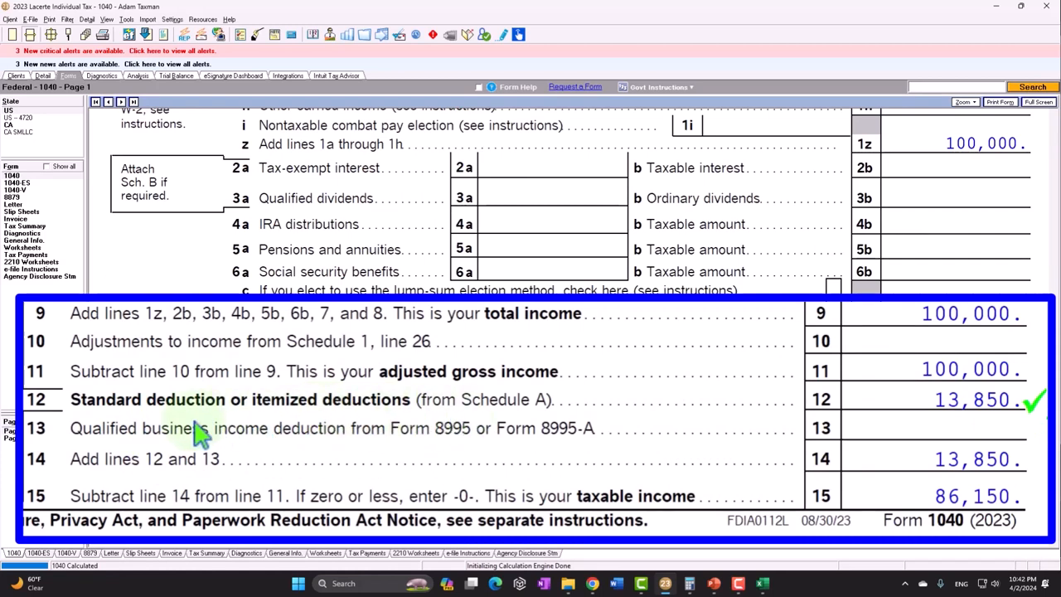
mouse_move(184, 435)
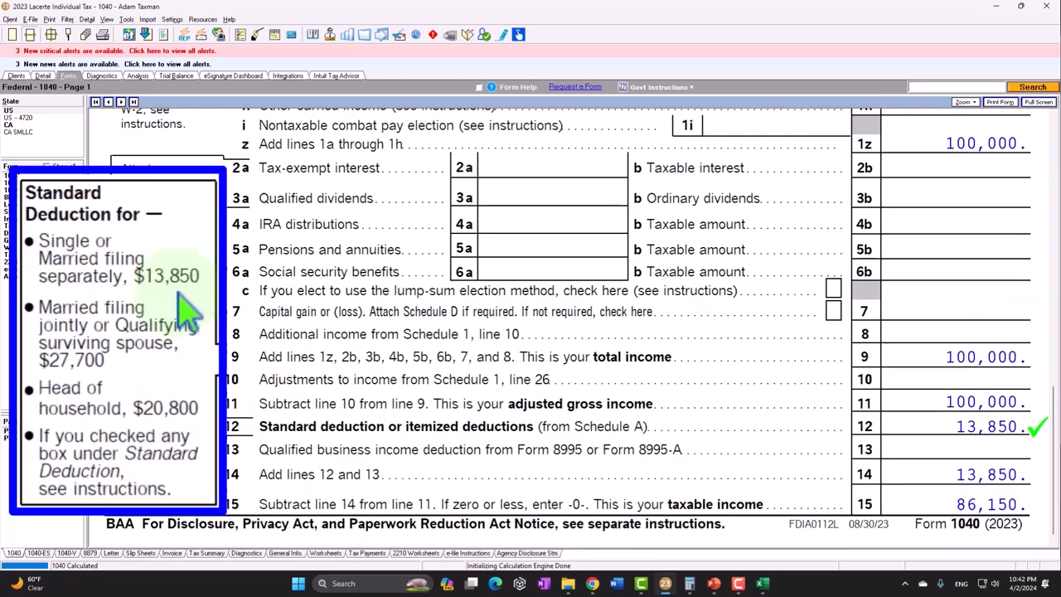
mouse_move(146, 382)
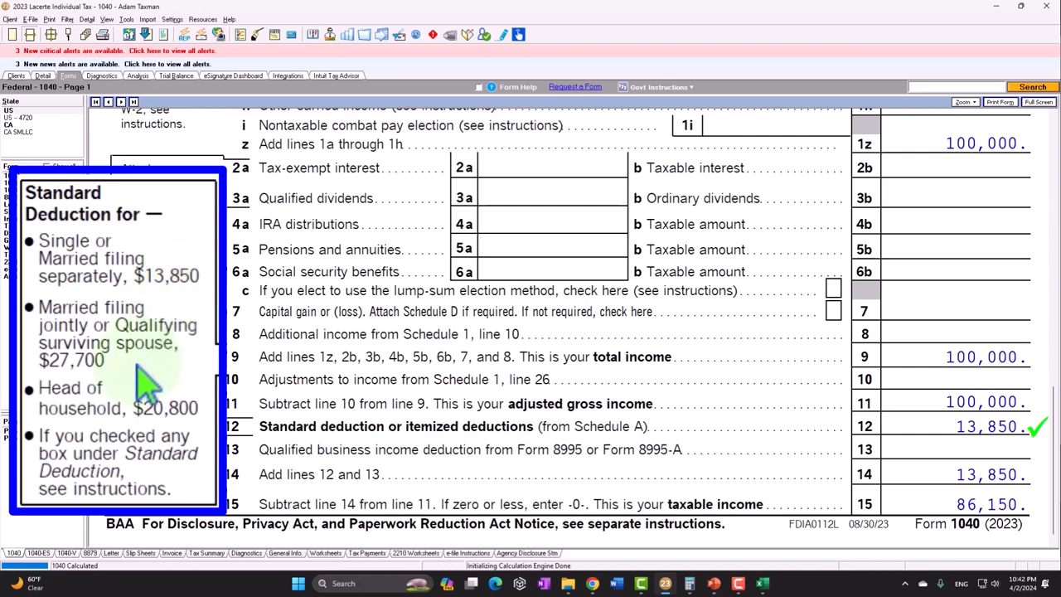
mouse_move(157, 448)
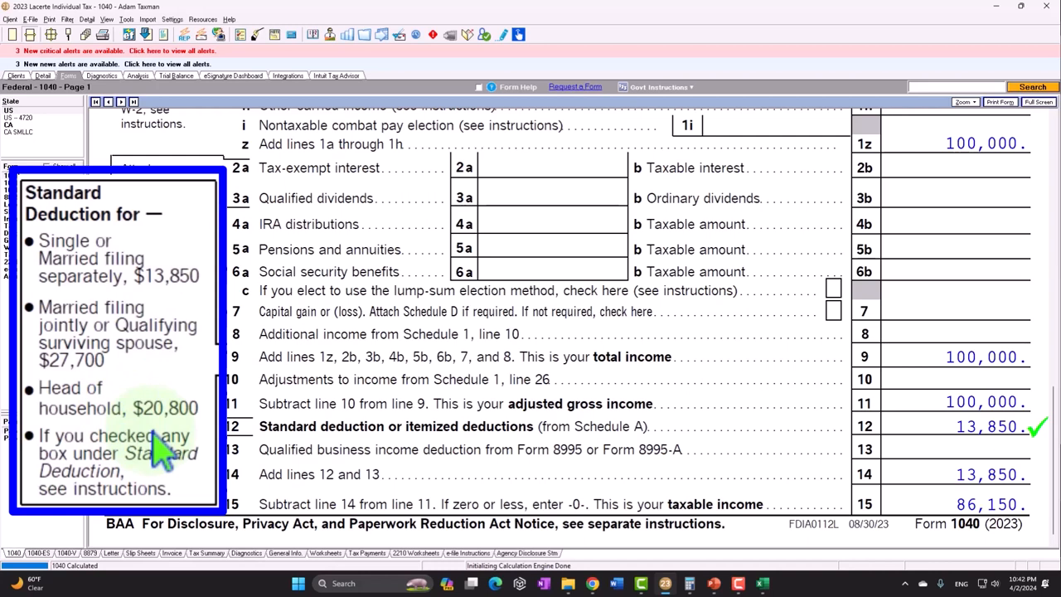
mouse_move(83, 207)
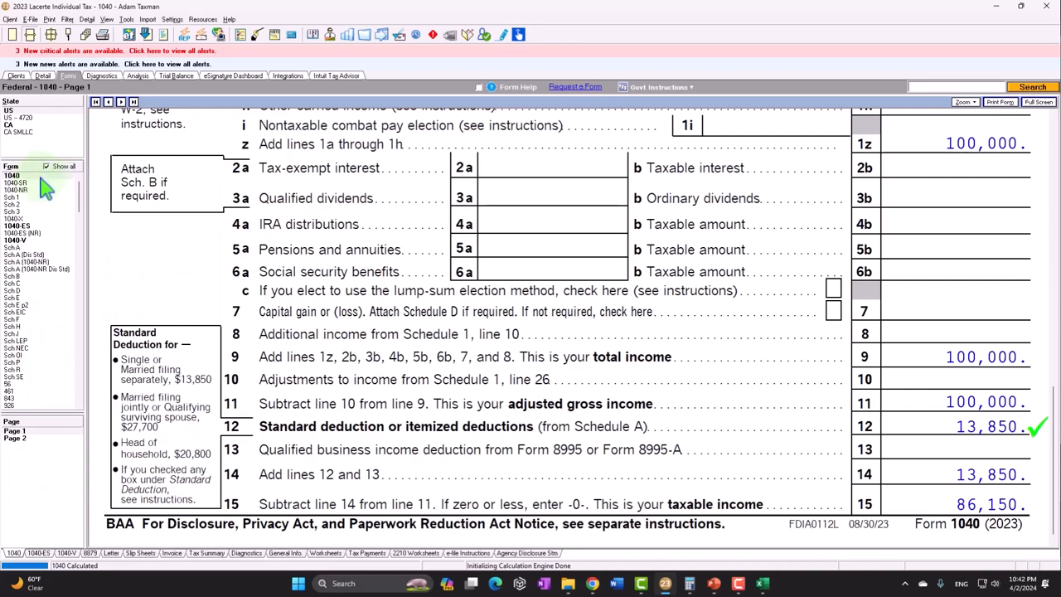
click(17, 182)
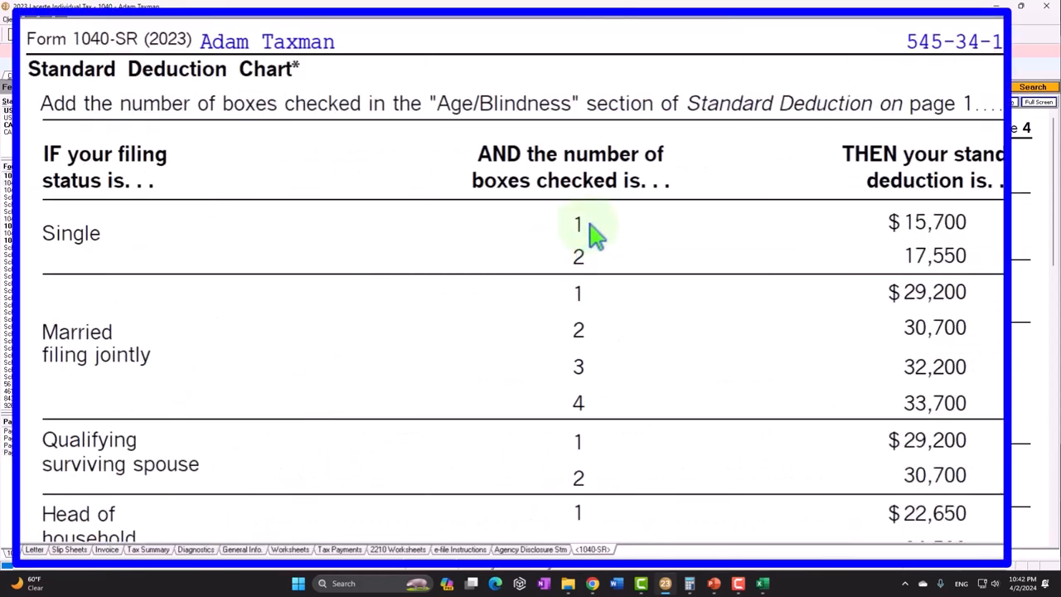
mouse_move(942, 240)
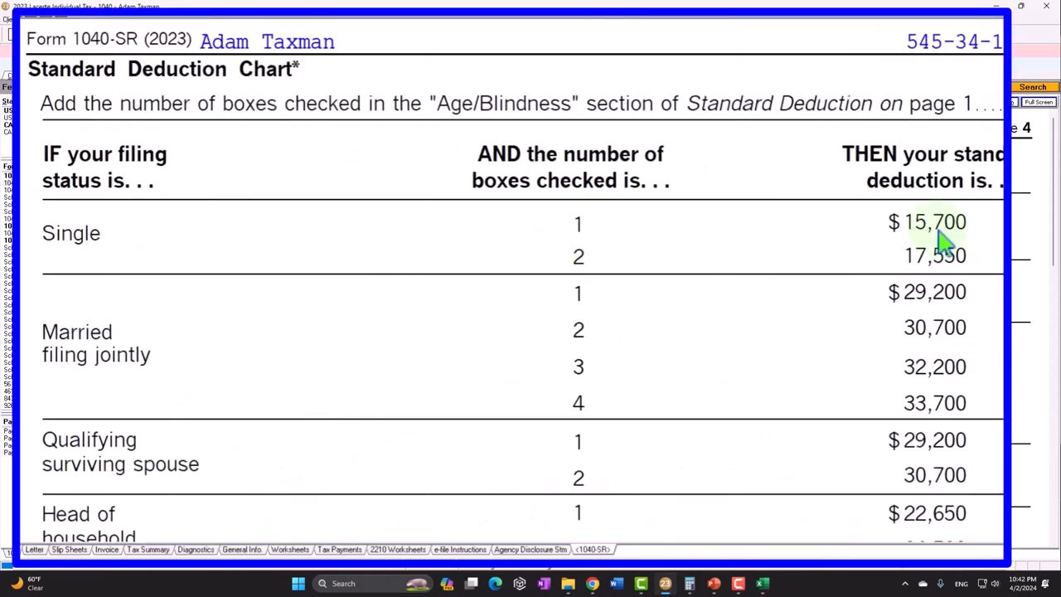
mouse_move(638, 302)
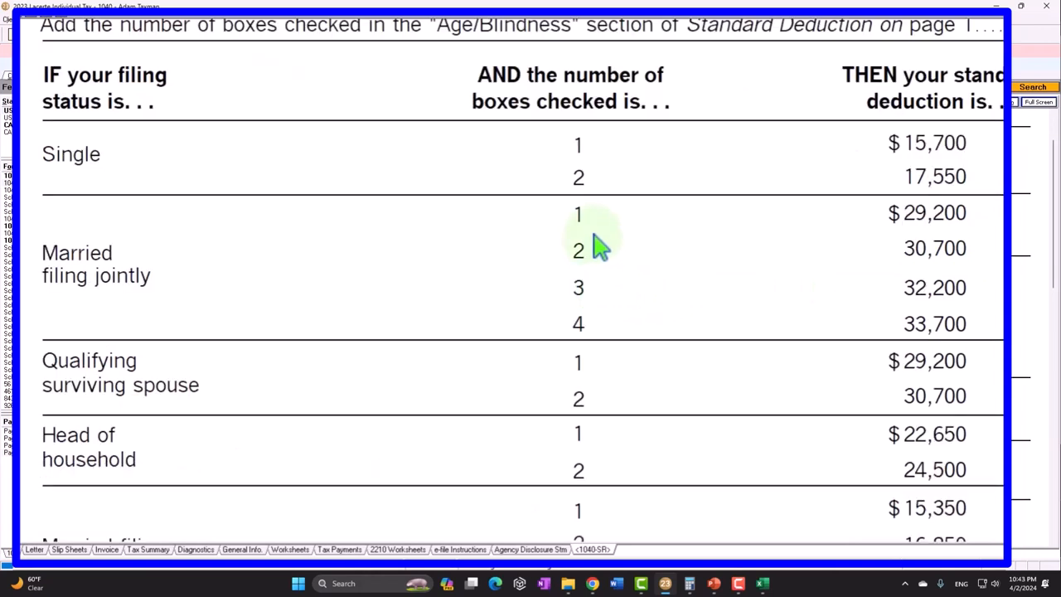
scroll(down, 3)
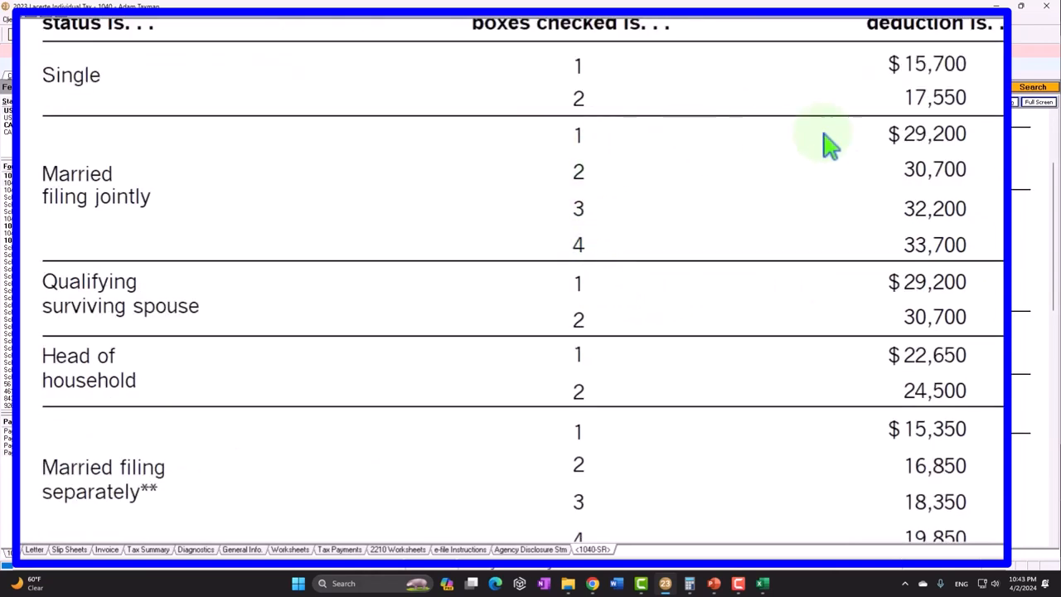
mouse_move(979, 146)
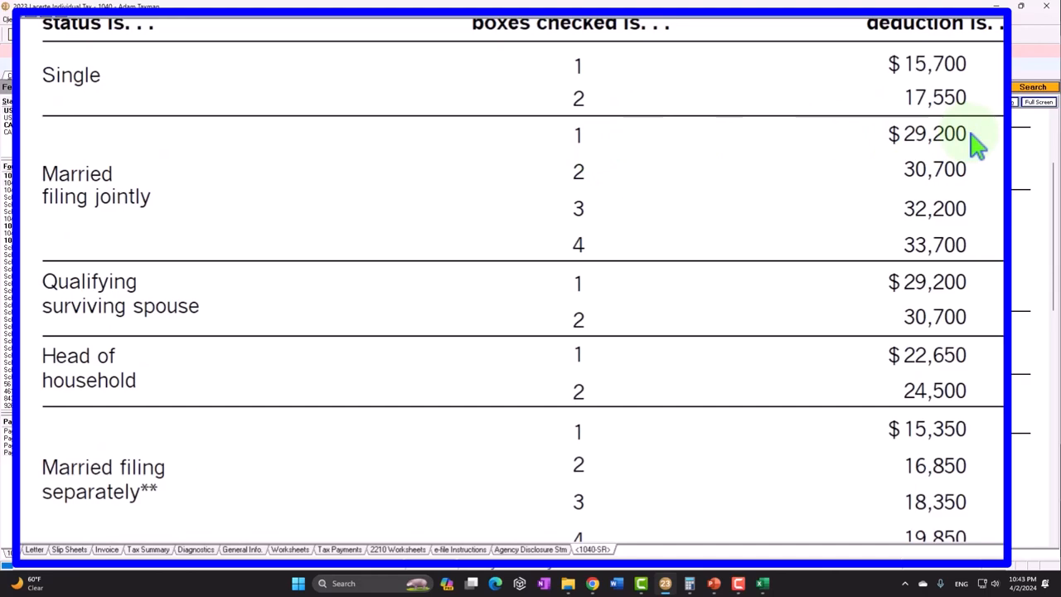
mouse_move(348, 113)
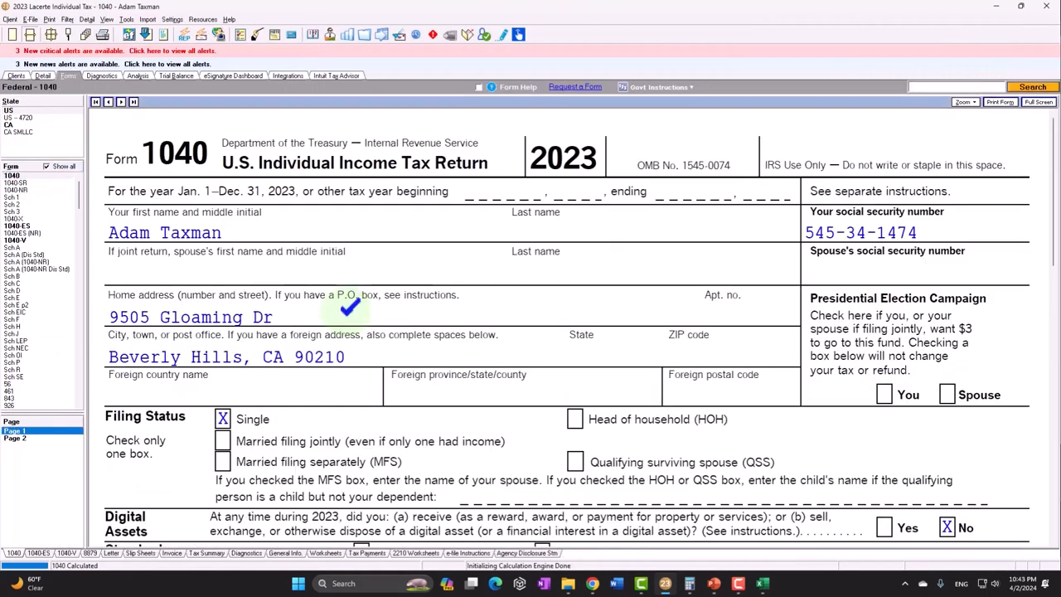
Step: Scroll through the 1040 and bring up Schedule A showing 1,205 state and local taxes as total itemized deductions
scroll(down, 3)
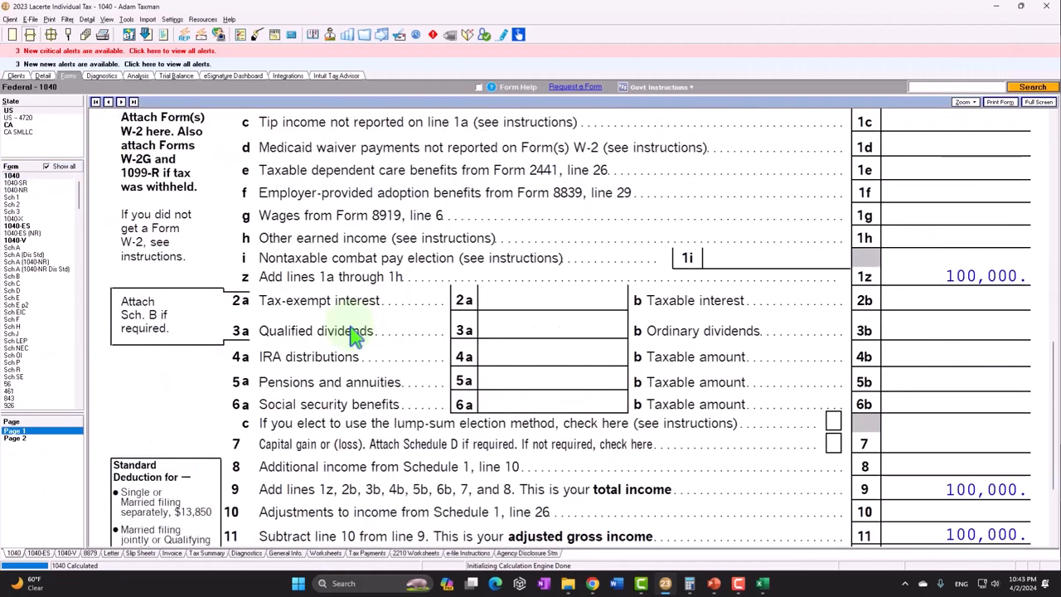
scroll(down, 3)
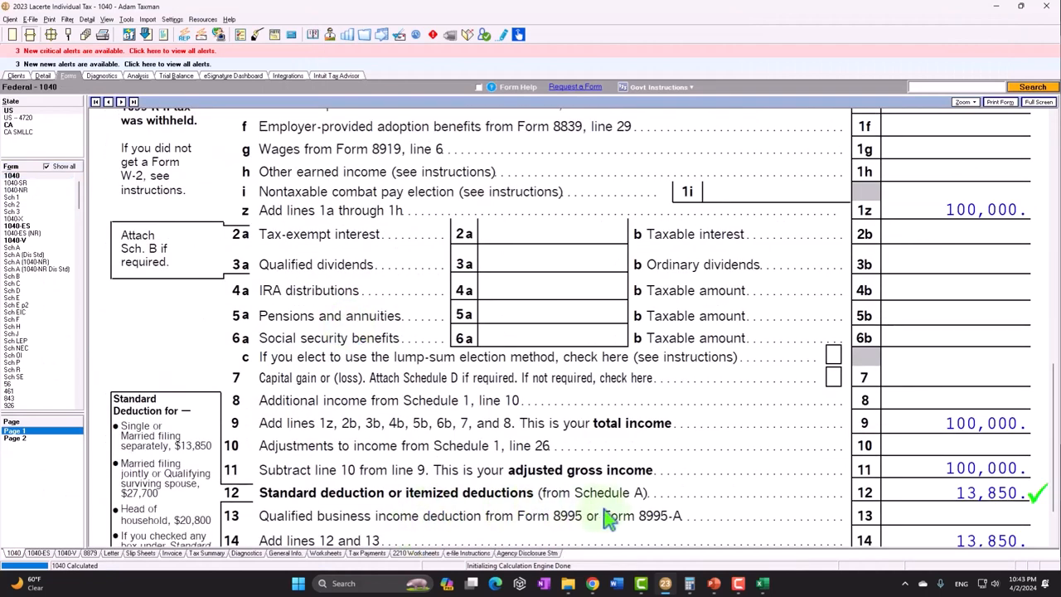
mouse_move(252, 352)
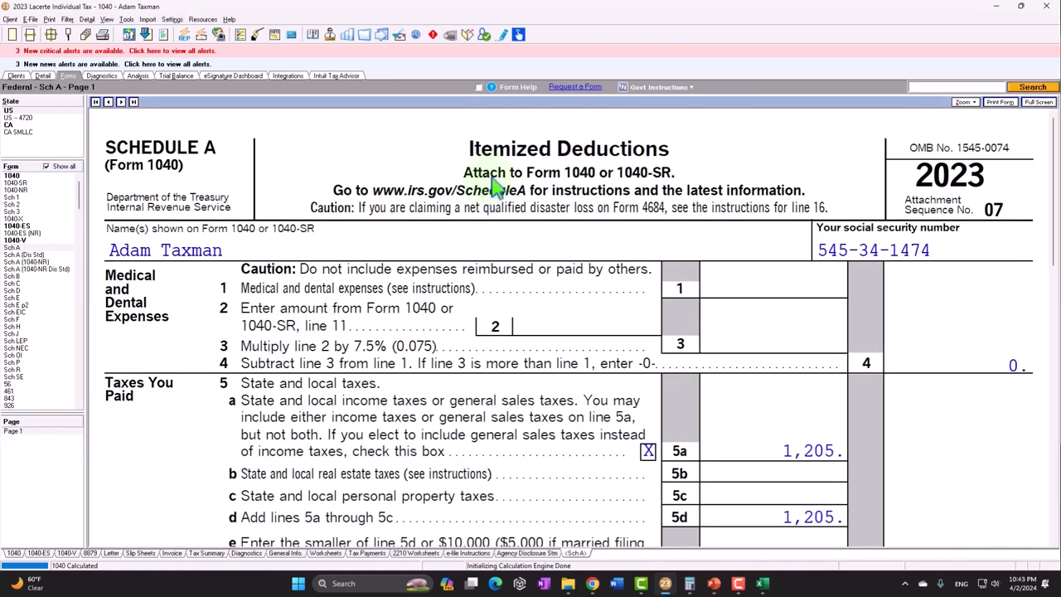
scroll(down, 3)
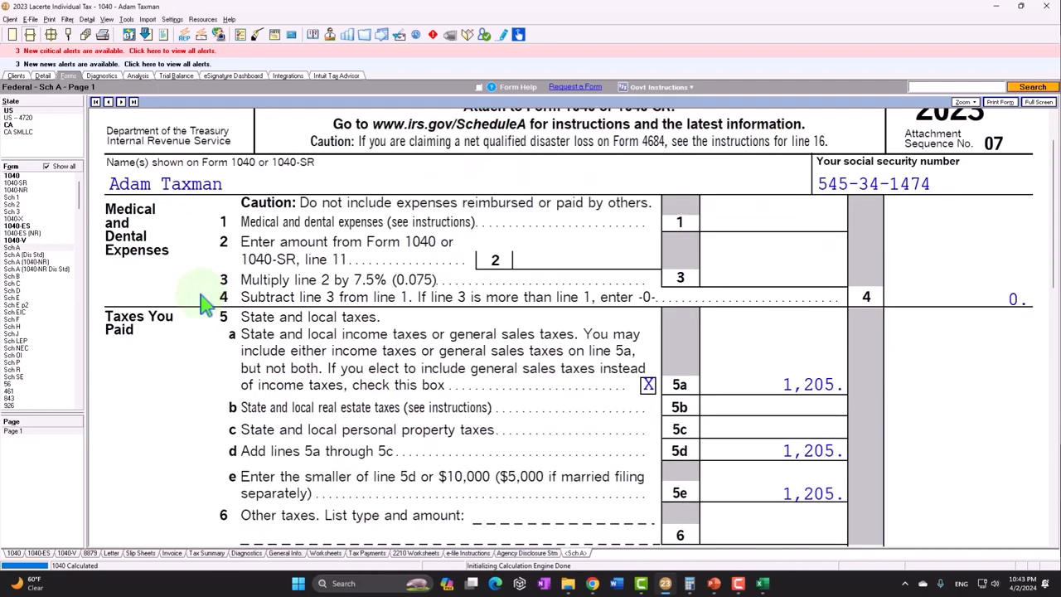
scroll(down, 3)
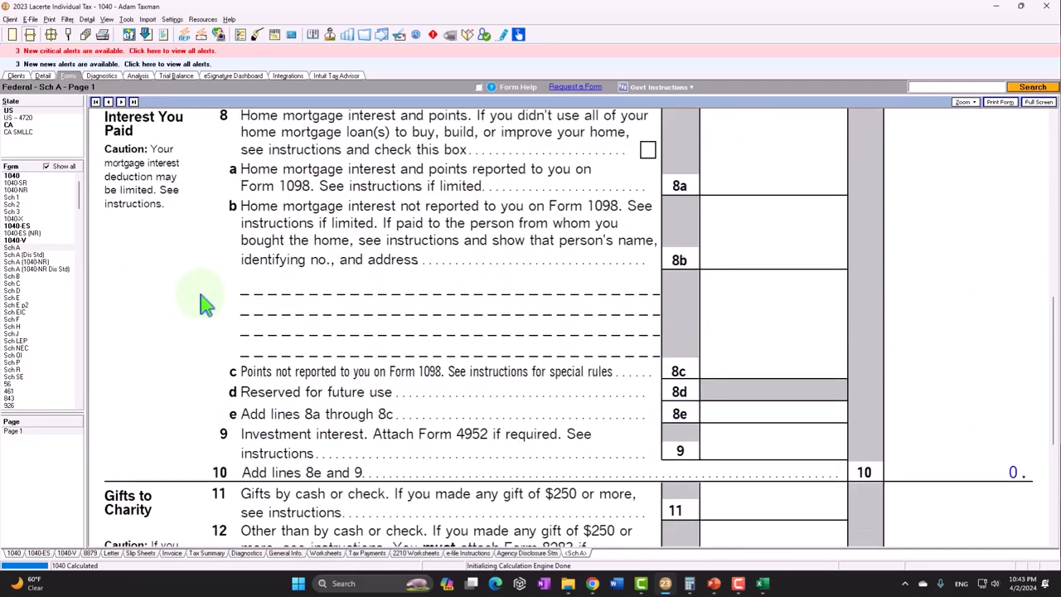
scroll(down, 3)
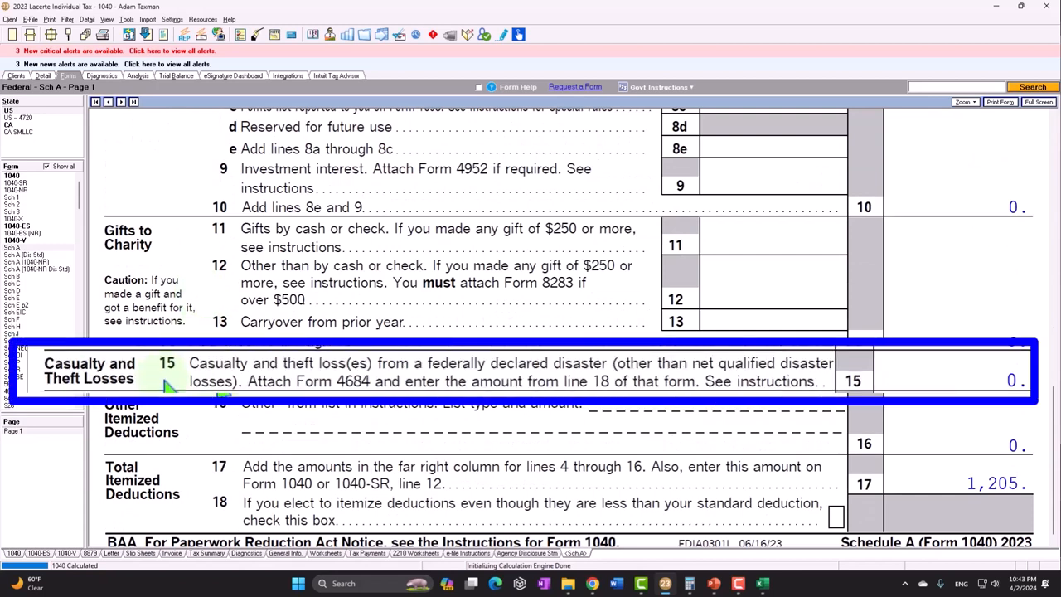
mouse_move(222, 403)
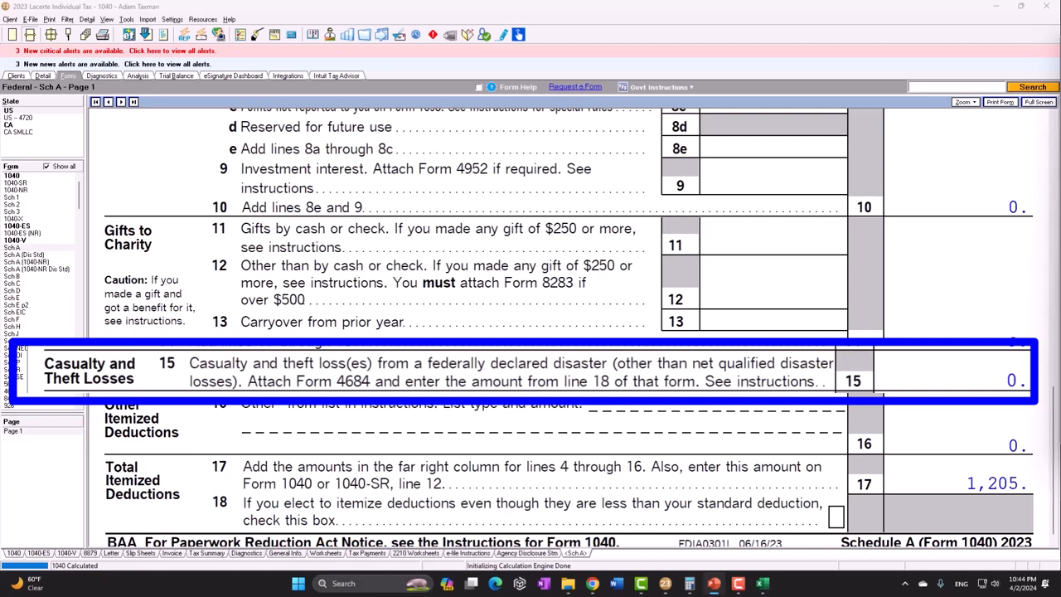
mouse_move(556, 356)
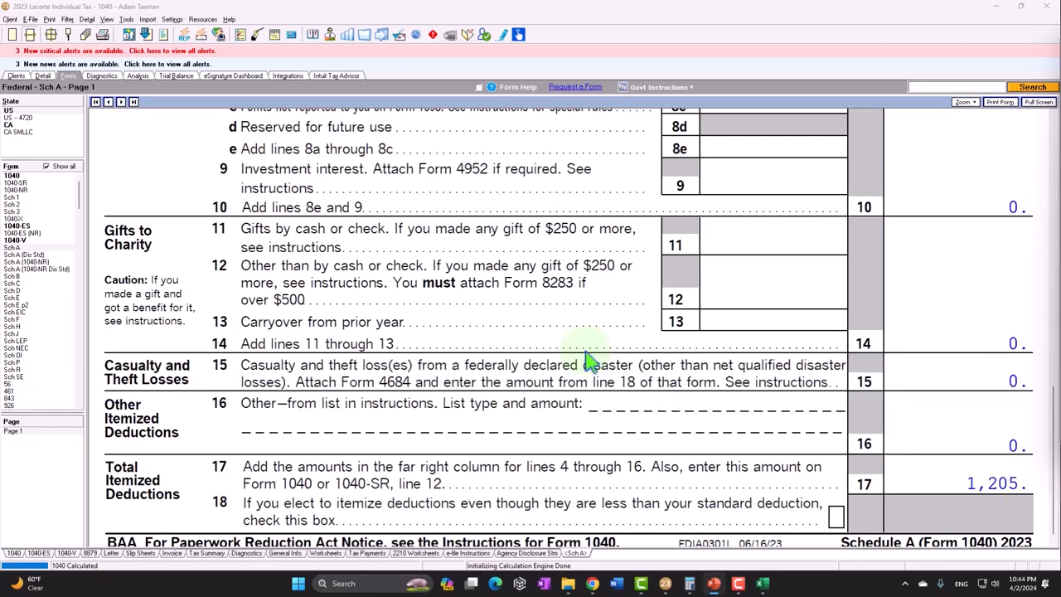
click(10, 247)
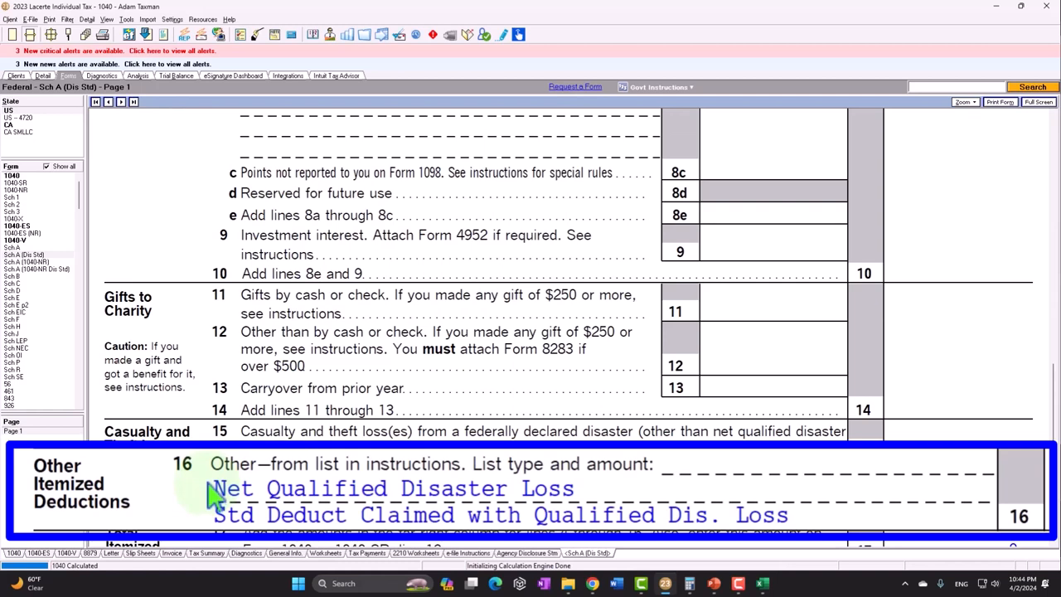
mouse_move(217, 485)
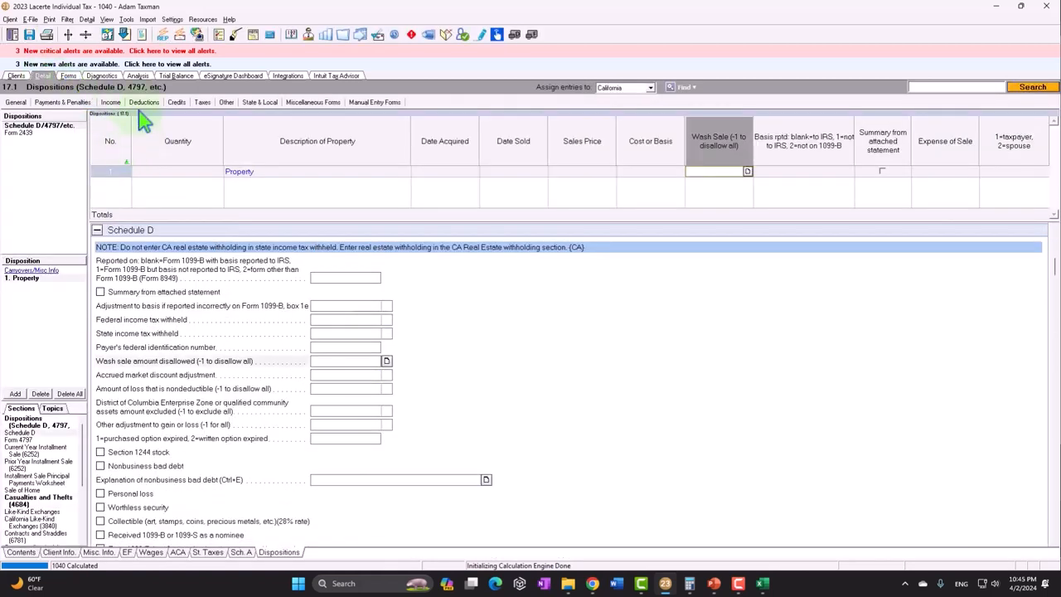
click(142, 103)
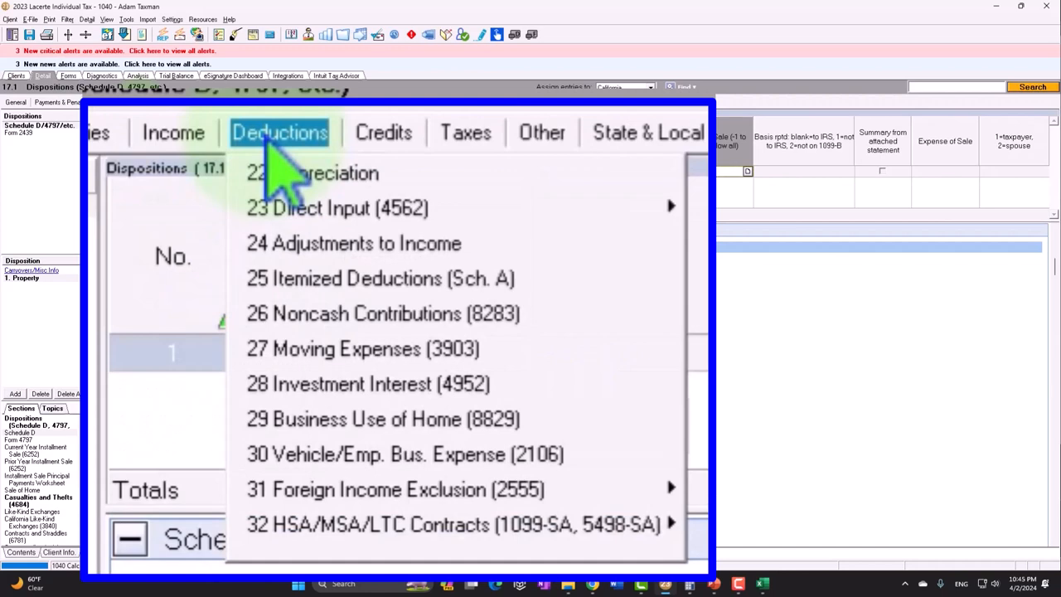
click(279, 132)
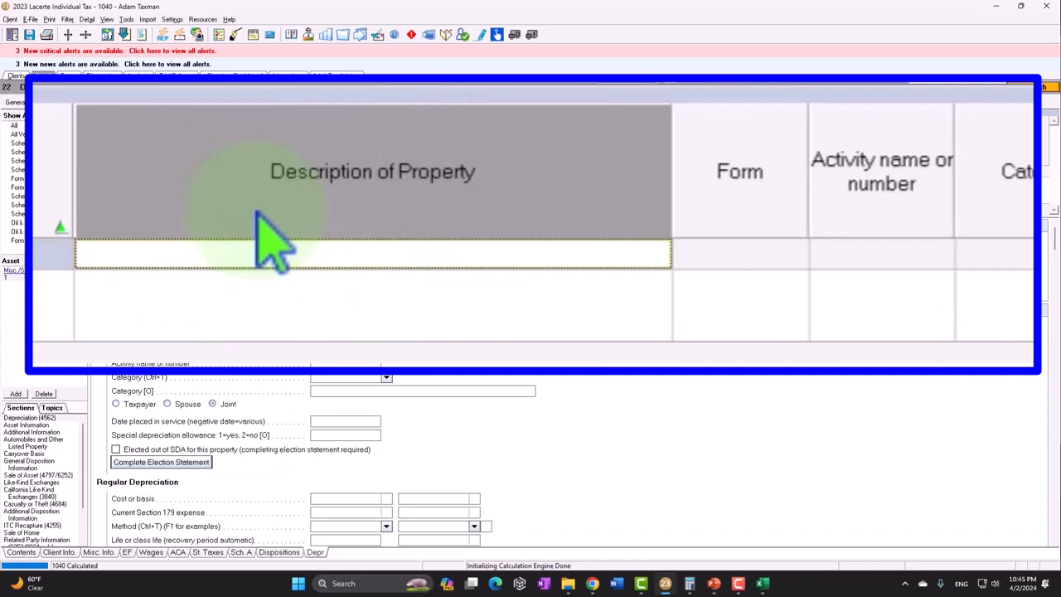
mouse_move(219, 199)
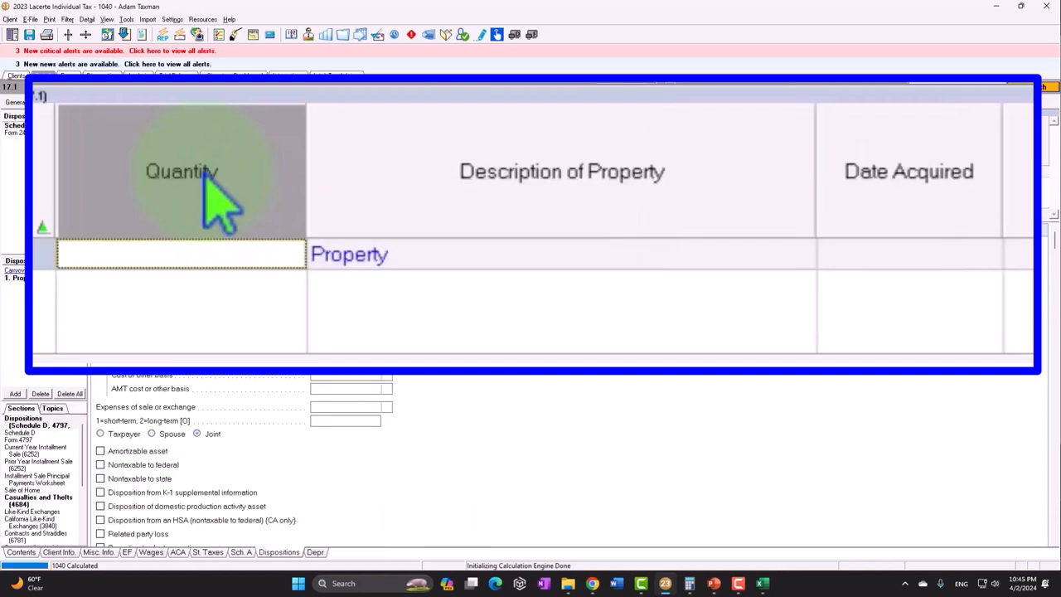
mouse_move(427, 312)
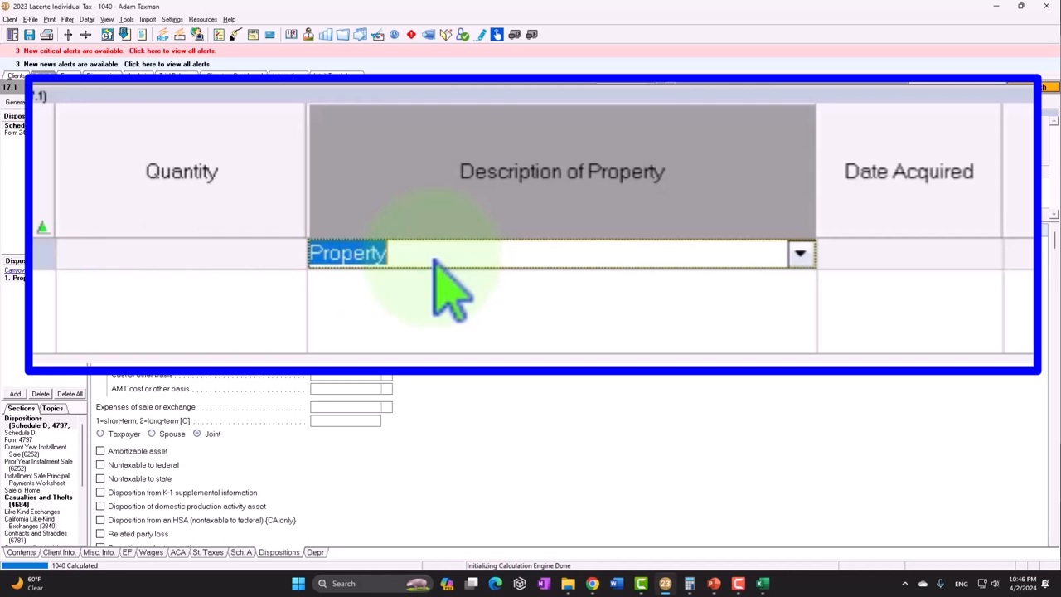
click(909, 254)
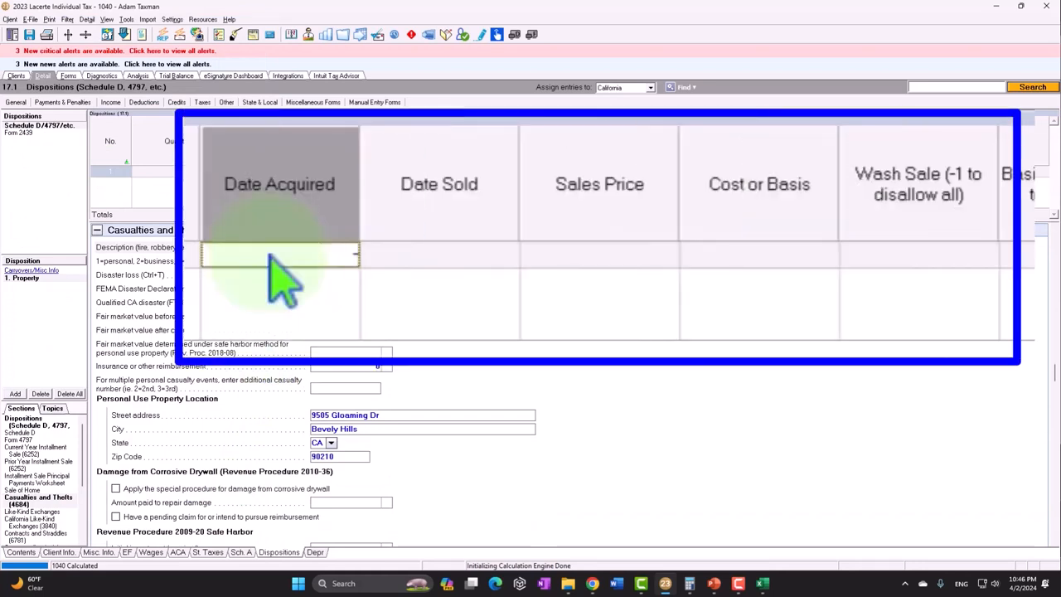
Step: Enter acquisition date -010100, sale date, sales price 0, and begin the 50000 cost basis
text(-010100)
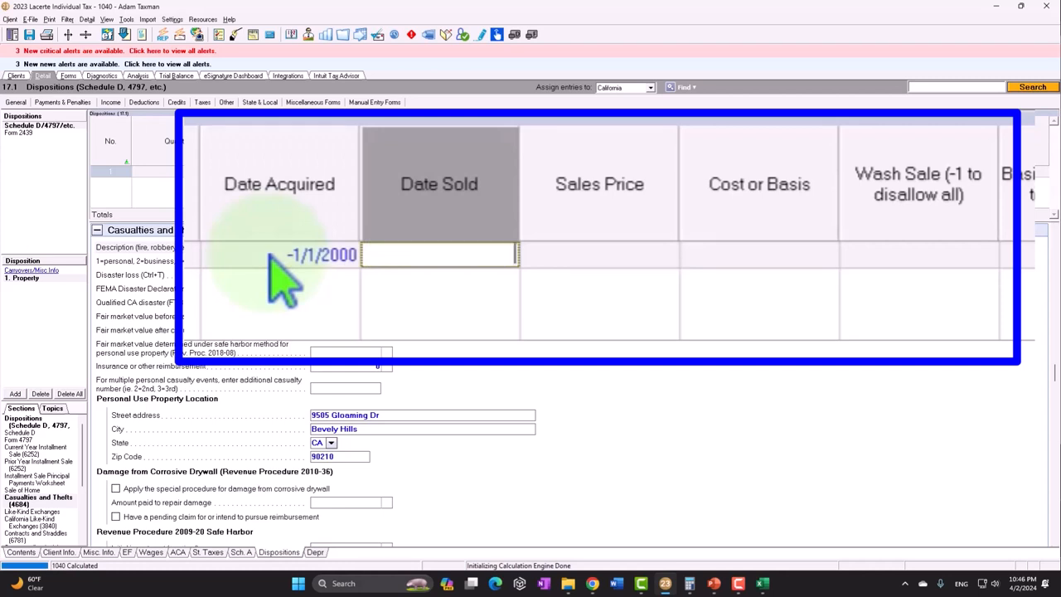
text(08)
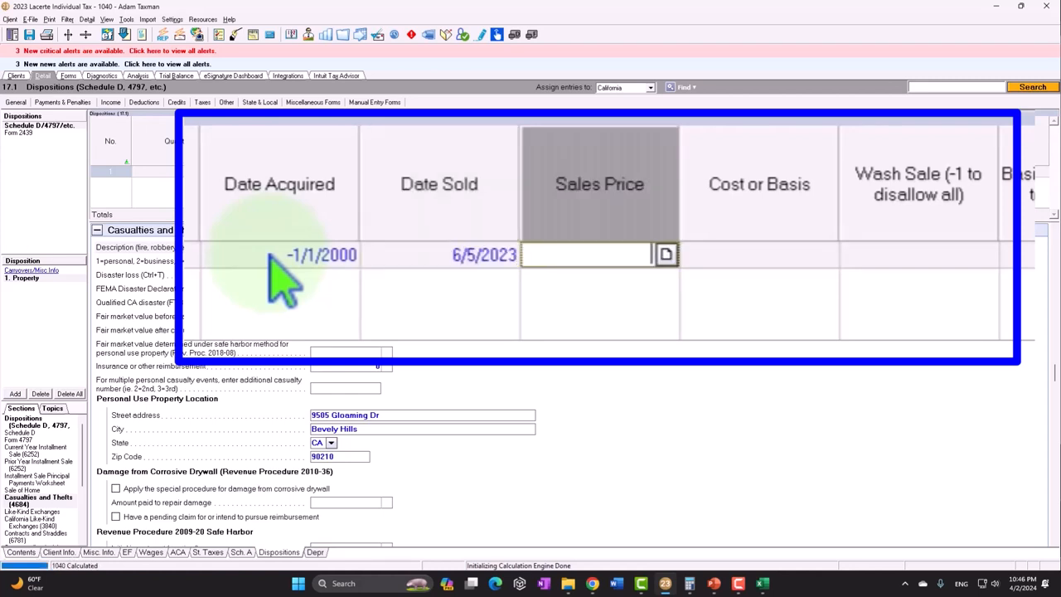
text(0)
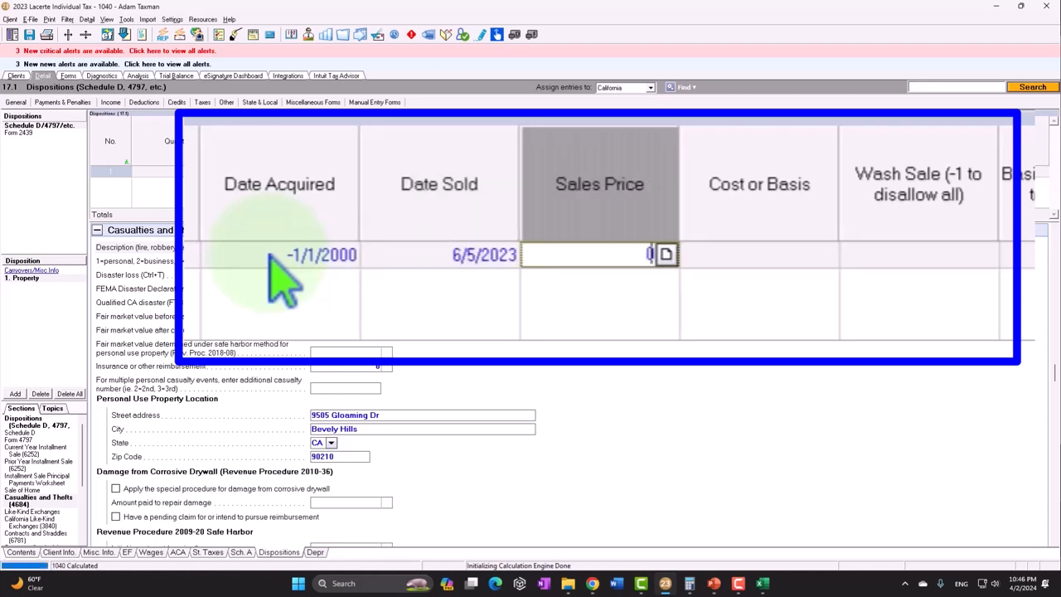
key(Tab)
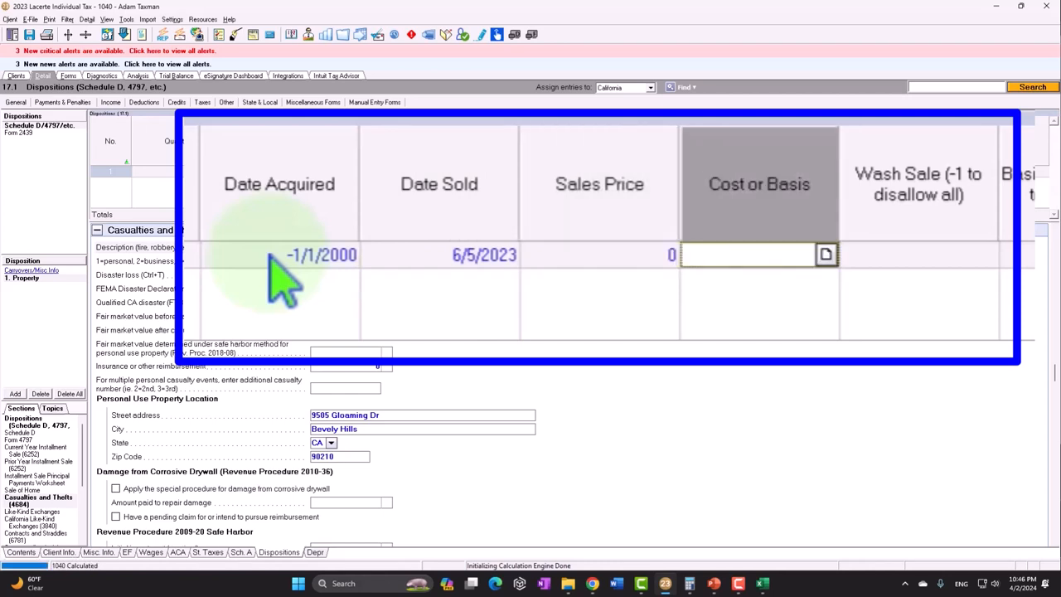
text(20)
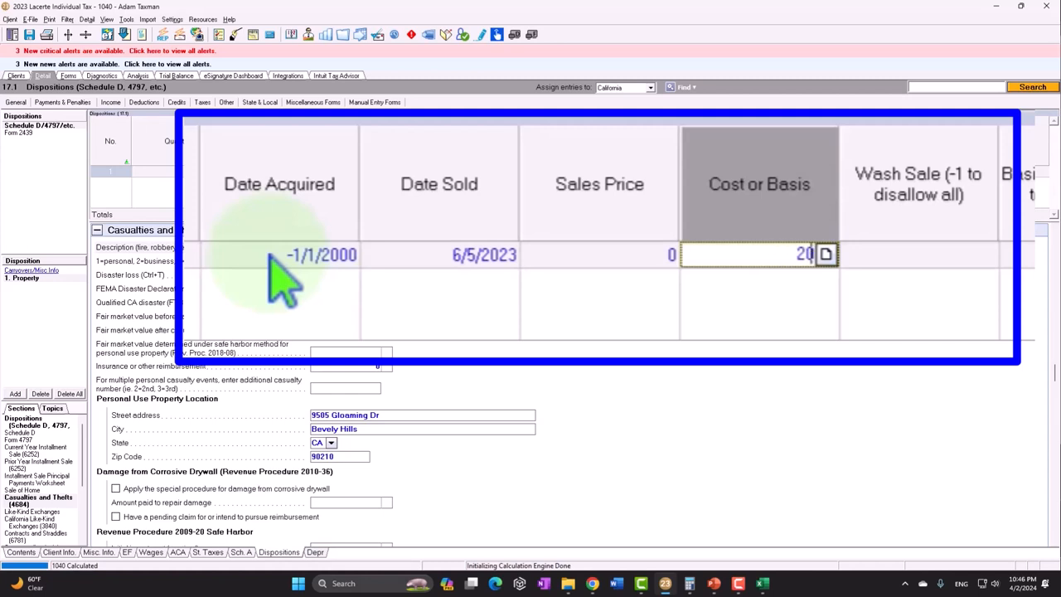
text(50000)
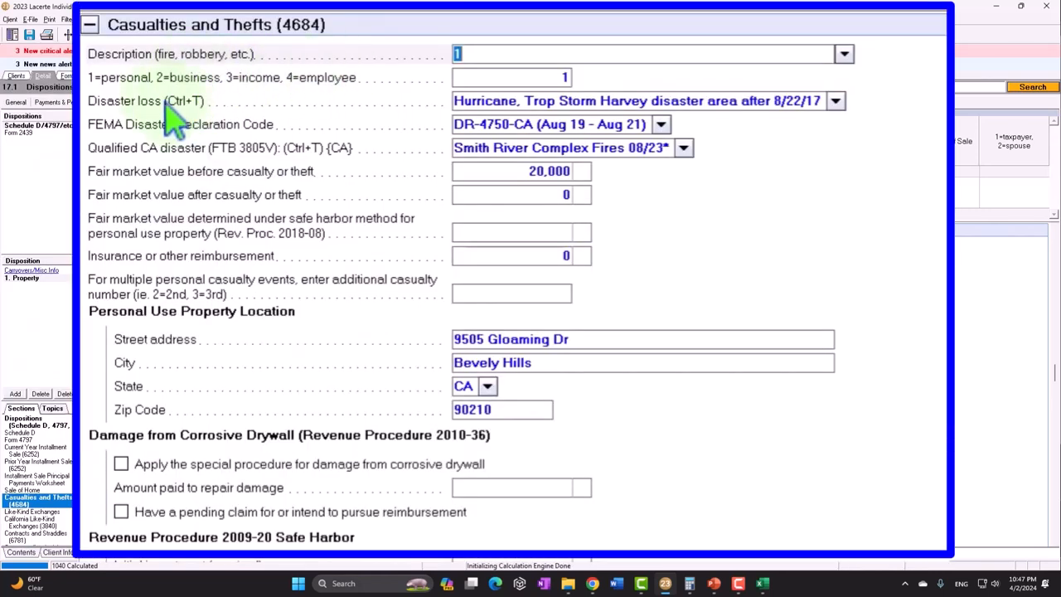
mouse_move(262, 108)
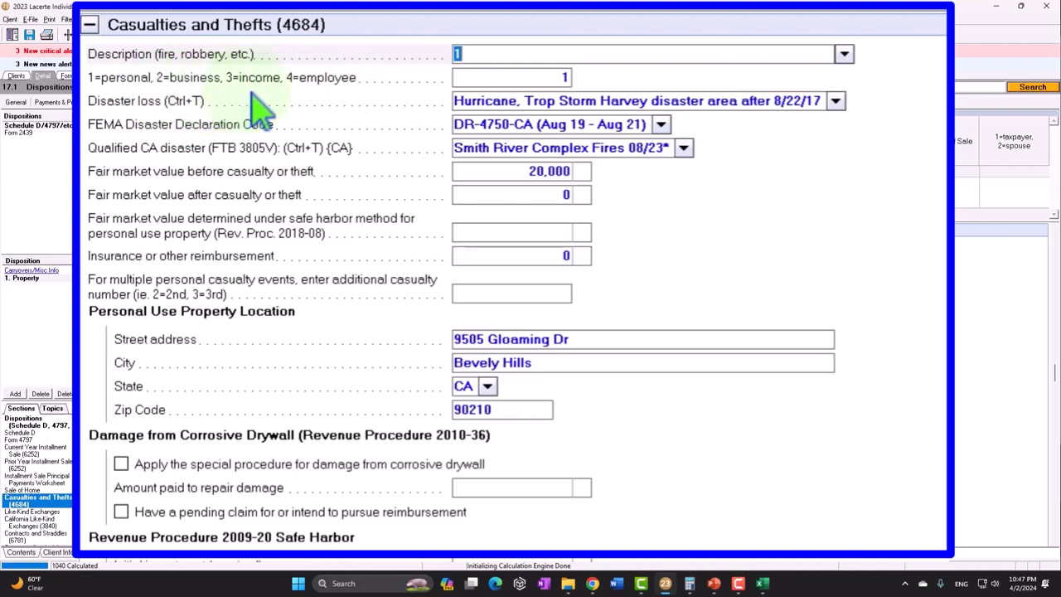
mouse_move(146, 107)
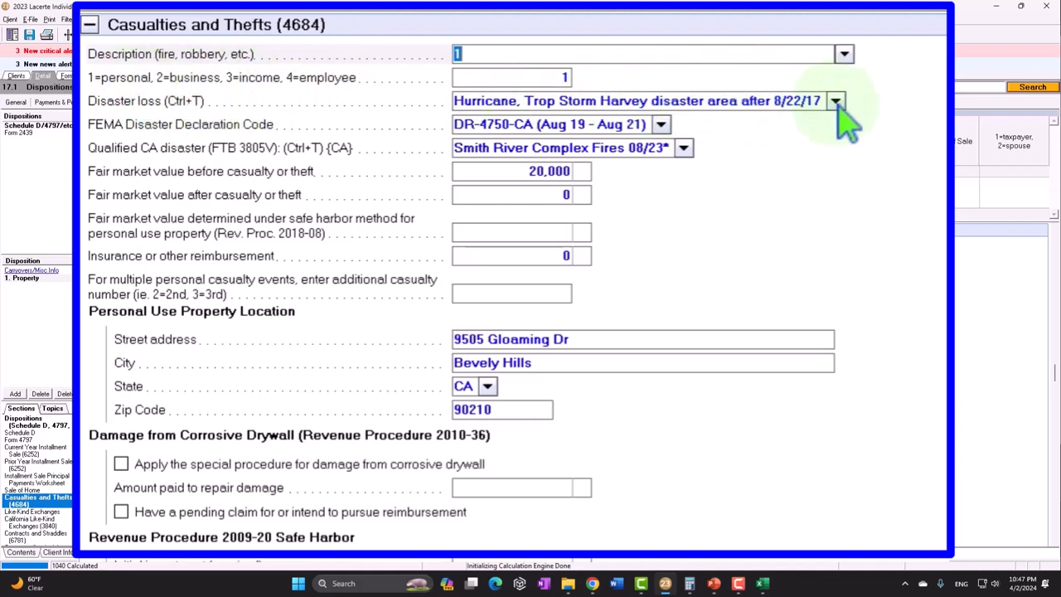
Step: Set the disaster loss type to federally declared non-qualified 2018–2023 and keep FEMA declaration DR-4750-CA
click(836, 101)
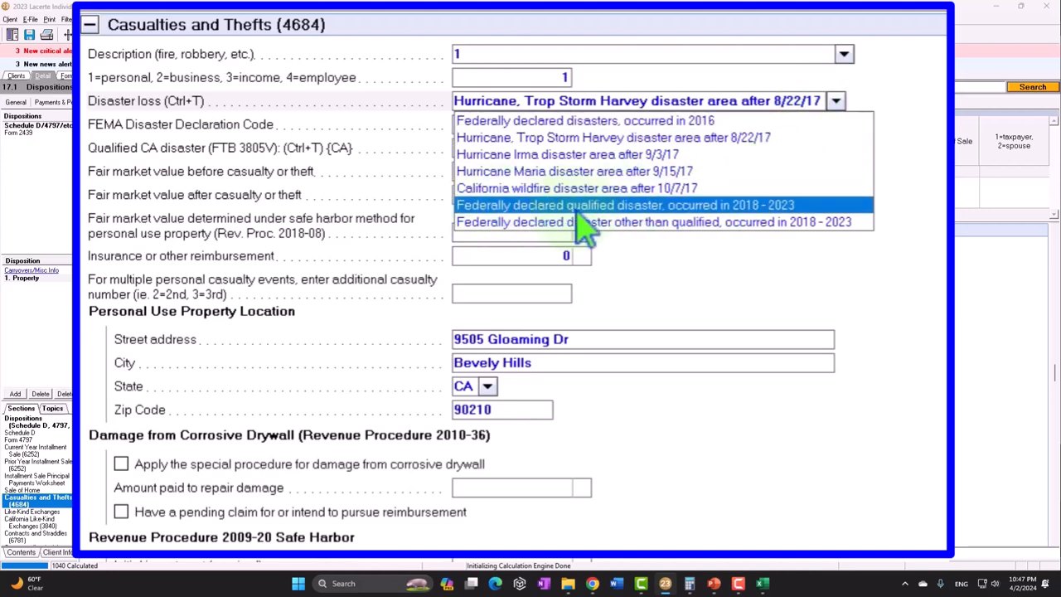
mouse_move(634, 229)
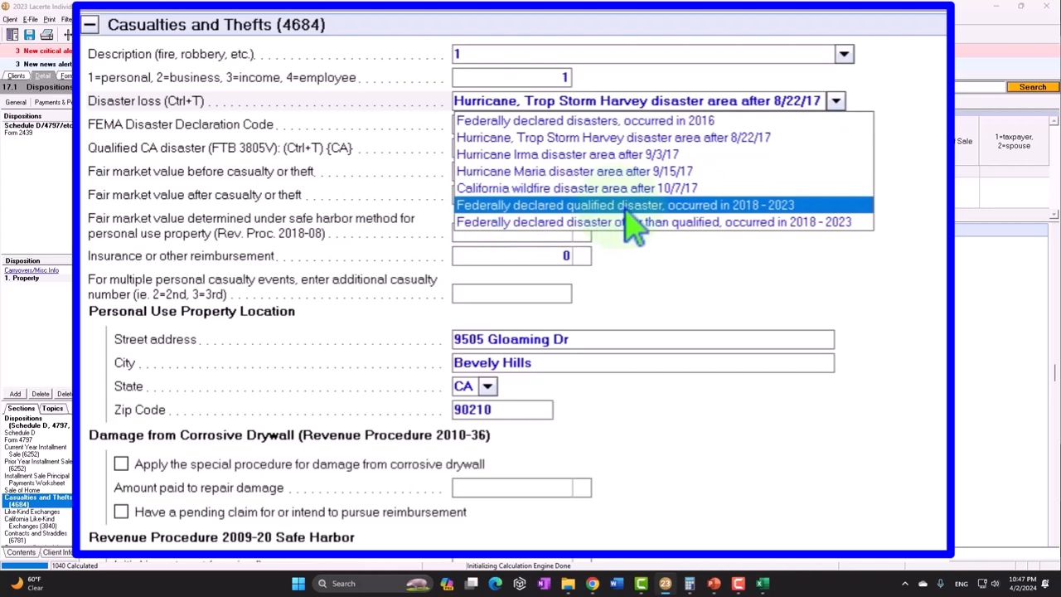
click(653, 223)
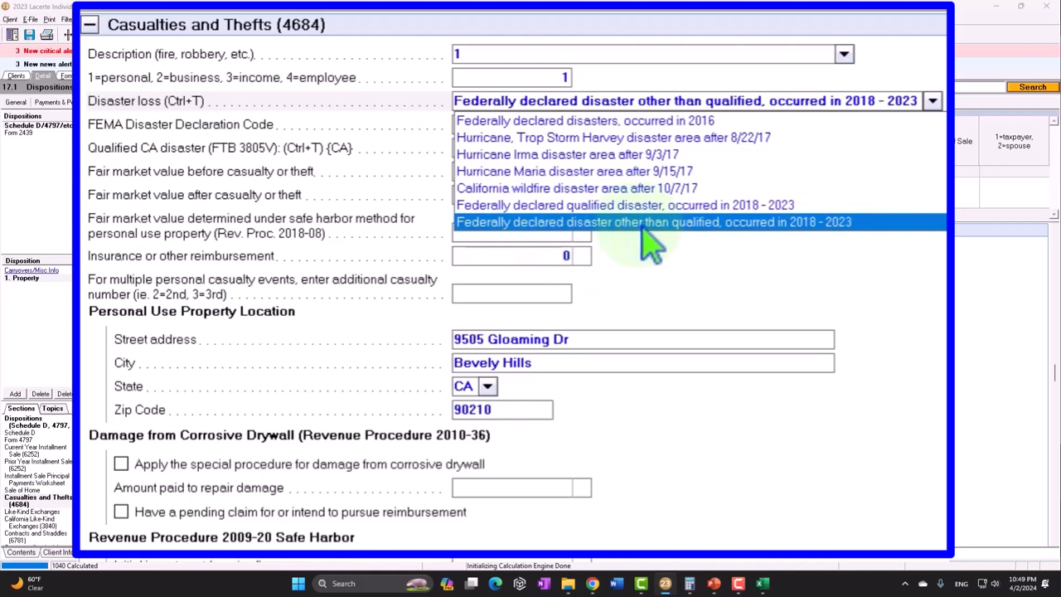
click(653, 222)
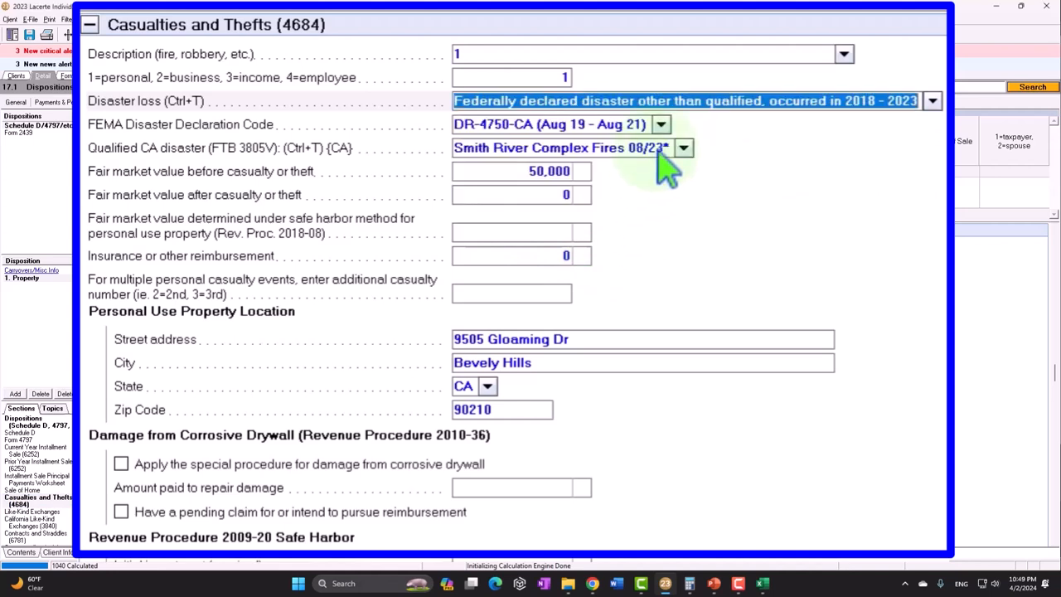
click(662, 122)
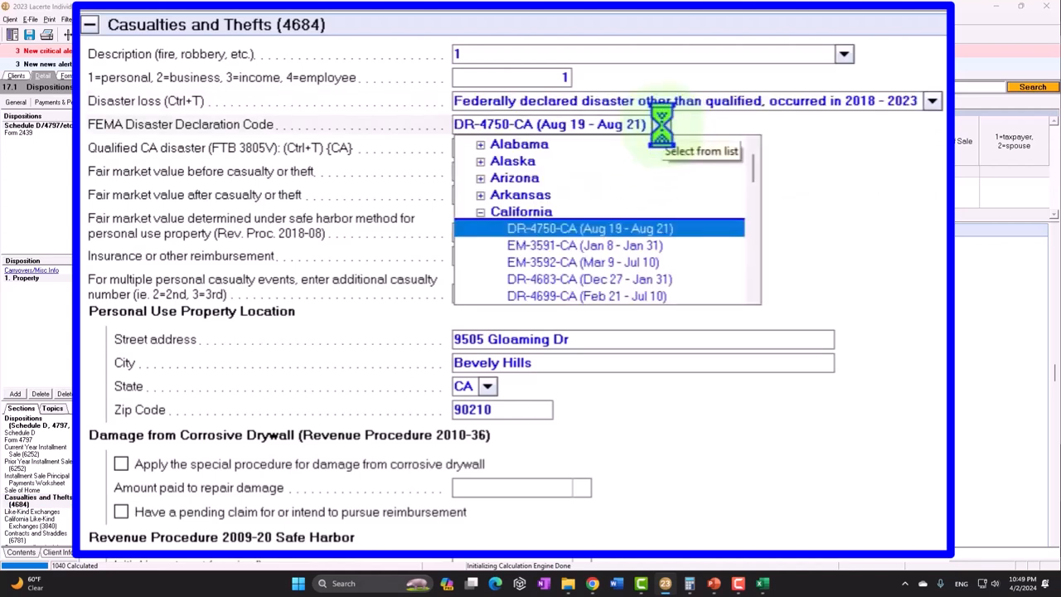
click(591, 229)
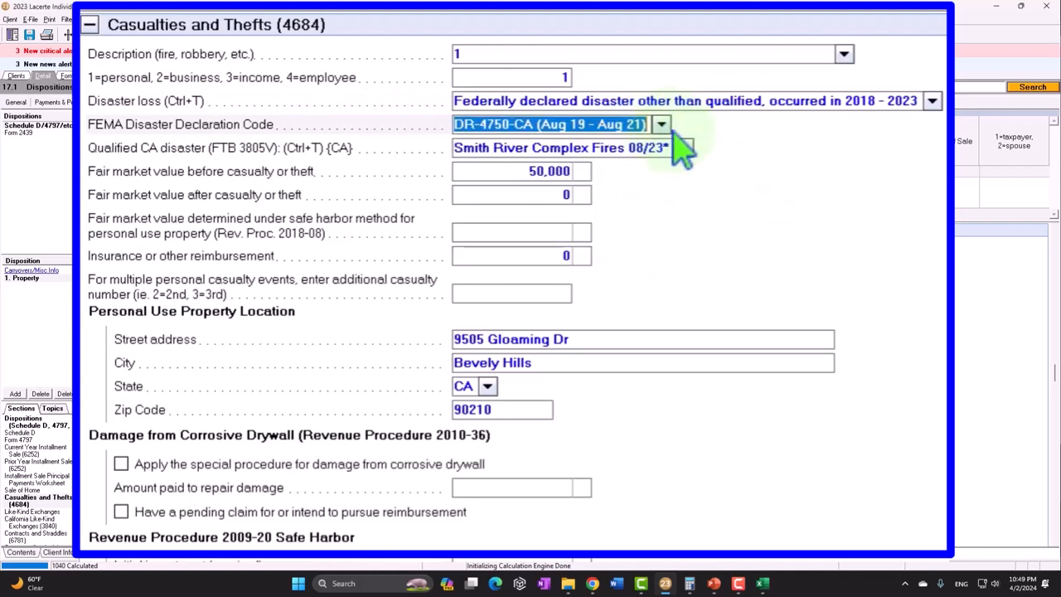
click(660, 123)
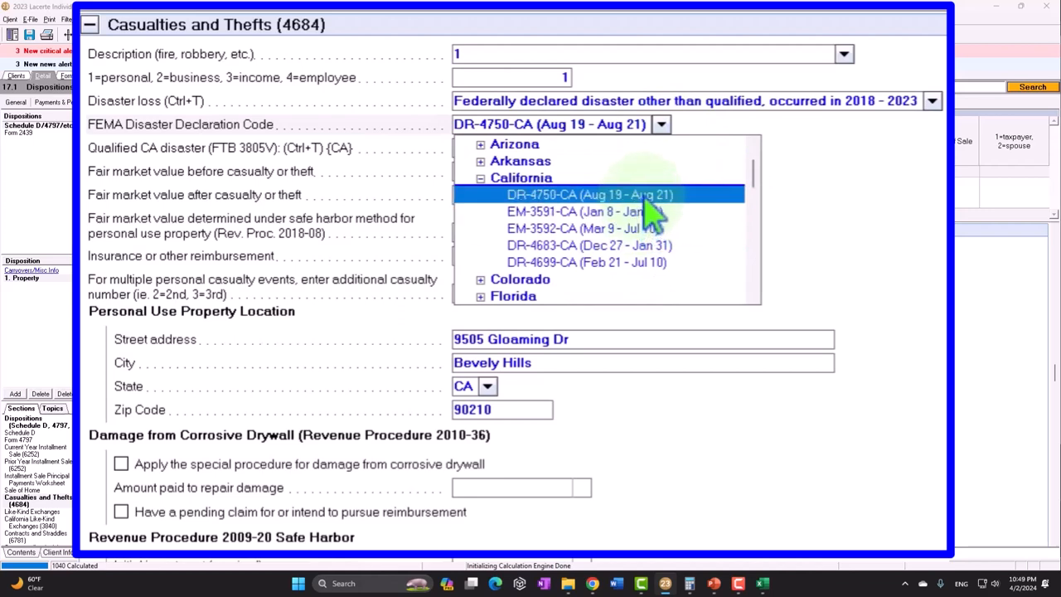
mouse_move(904, 199)
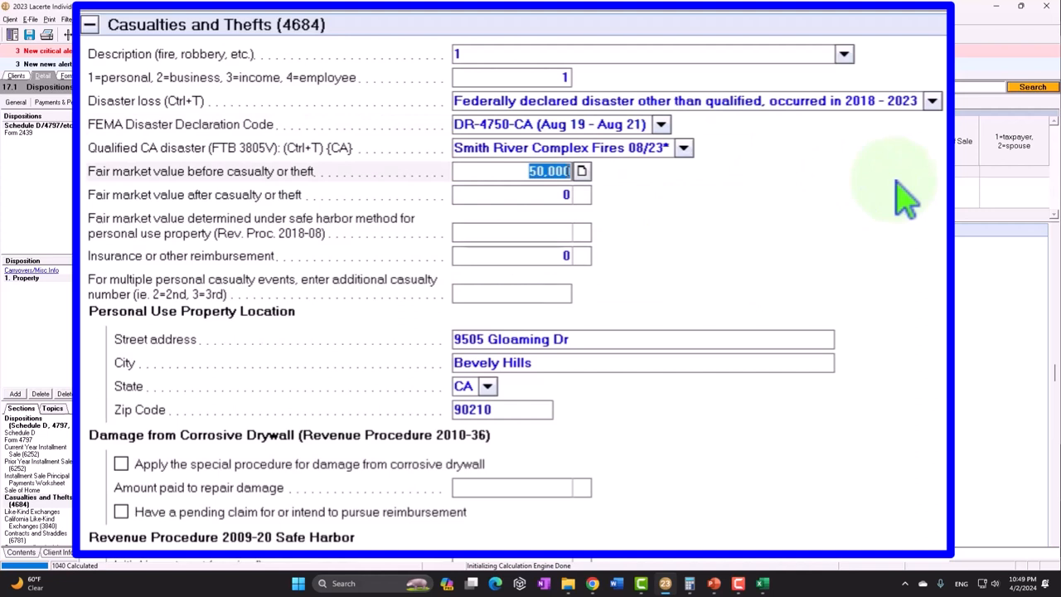
mouse_move(224, 199)
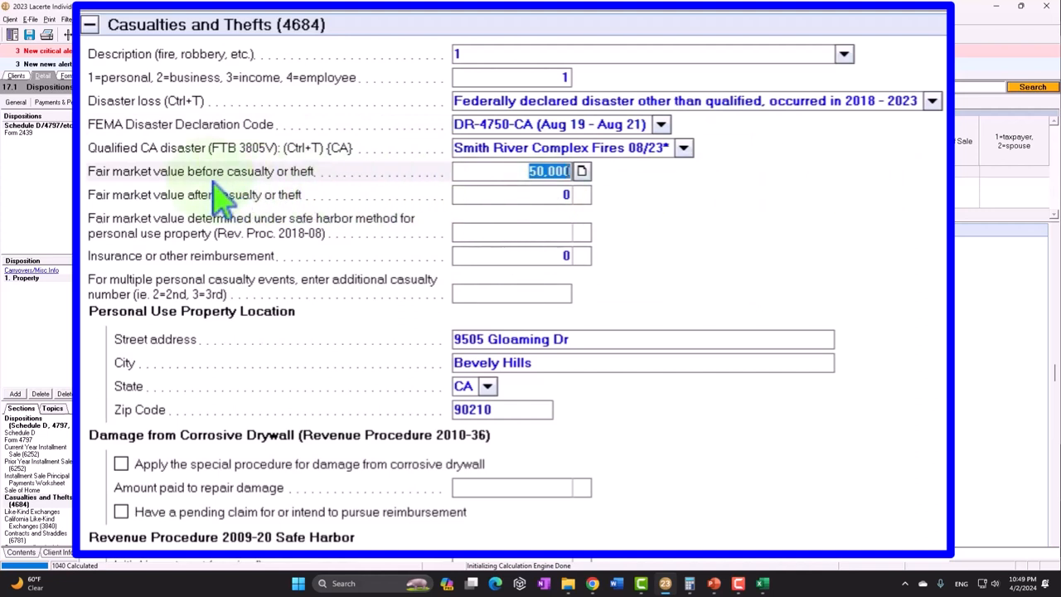
mouse_move(340, 199)
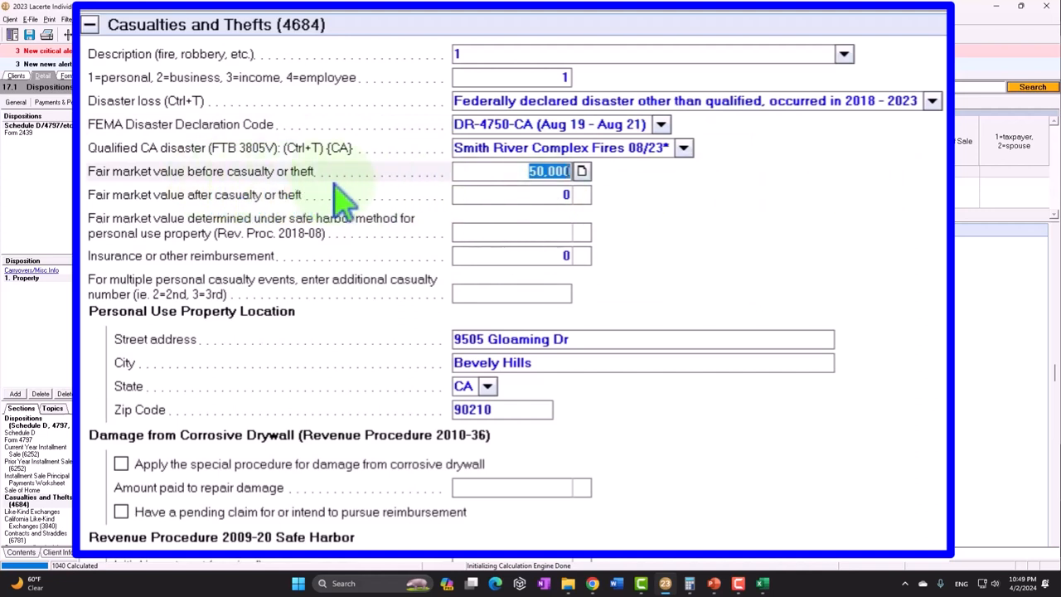
mouse_move(381, 218)
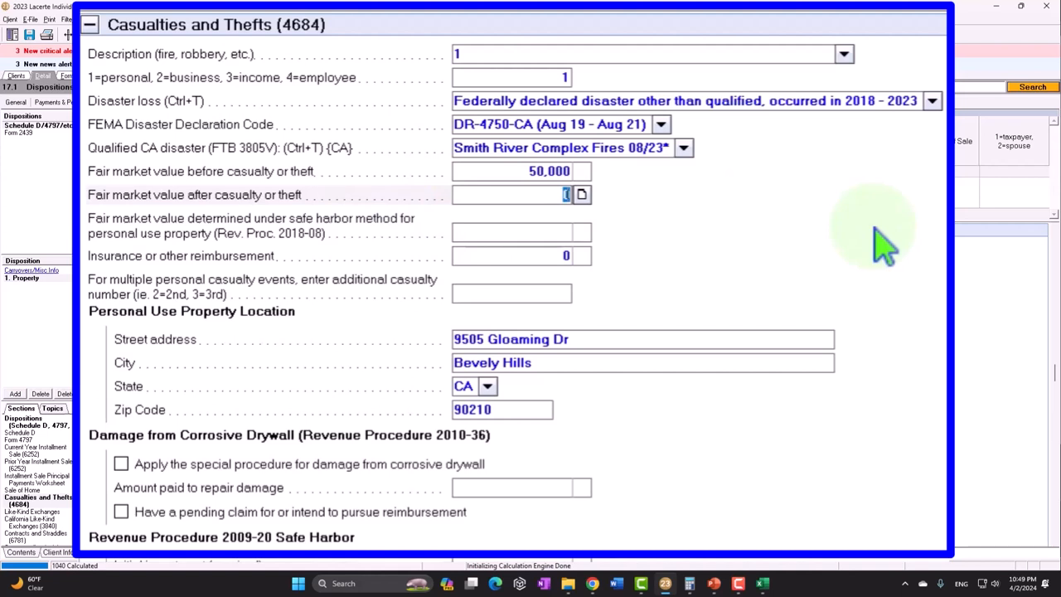
mouse_move(882, 249)
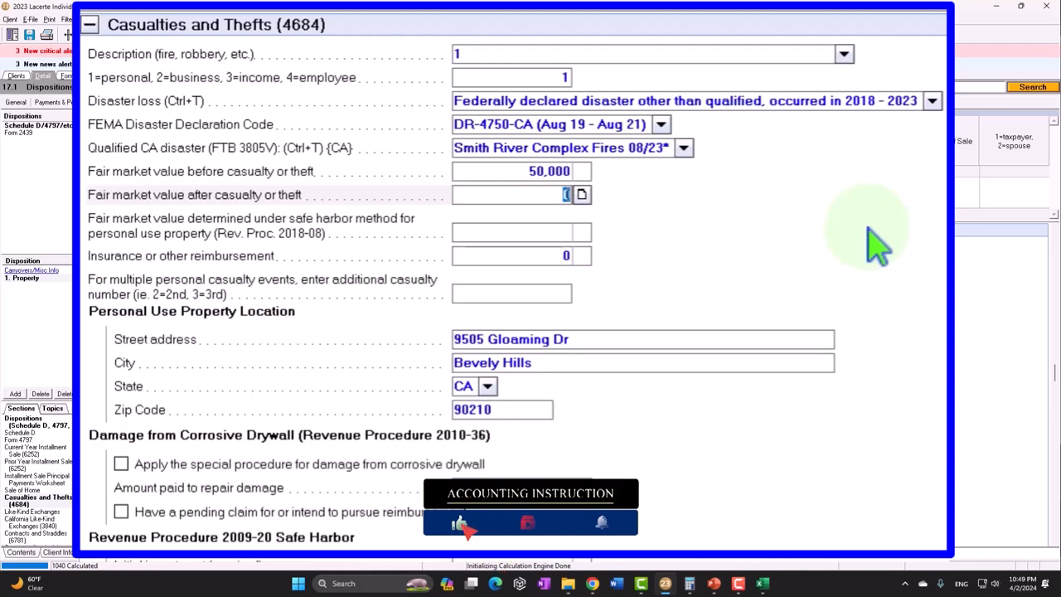
mouse_move(285, 252)
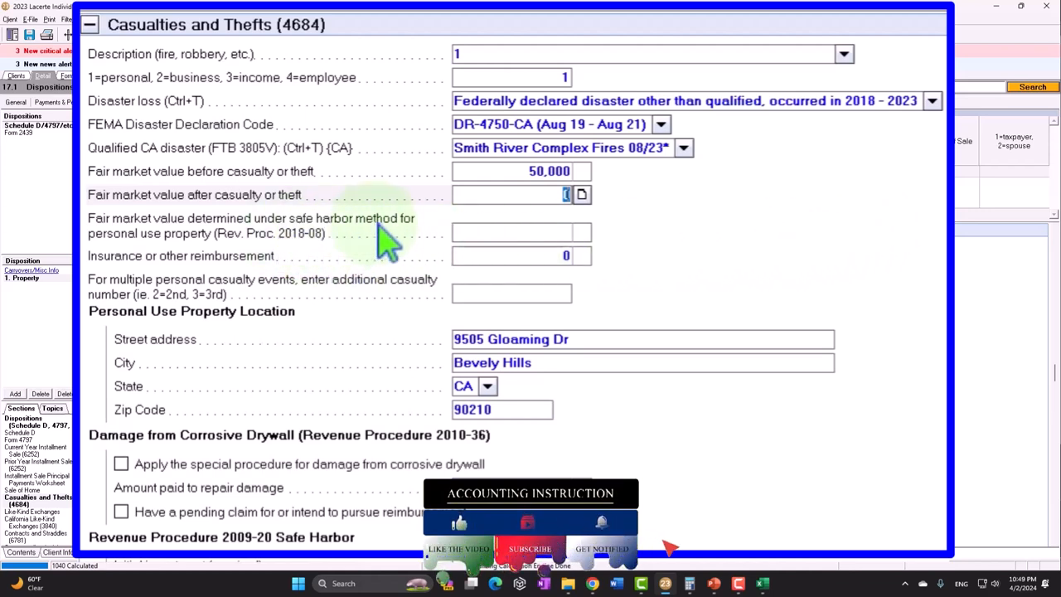
mouse_move(398, 291)
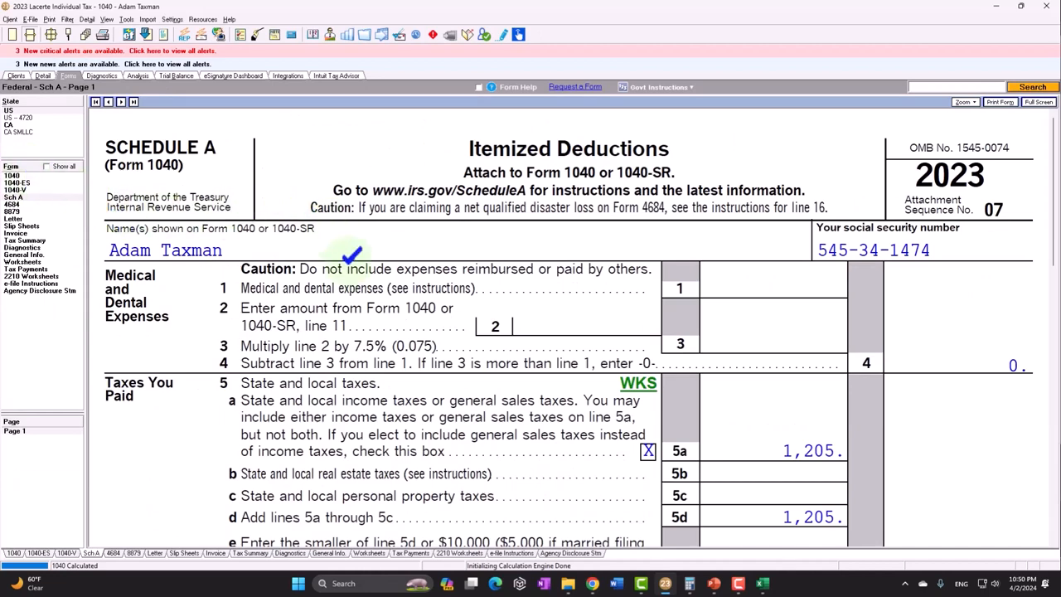
scroll(down, 3)
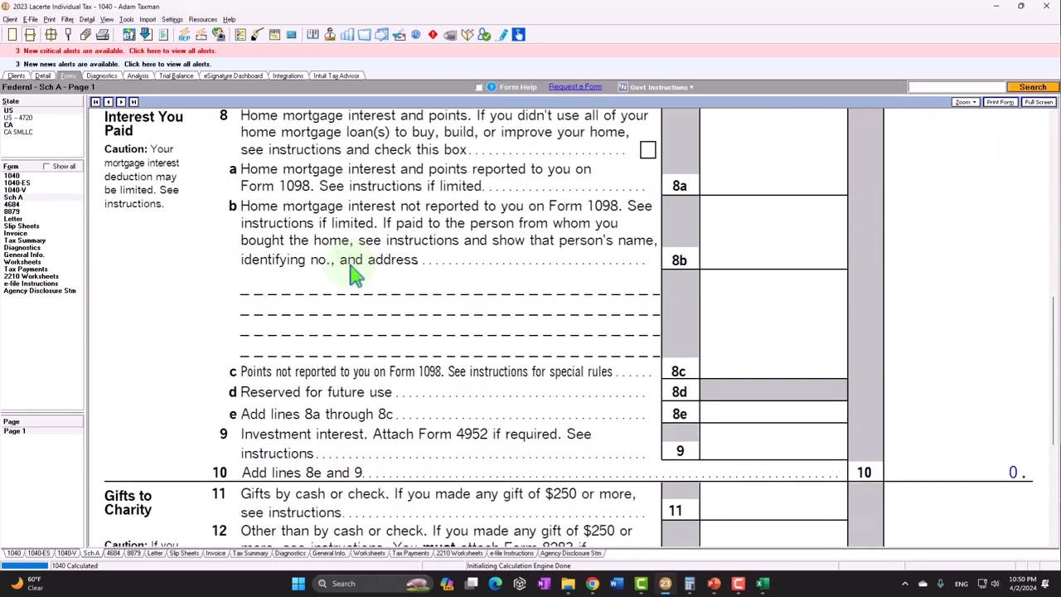
scroll(down, 3)
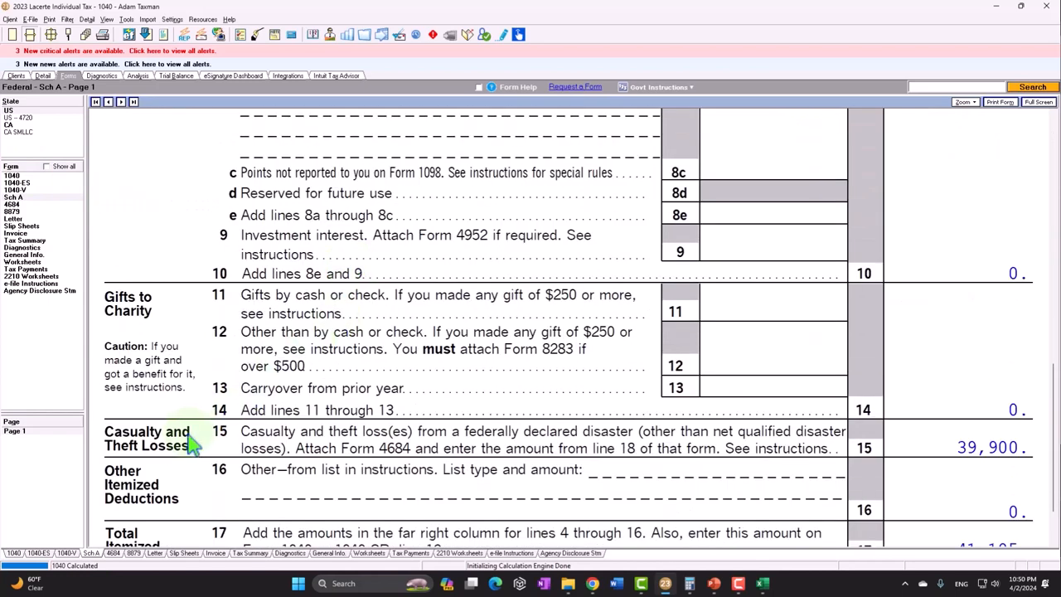
mouse_move(180, 462)
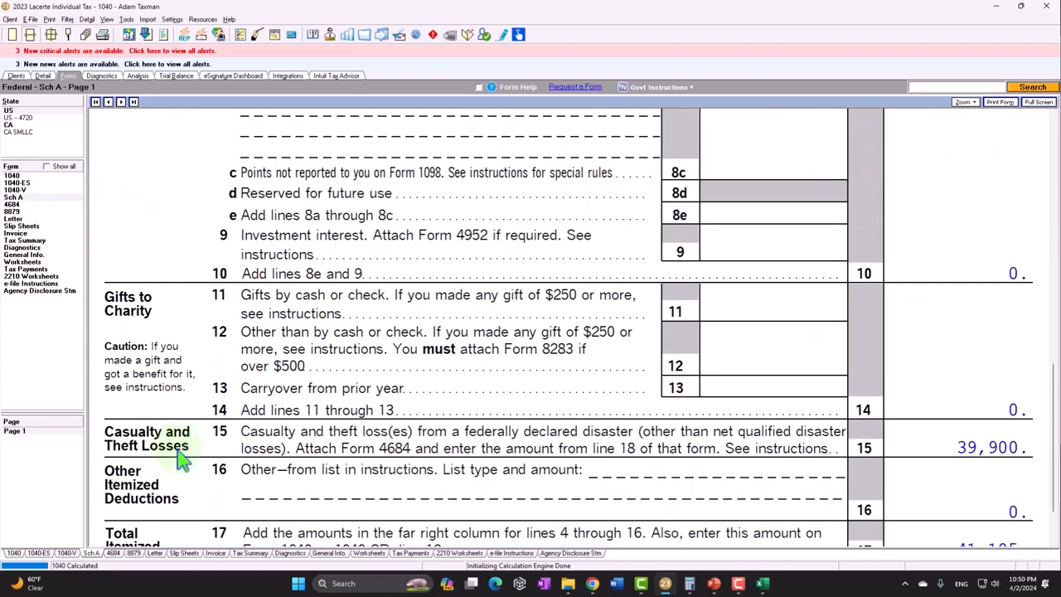
mouse_move(181, 487)
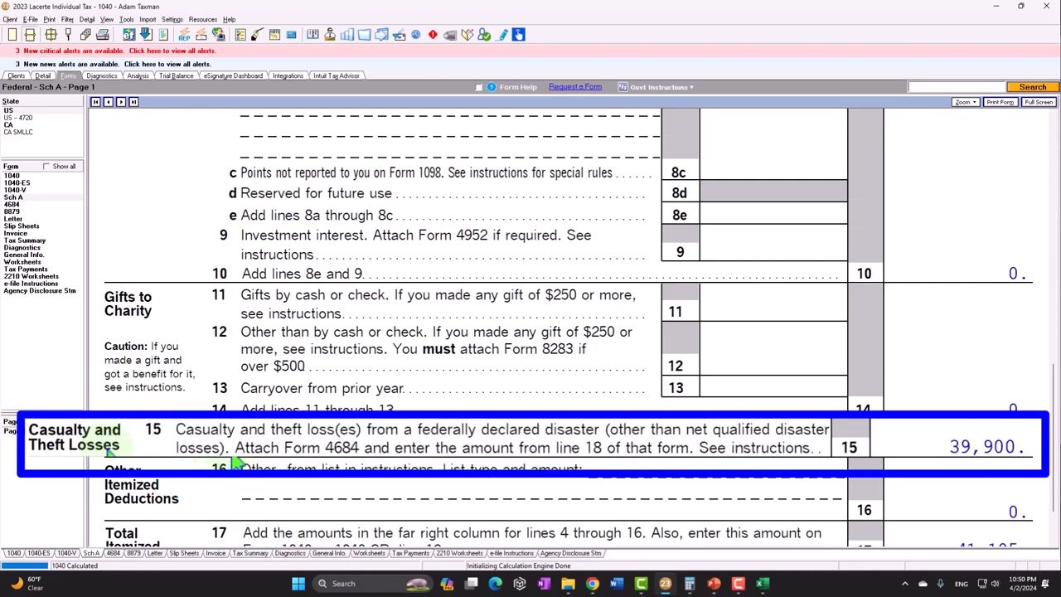
mouse_move(468, 484)
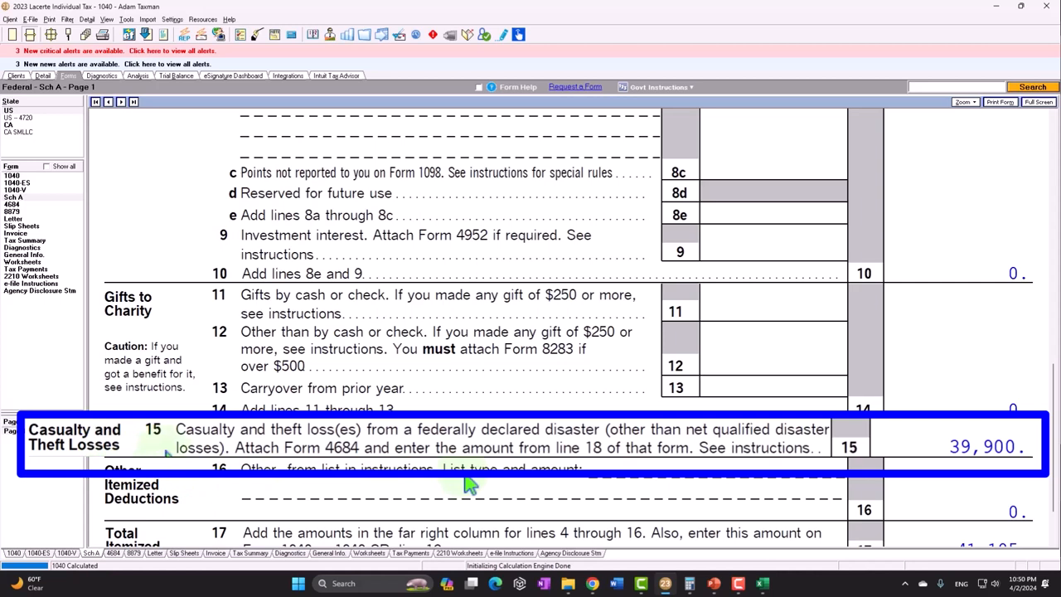
mouse_move(438, 484)
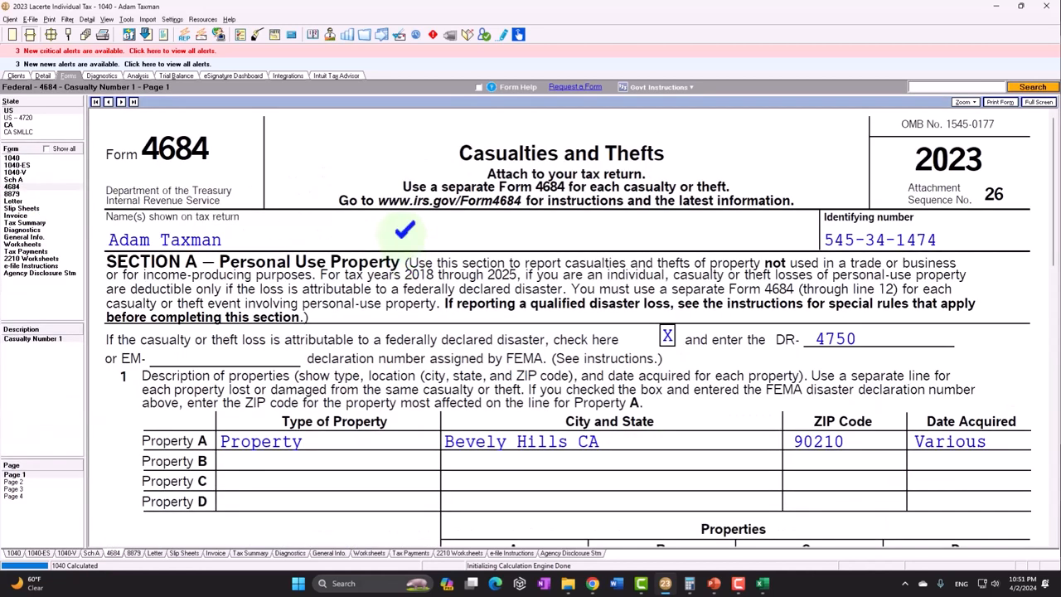
mouse_move(418, 162)
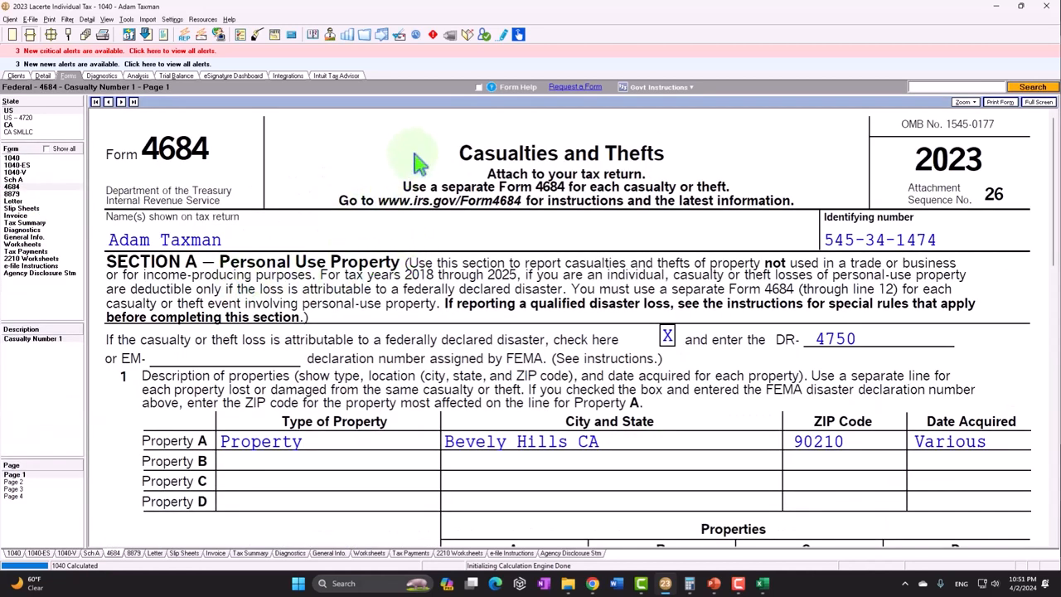
mouse_move(274, 285)
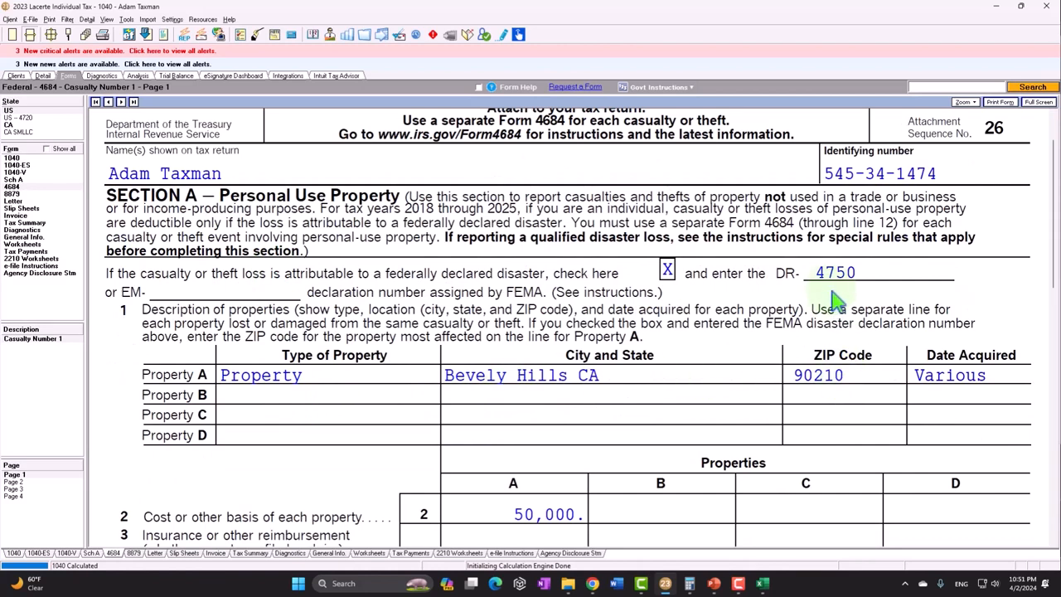
Step: Review Form 4684 Section A where the $50,000 loss is reduced by $100 and $10,000
scroll(down, 3)
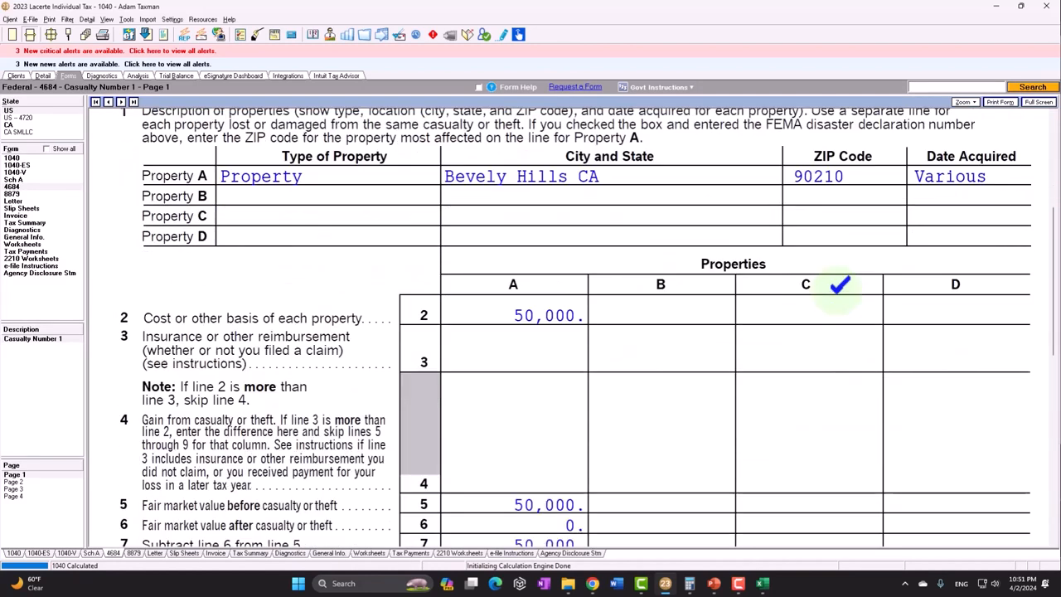
mouse_move(693, 301)
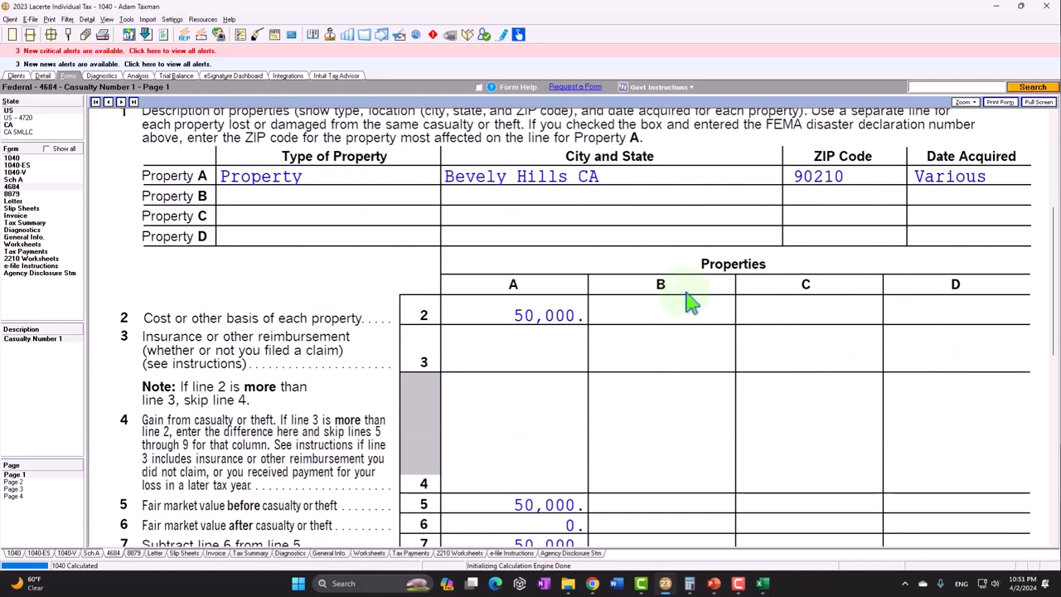
mouse_move(928, 297)
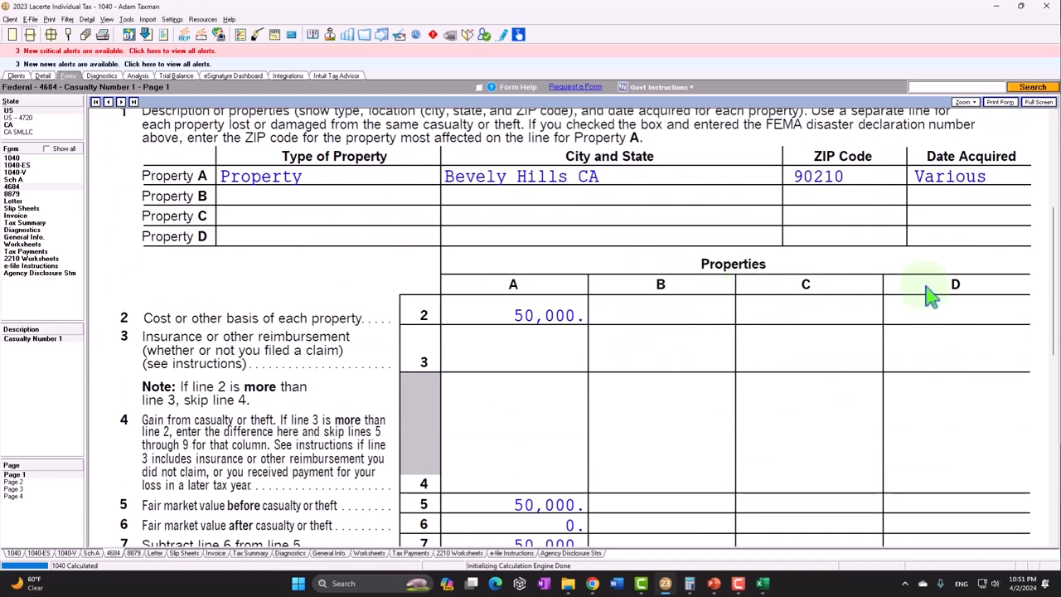
mouse_move(488, 335)
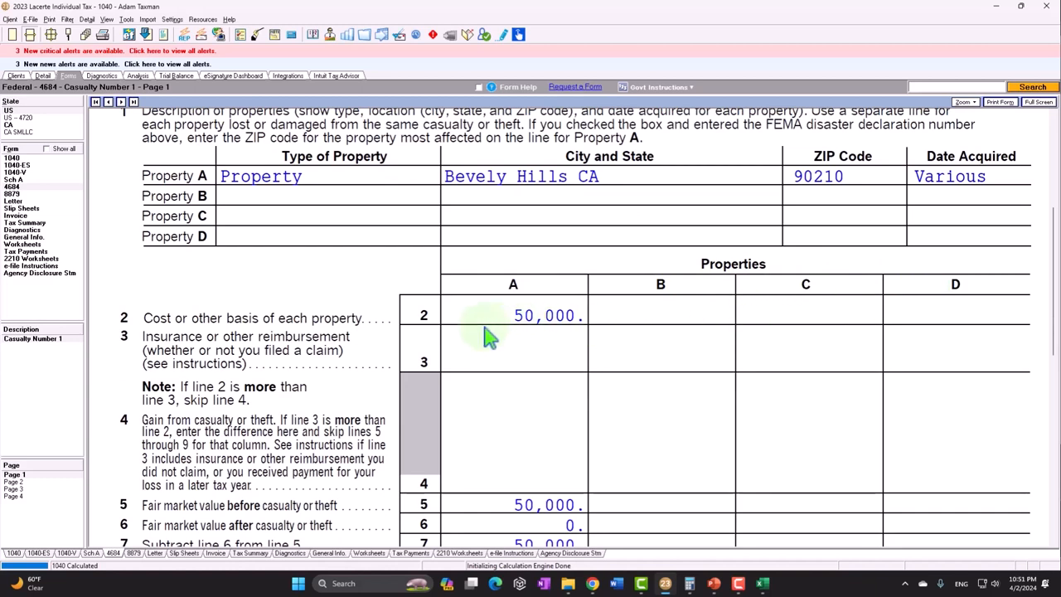
scroll(down, 3)
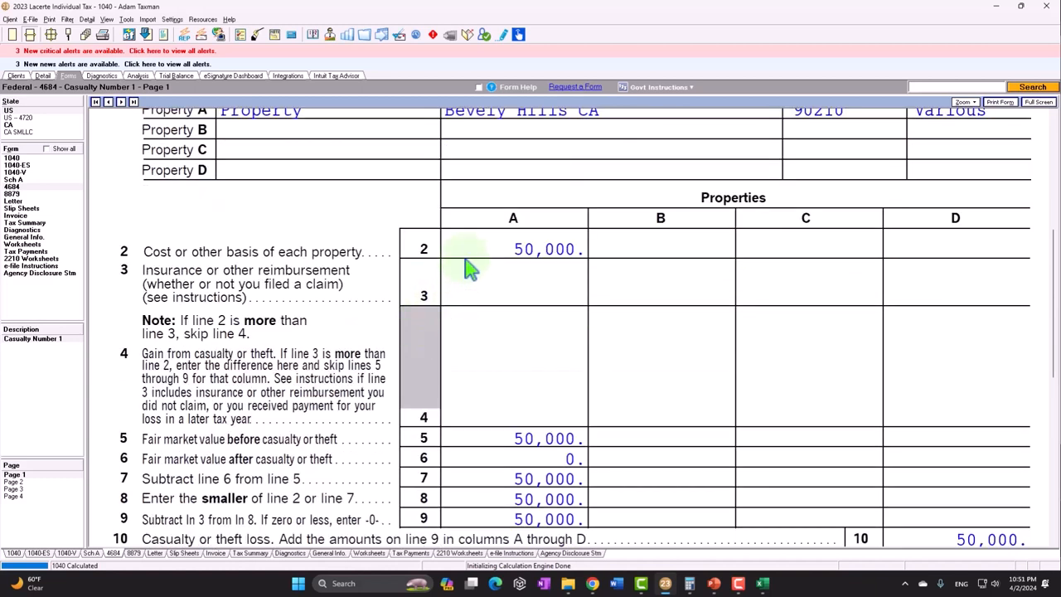
click(467, 249)
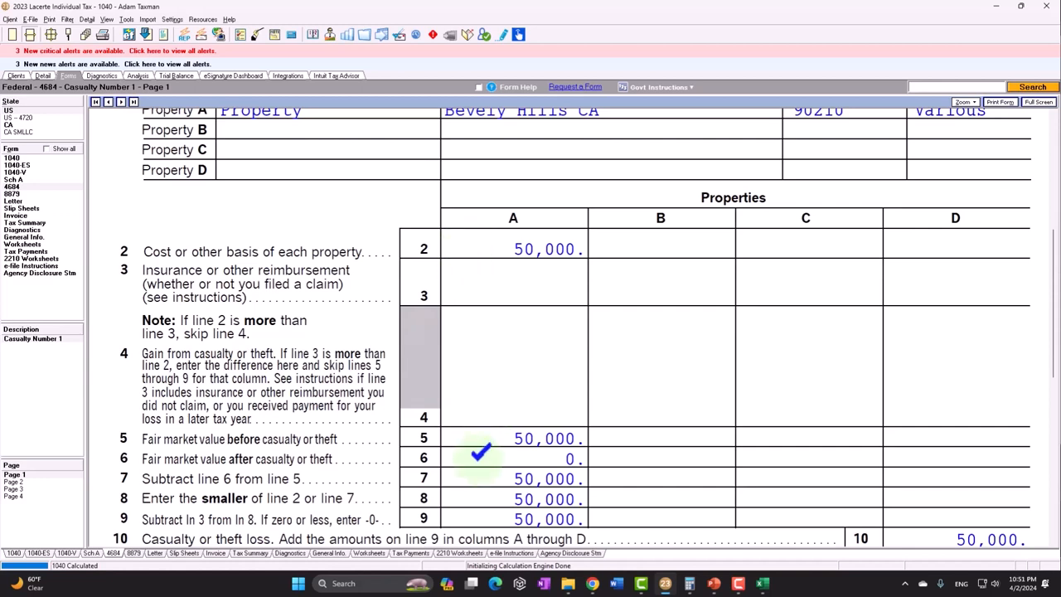
scroll(down, 3)
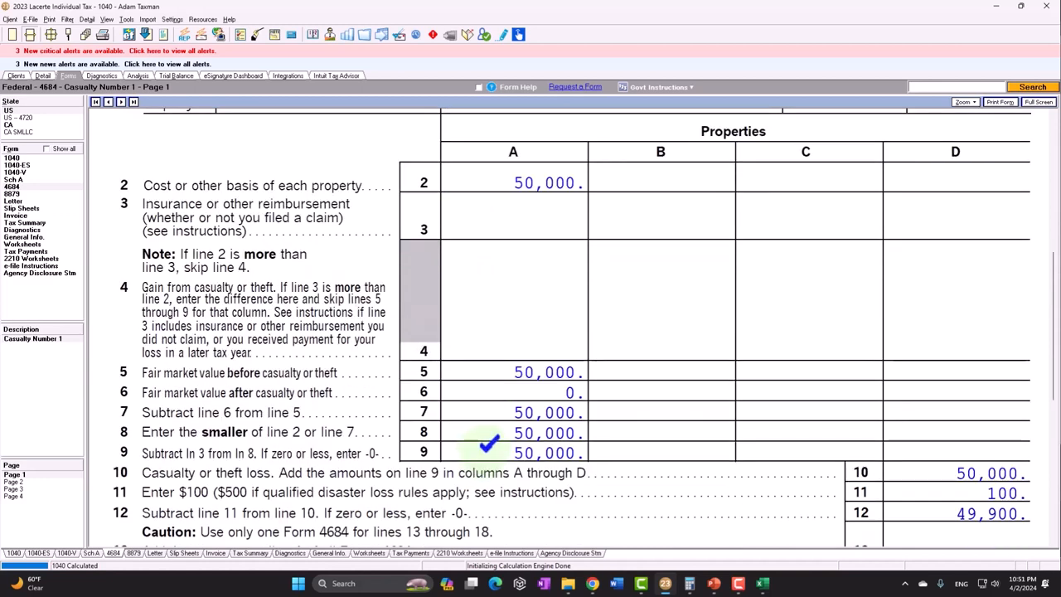
scroll(down, 3)
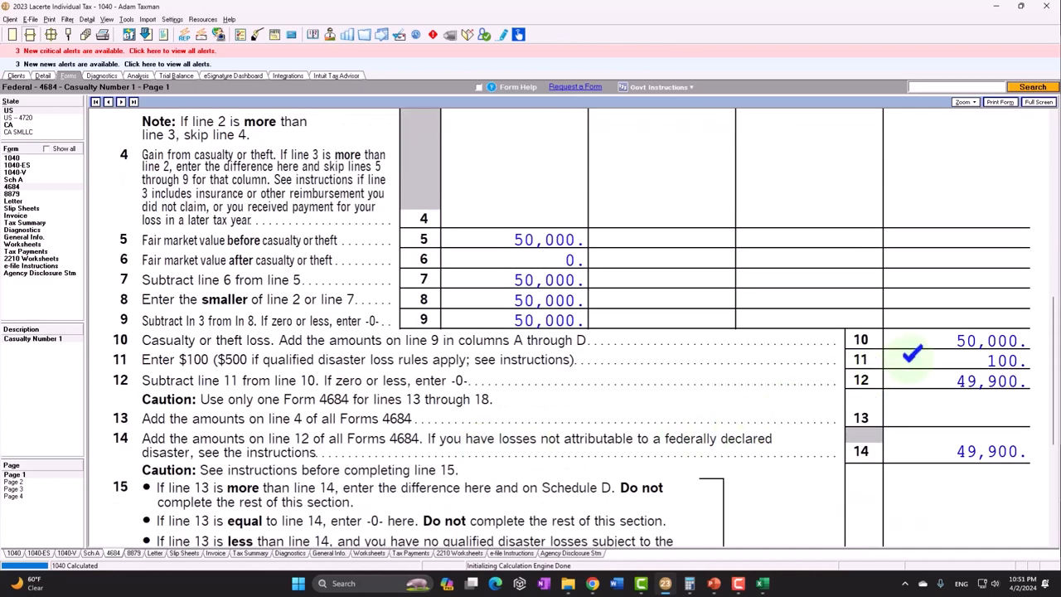
scroll(down, 3)
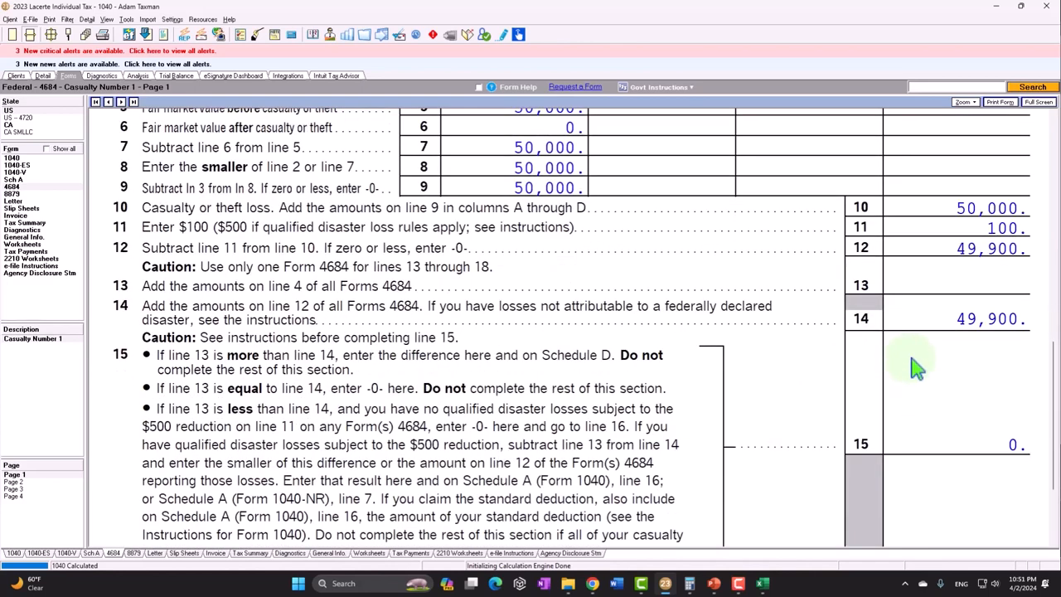
Step: Finish reviewing the $39,900 deductible loss and return to Form 1040
scroll(down, 3)
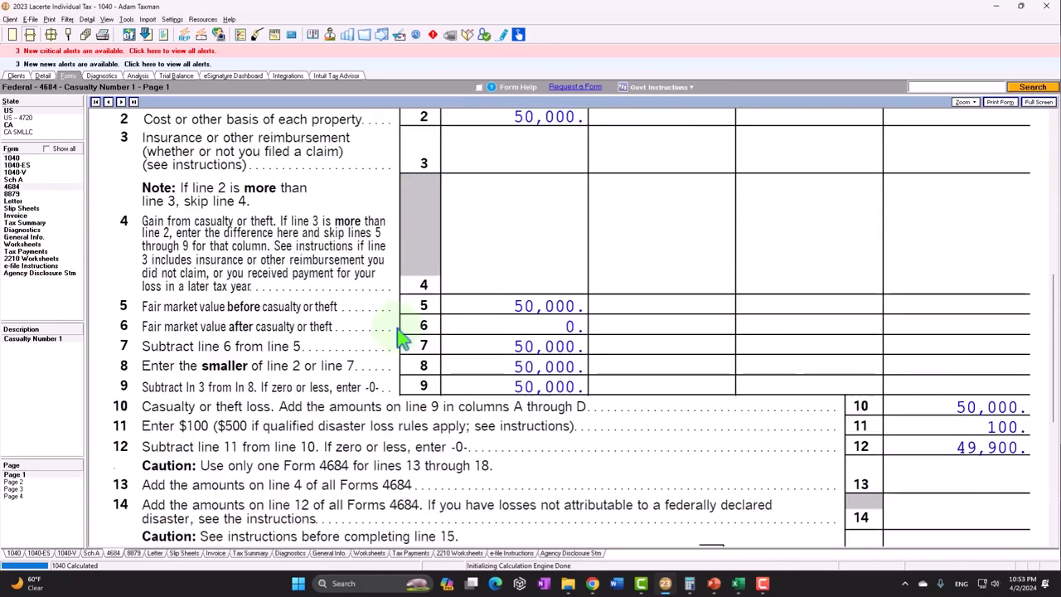
scroll(down, 3)
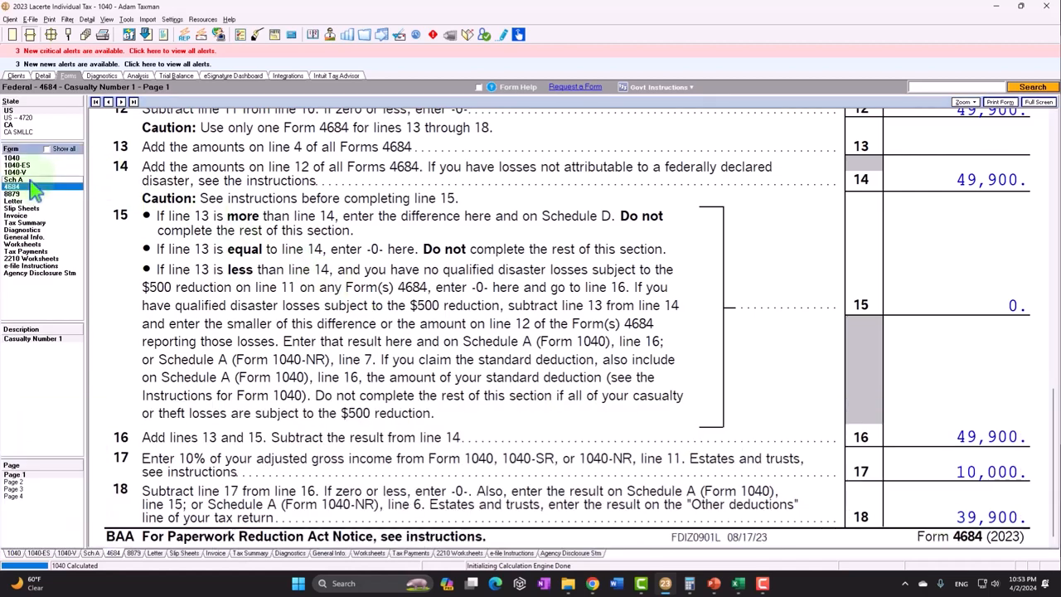
click(14, 195)
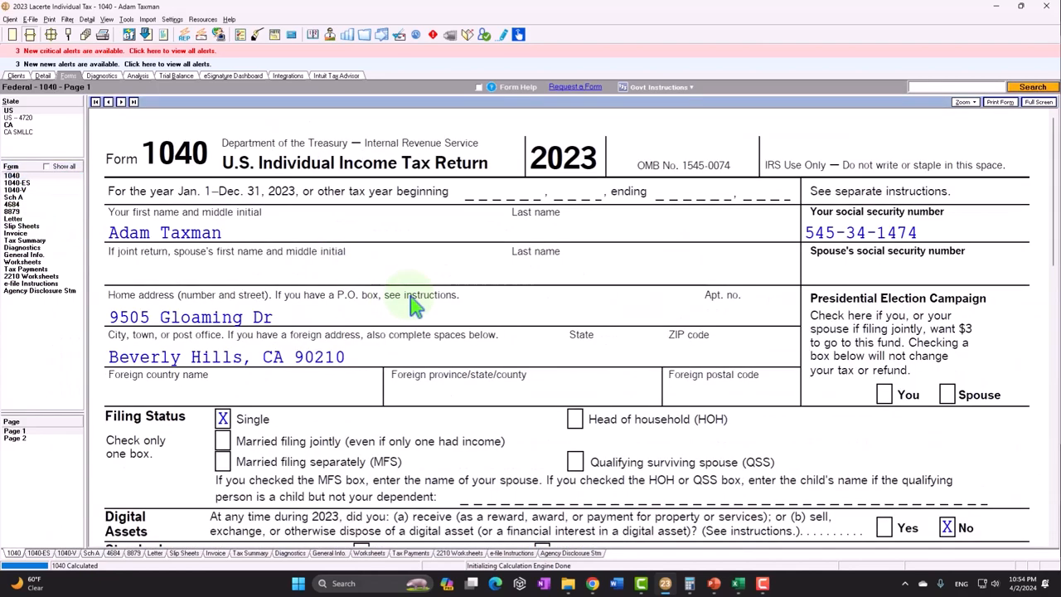
Step: Go through Schedule A to the Form 4684 casualty input showing DR-4750-CA and $50,000/$0 values
scroll(down, 3)
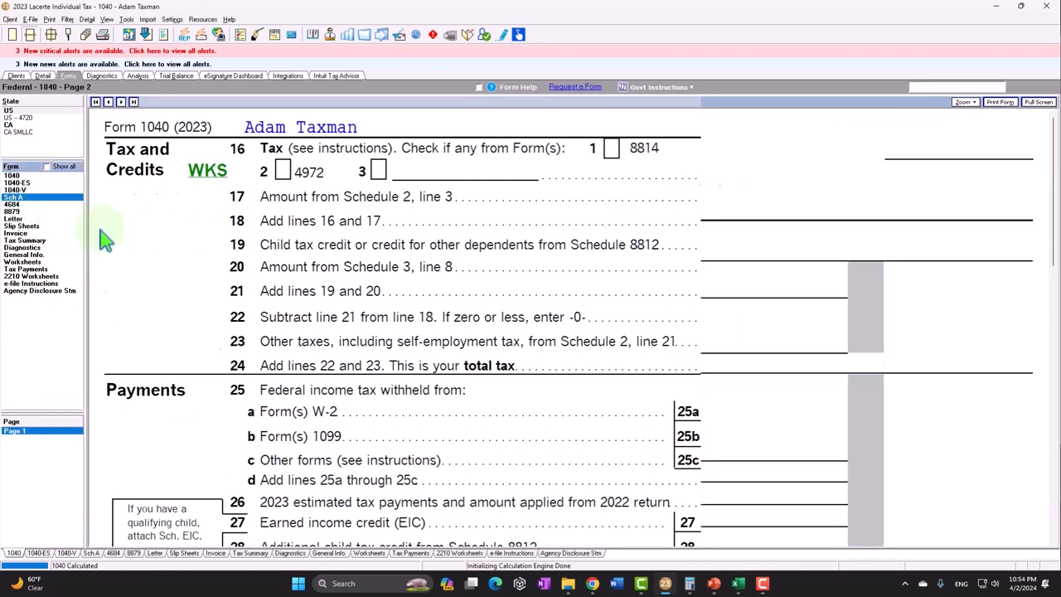
click(13, 196)
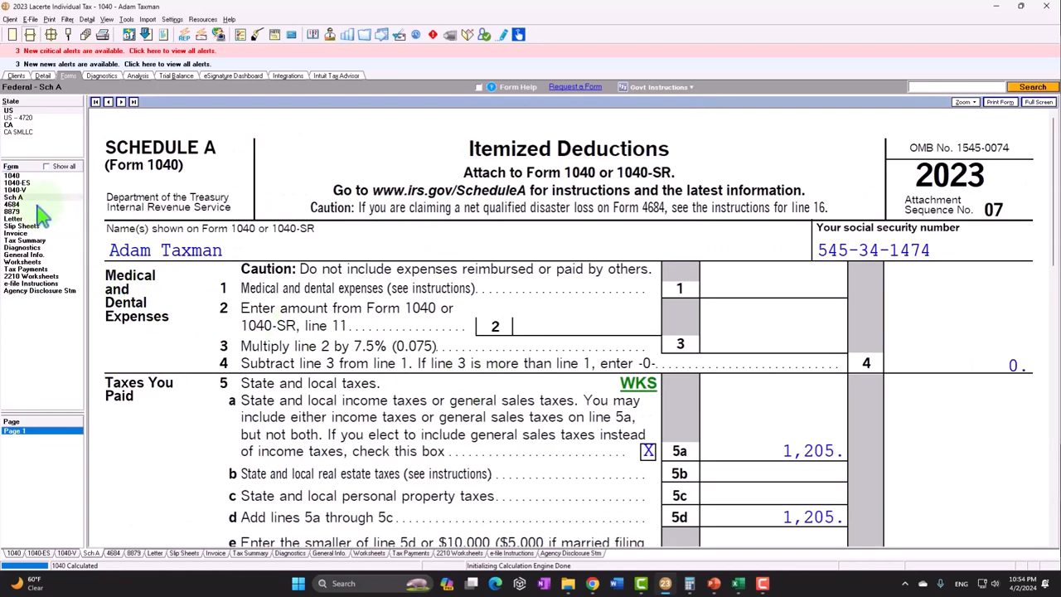
click(13, 187)
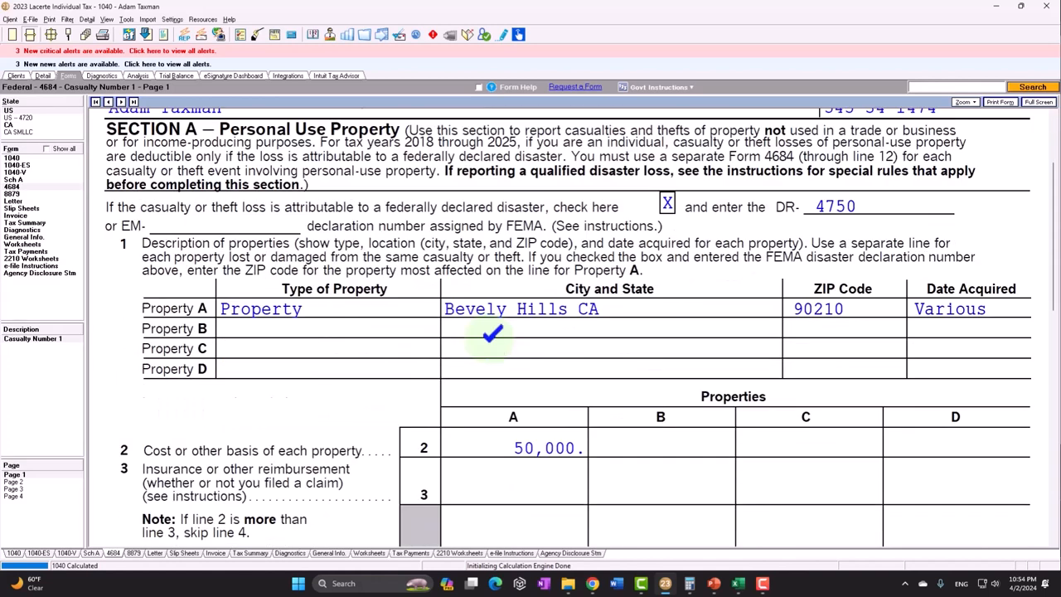
scroll(down, 3)
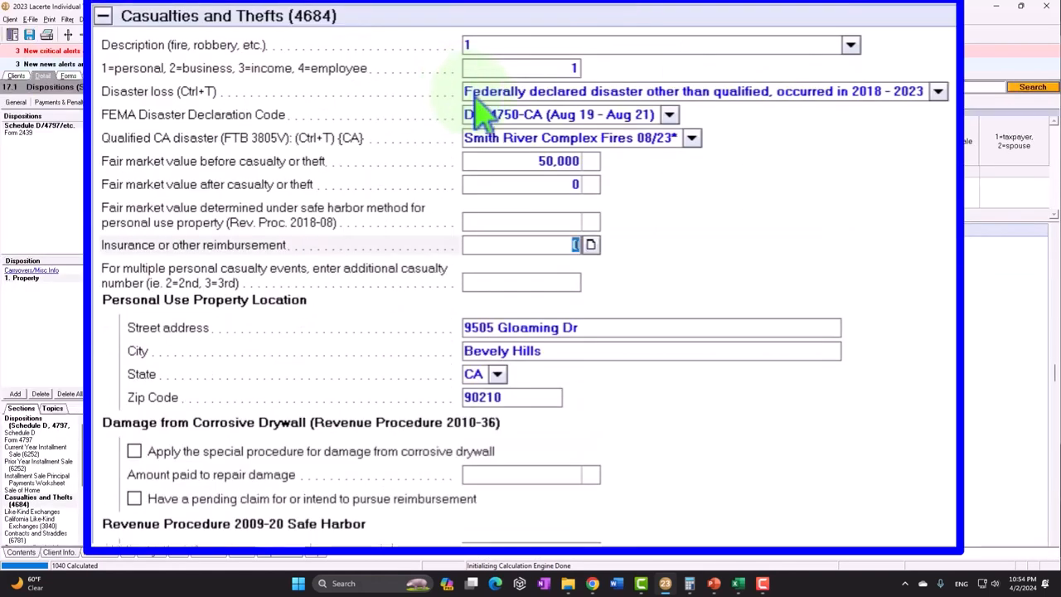
mouse_move(539, 224)
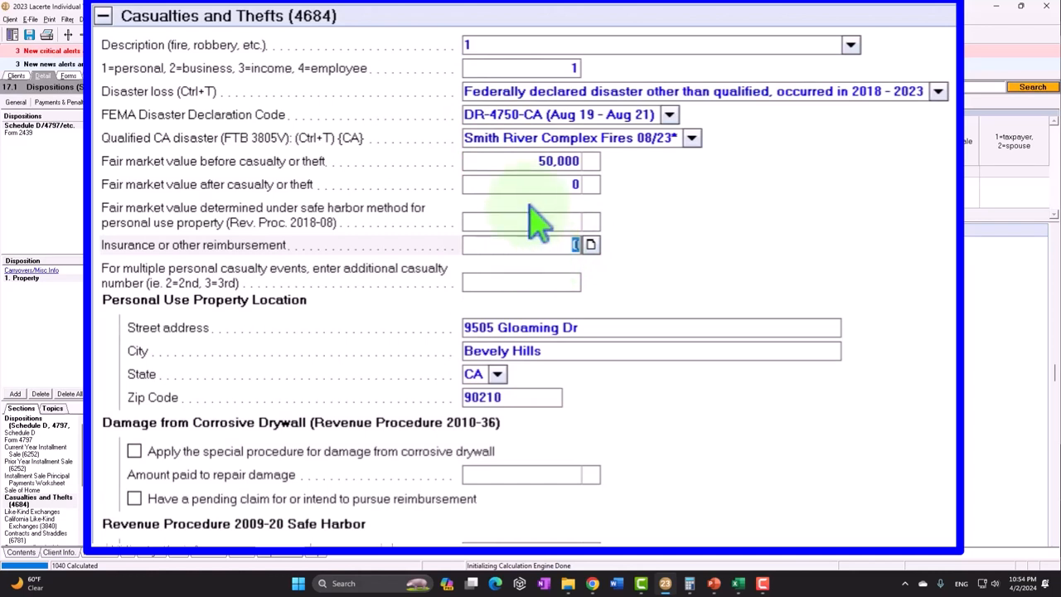
Step: Raise the insurance reimbursement to 20,000 then 30,000, shrinking the Form 4684 deductible loss
text(10,000.)
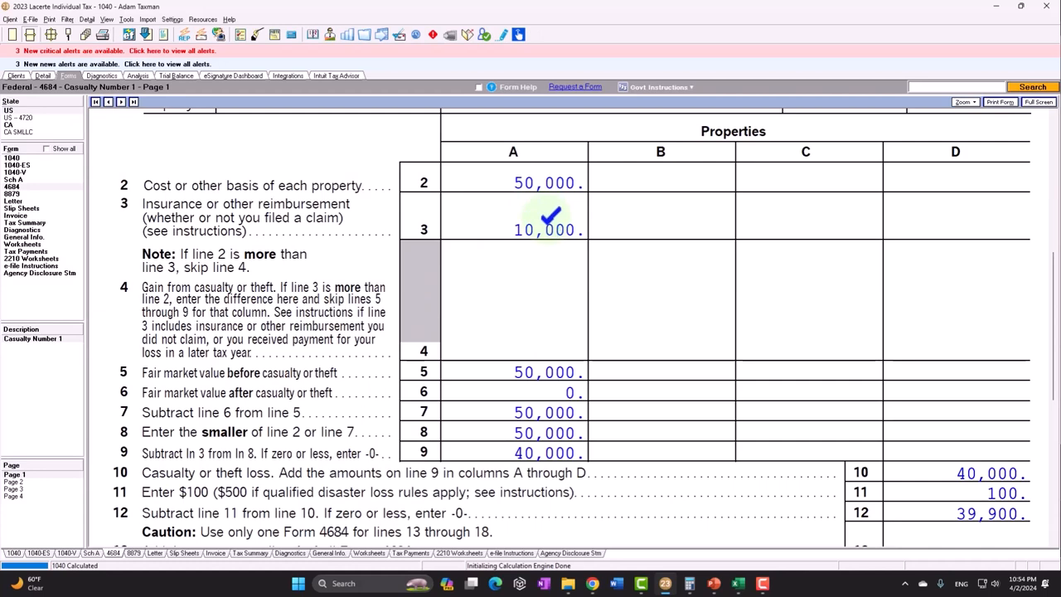
mouse_move(688, 373)
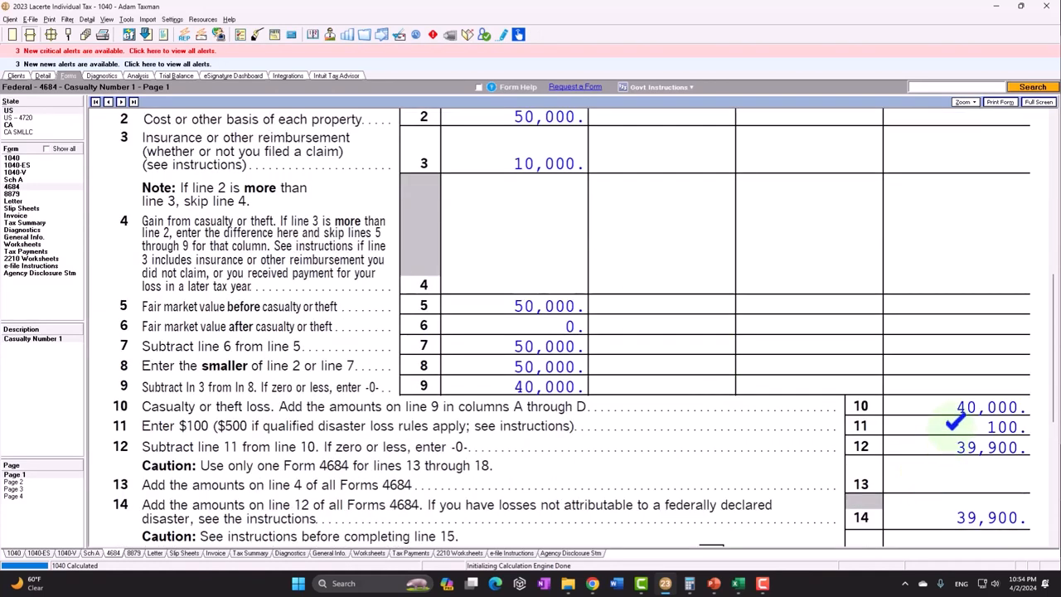
scroll(down, 3)
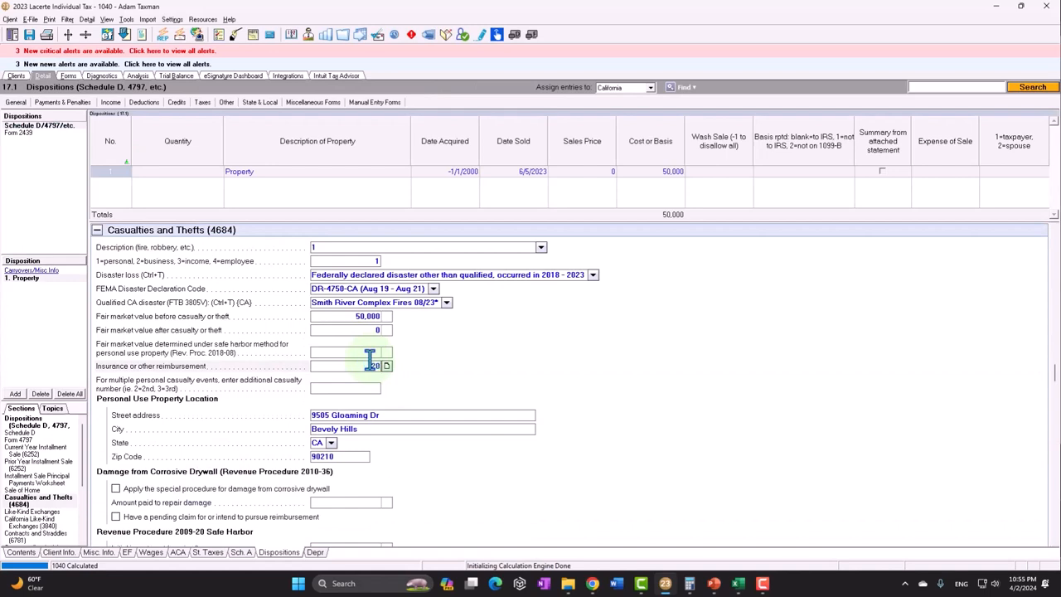
text(20,000)
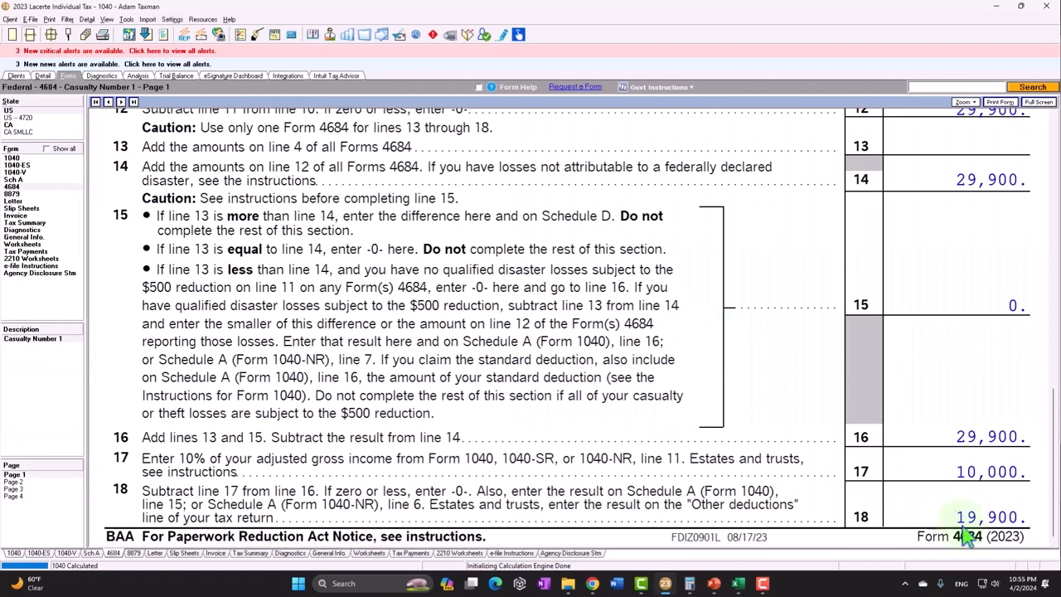
mouse_move(415, 224)
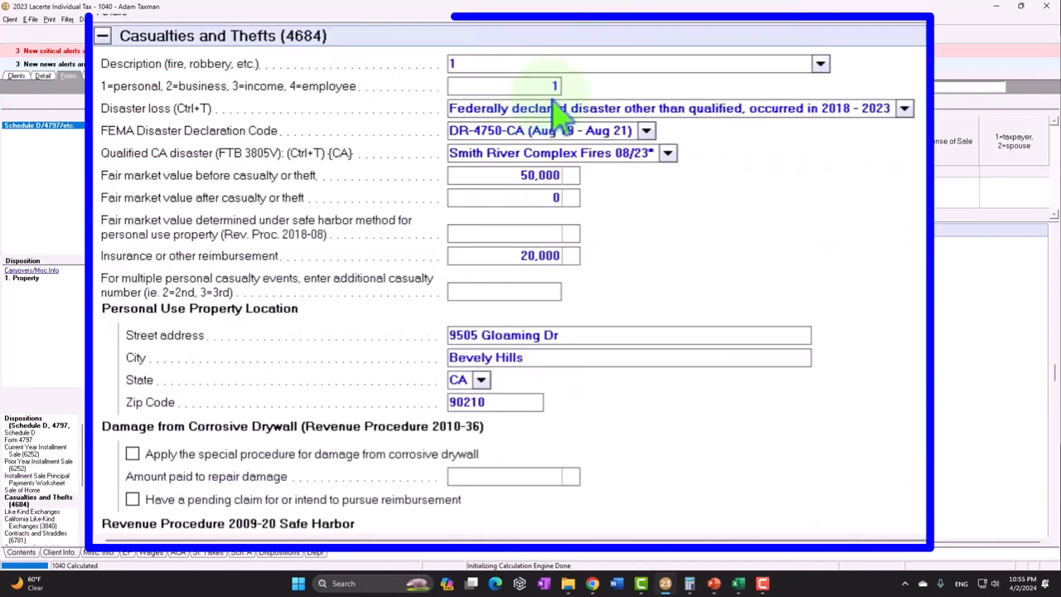
click(541, 255)
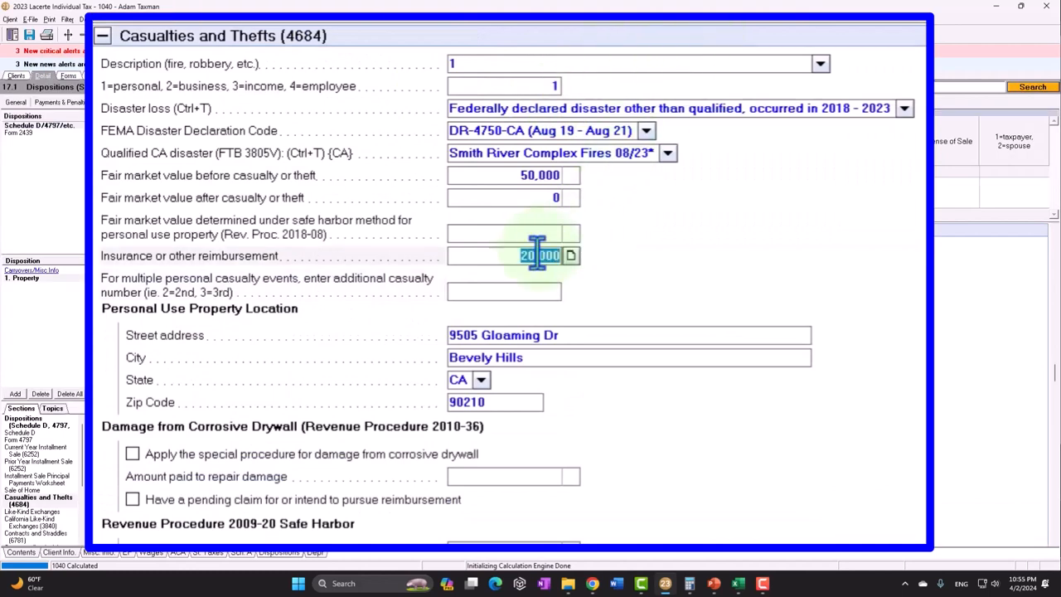
text(30,000)
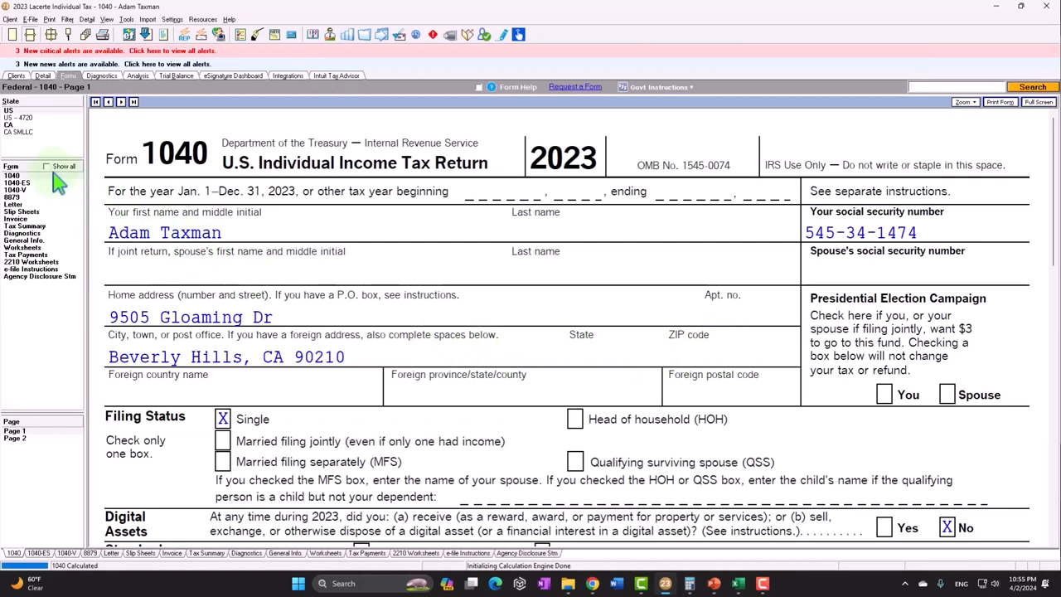
Step: Show all forms and scroll through Schedule A's itemized deduction lines from medical expenses to charity
click(63, 166)
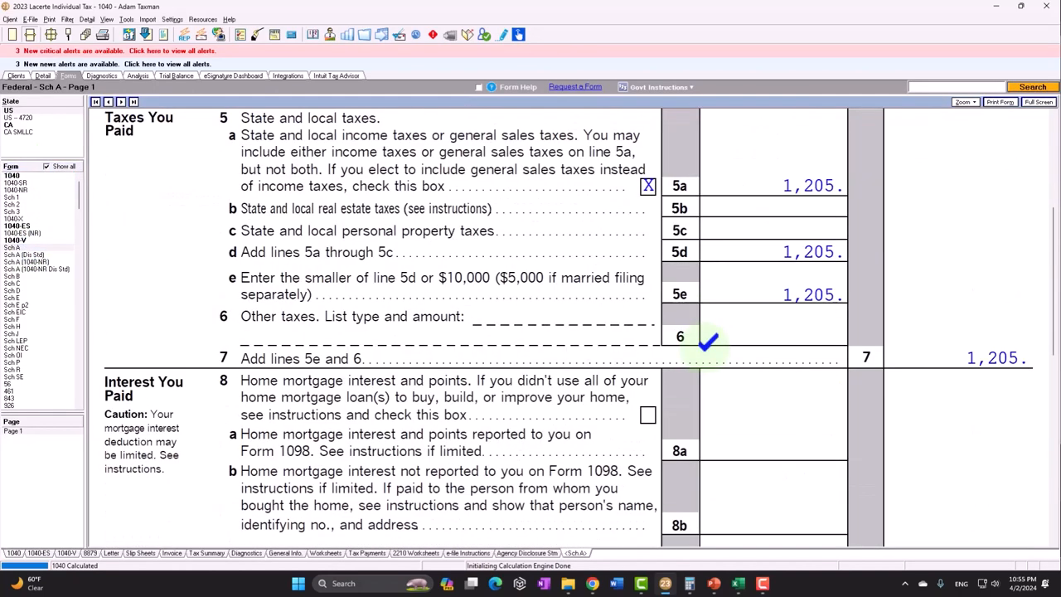
scroll(down, 3)
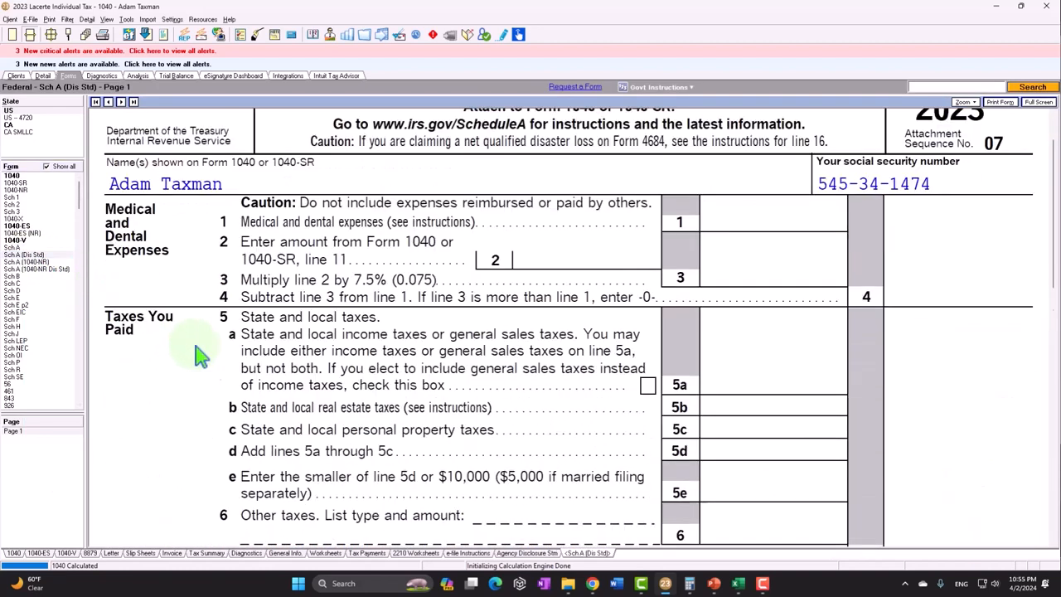
scroll(down, 3)
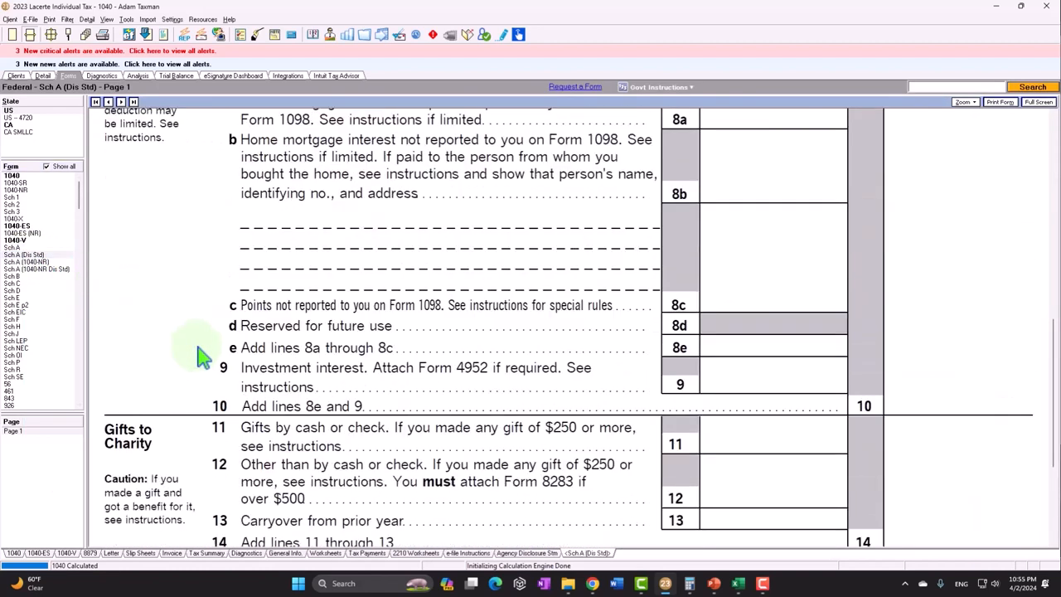
scroll(down, 3)
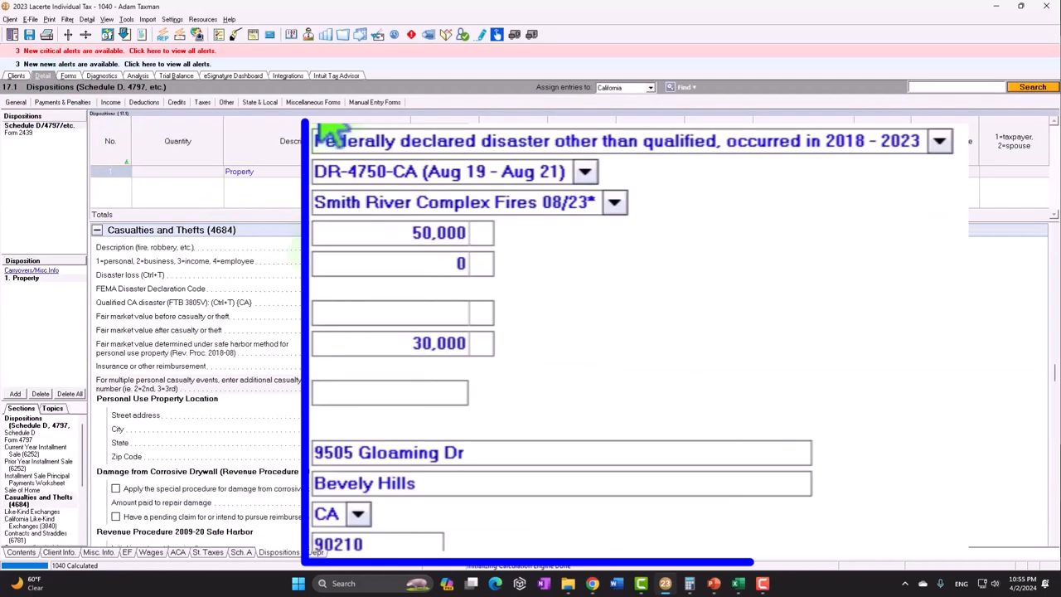
Step: Change the disaster type to federally declared qualified disaster 2018–2023, yielding a 19,500 net qualified loss
click(938, 139)
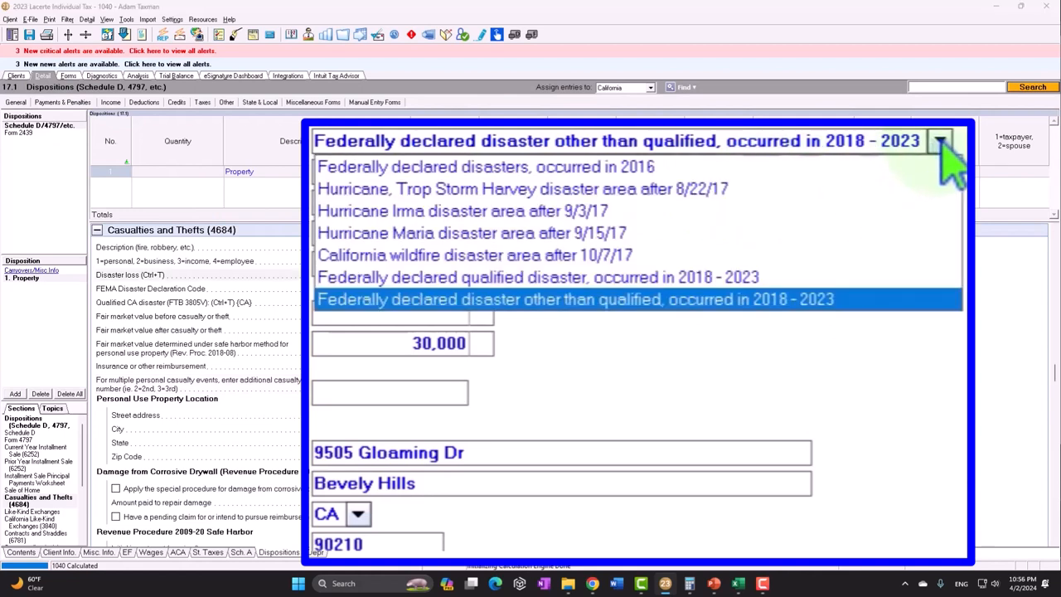
mouse_move(572, 311)
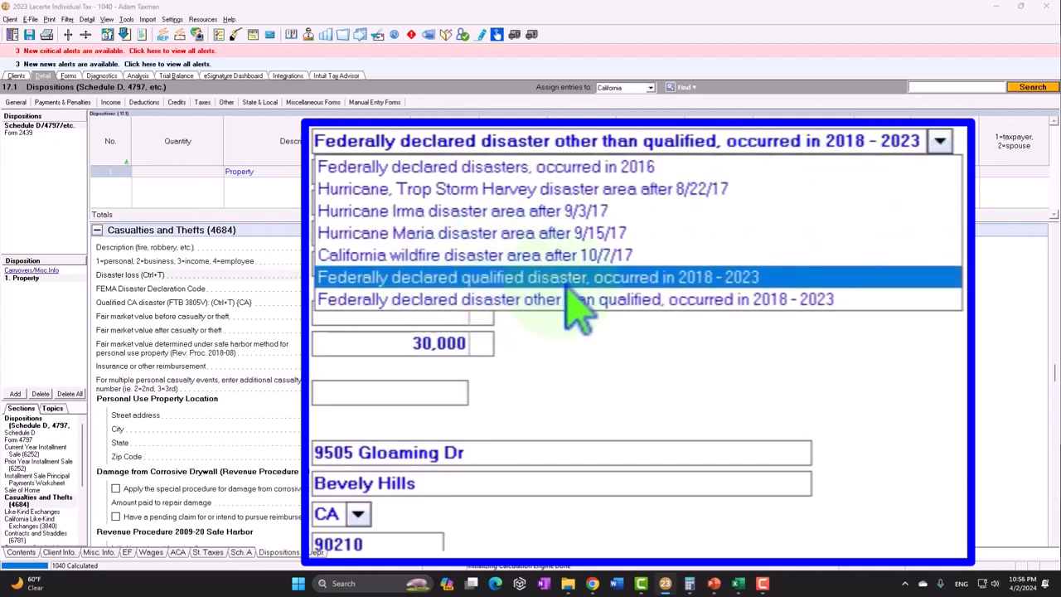
mouse_move(700, 302)
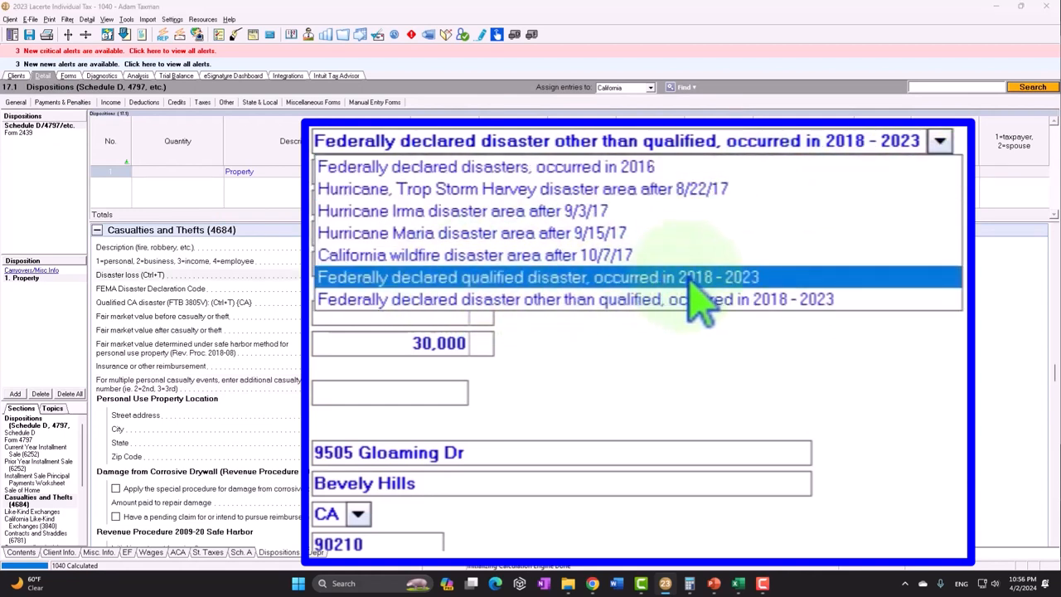
click(537, 277)
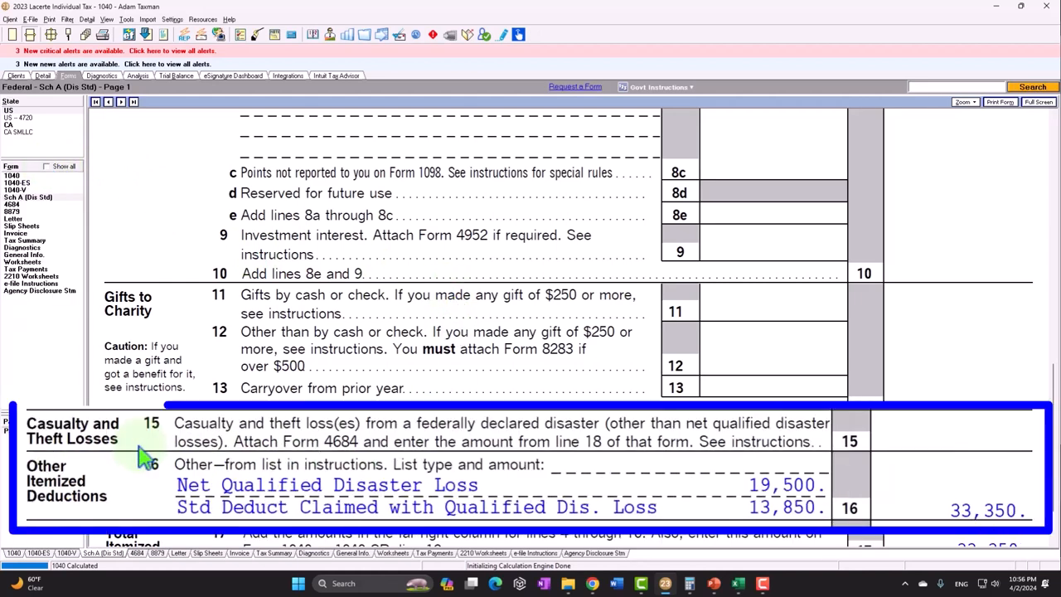
mouse_move(961, 439)
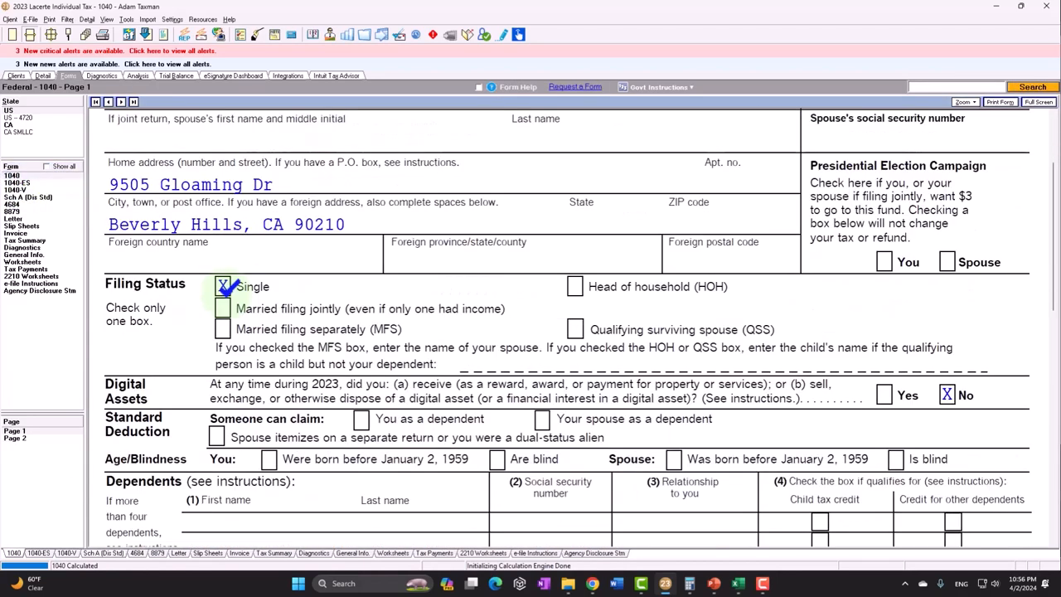
Step: Scroll through Form 1040 and Schedule A to review the 33,350 itemized deduction
scroll(down, 3)
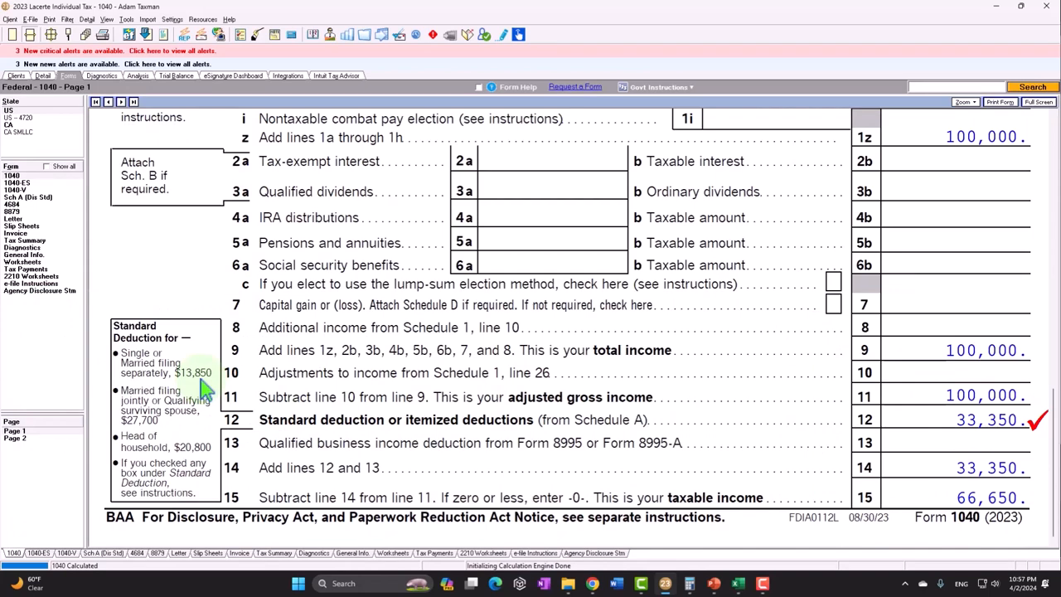
mouse_move(46, 207)
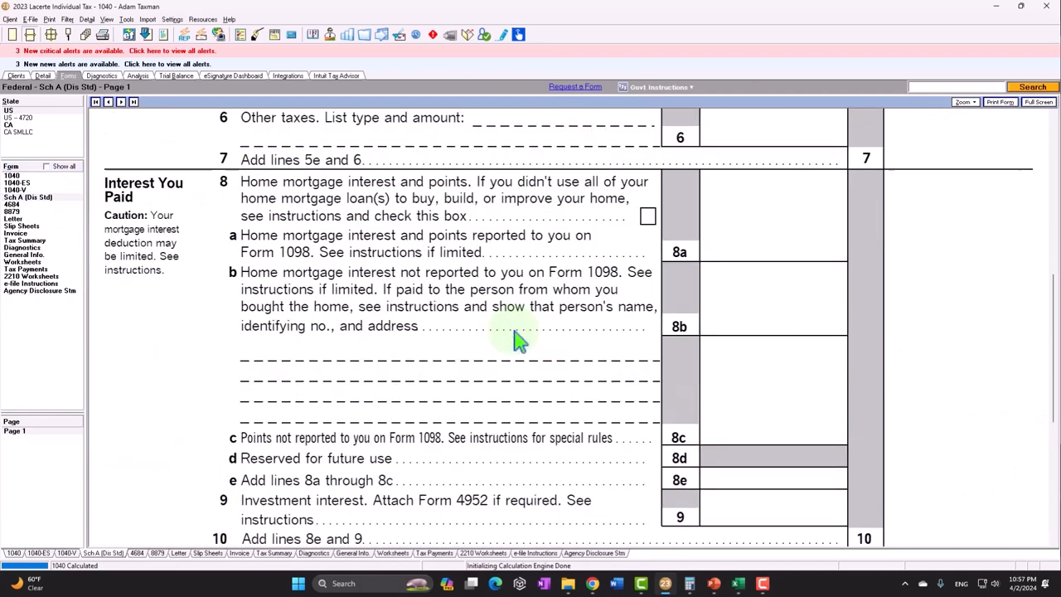
scroll(down, 3)
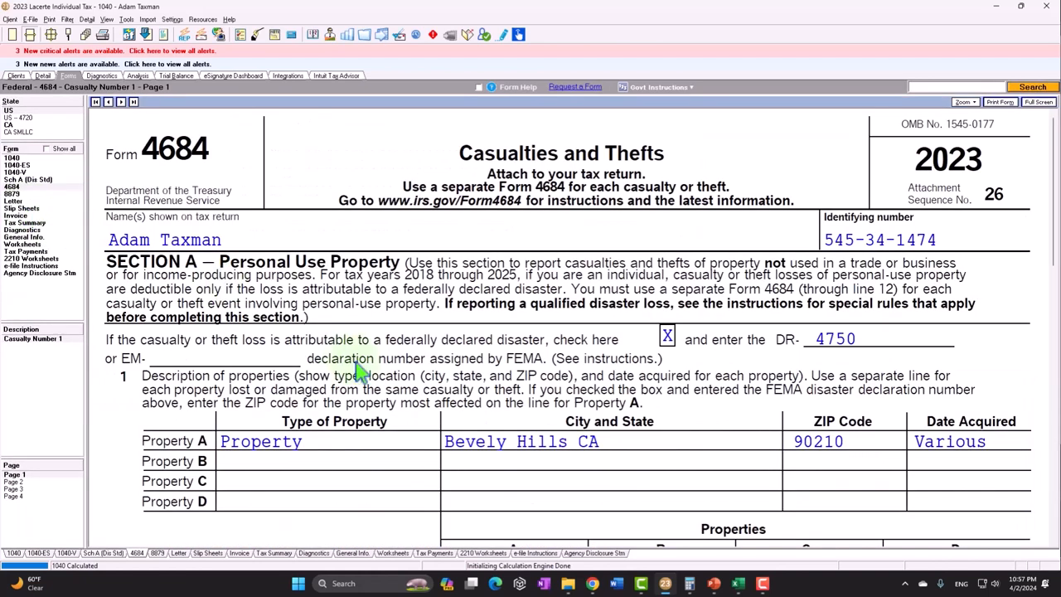
scroll(down, 3)
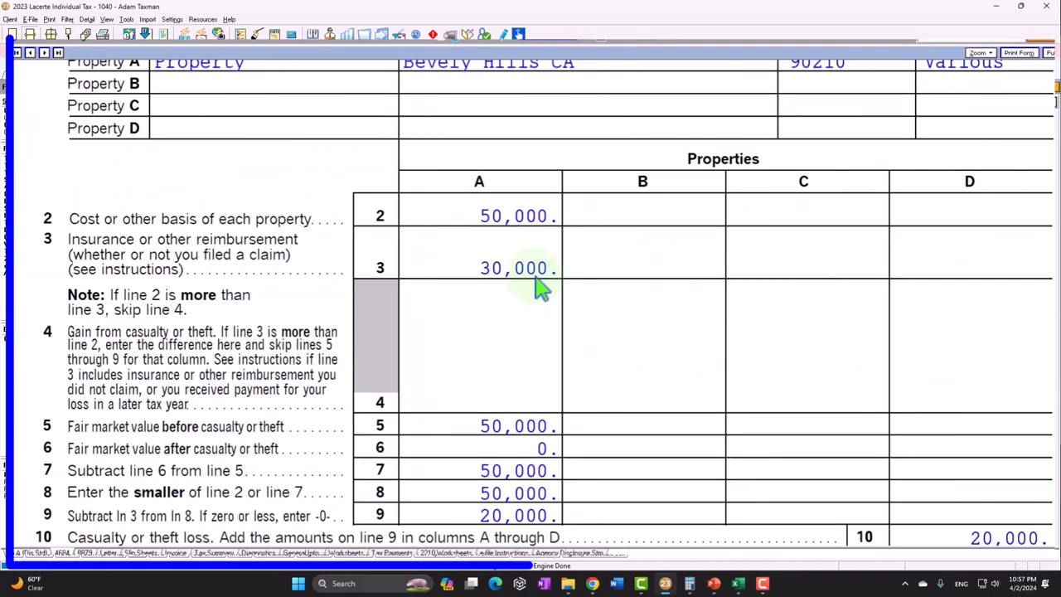
scroll(down, 3)
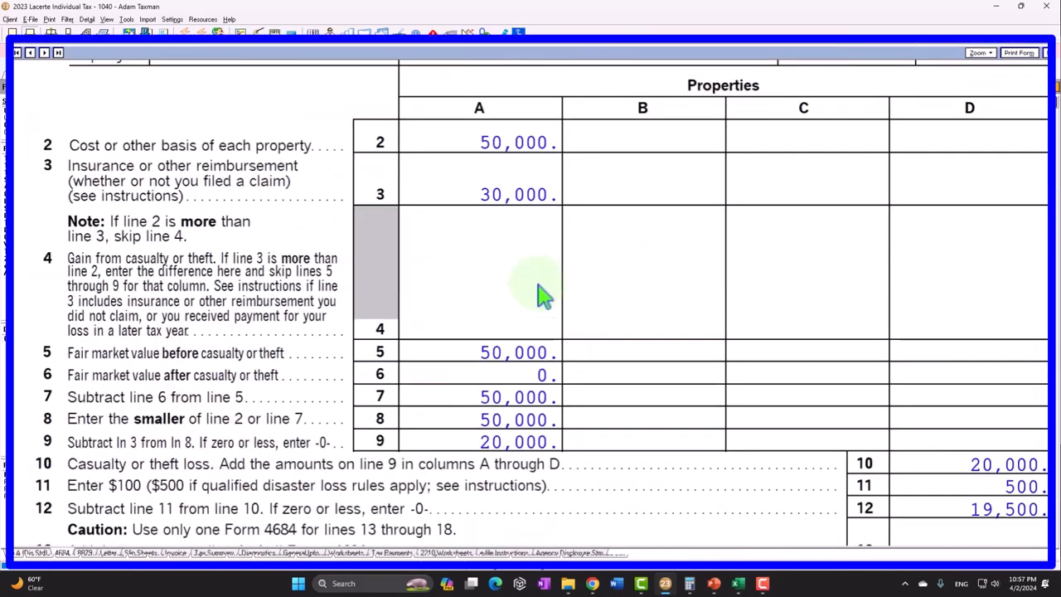
scroll(down, 3)
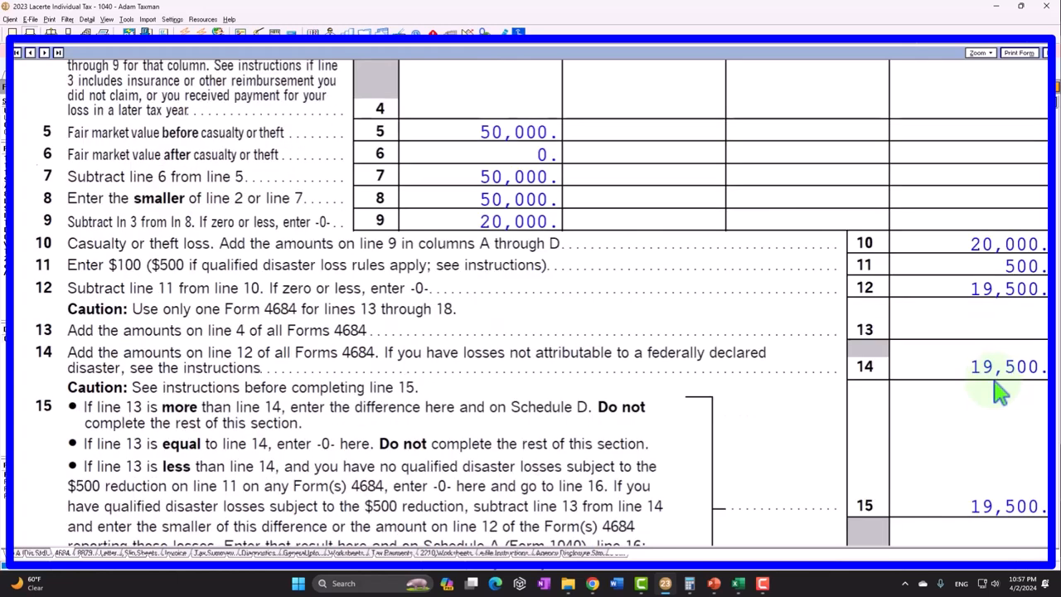
scroll(down, 3)
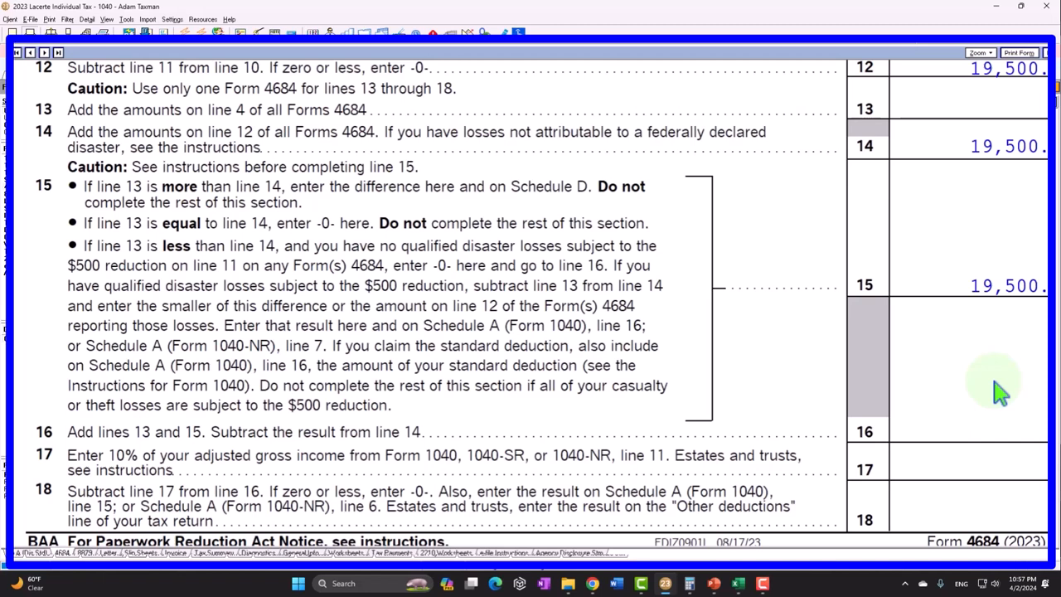
mouse_move(923, 418)
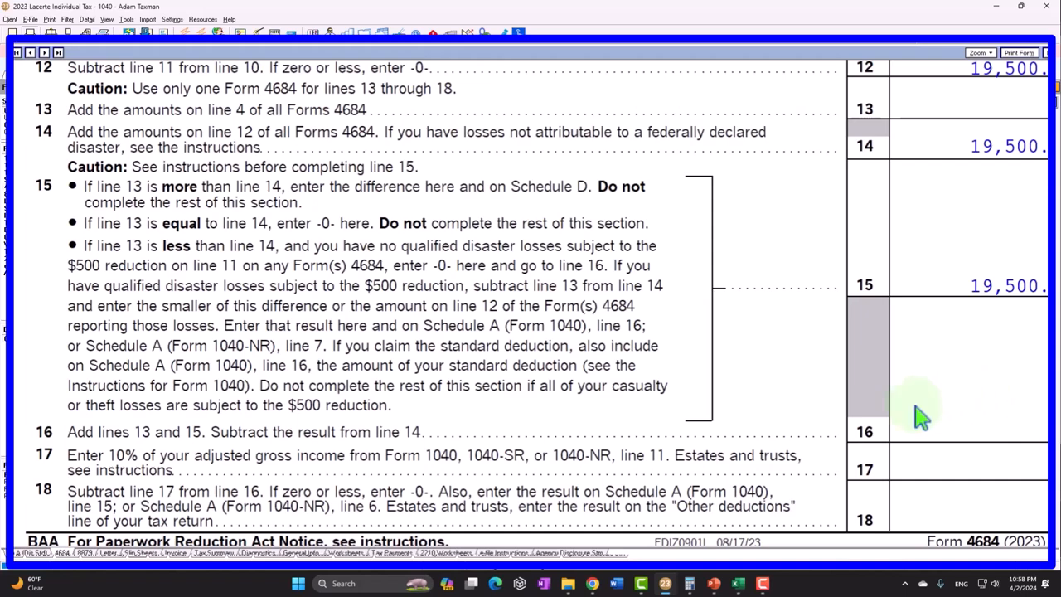
mouse_move(597, 428)
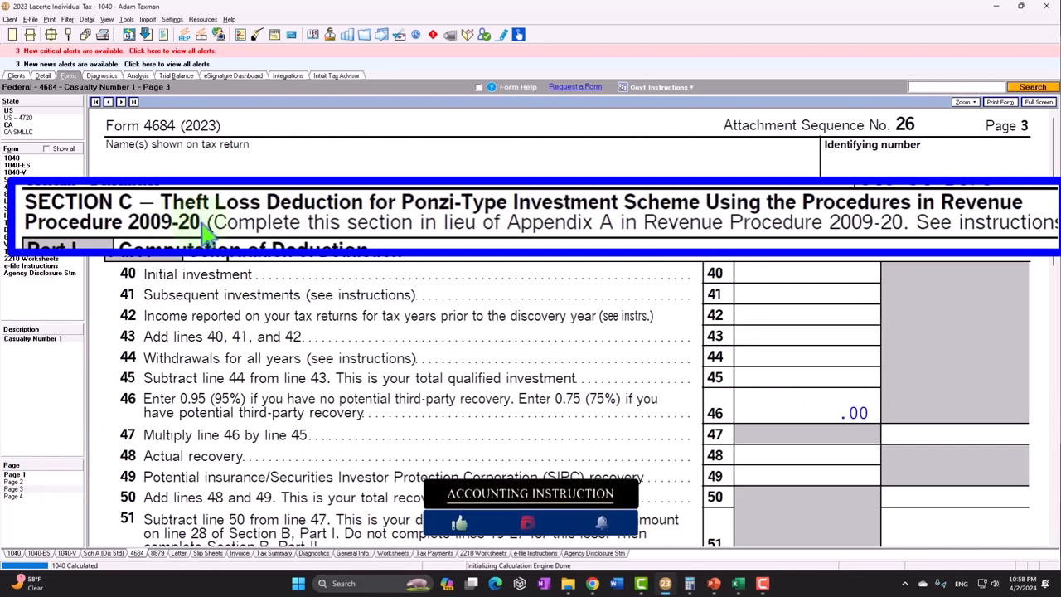
mouse_move(318, 229)
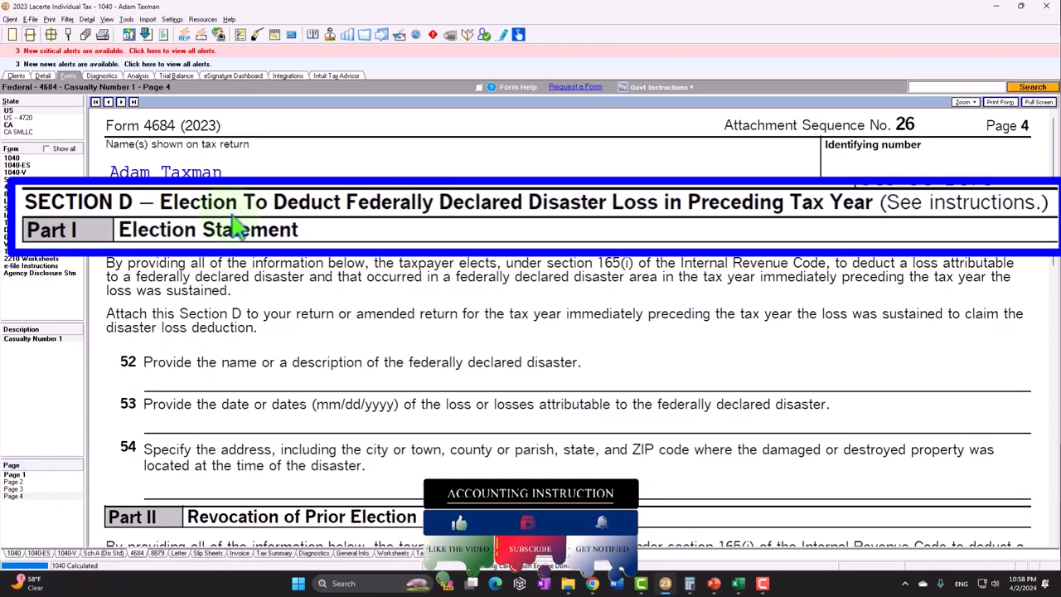
mouse_move(423, 235)
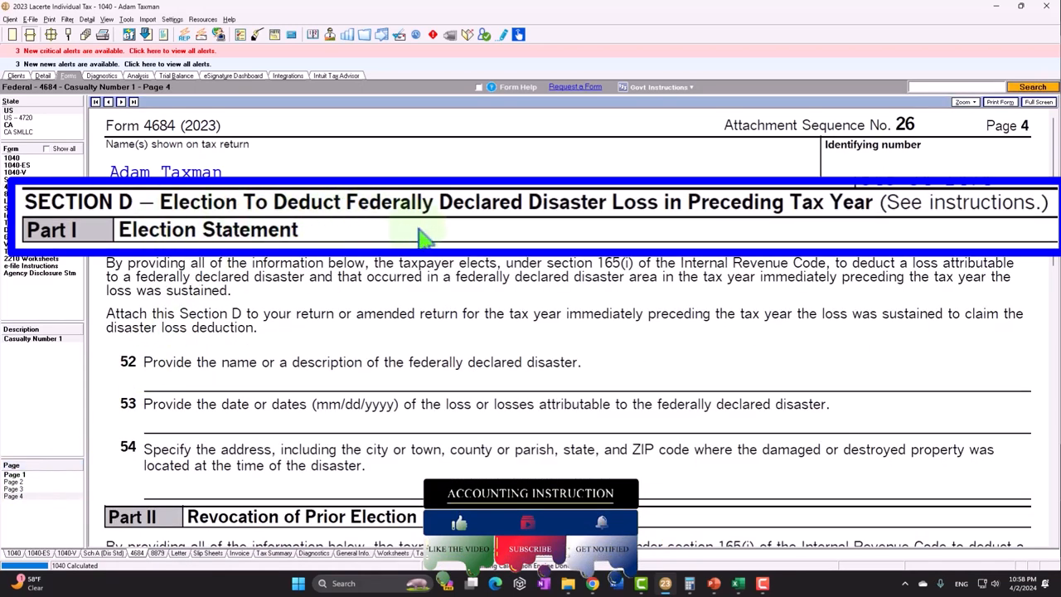
mouse_move(783, 232)
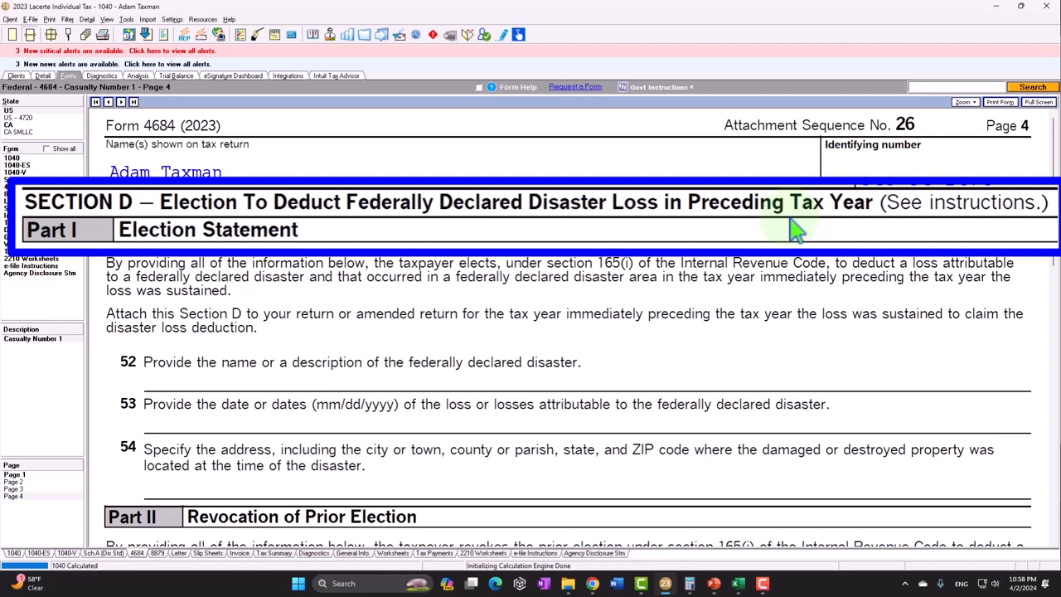
mouse_move(738, 322)
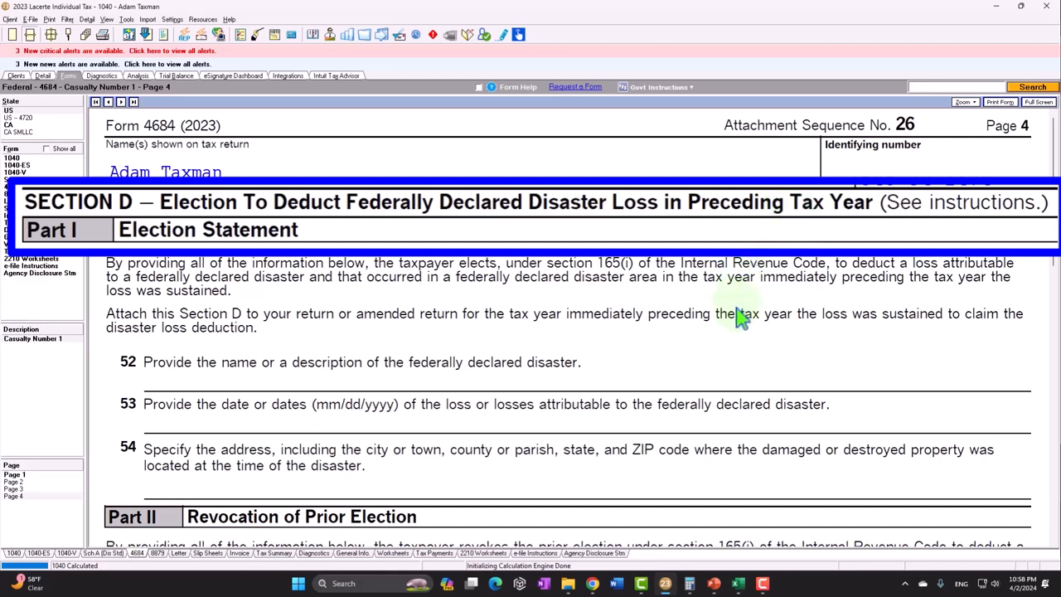
mouse_move(713, 348)
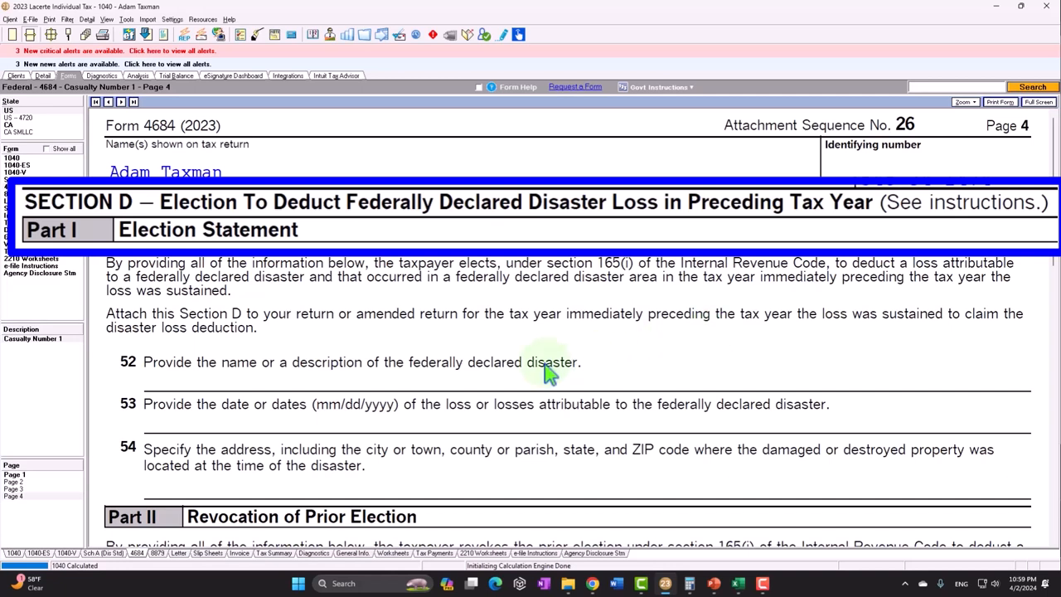
mouse_move(355, 332)
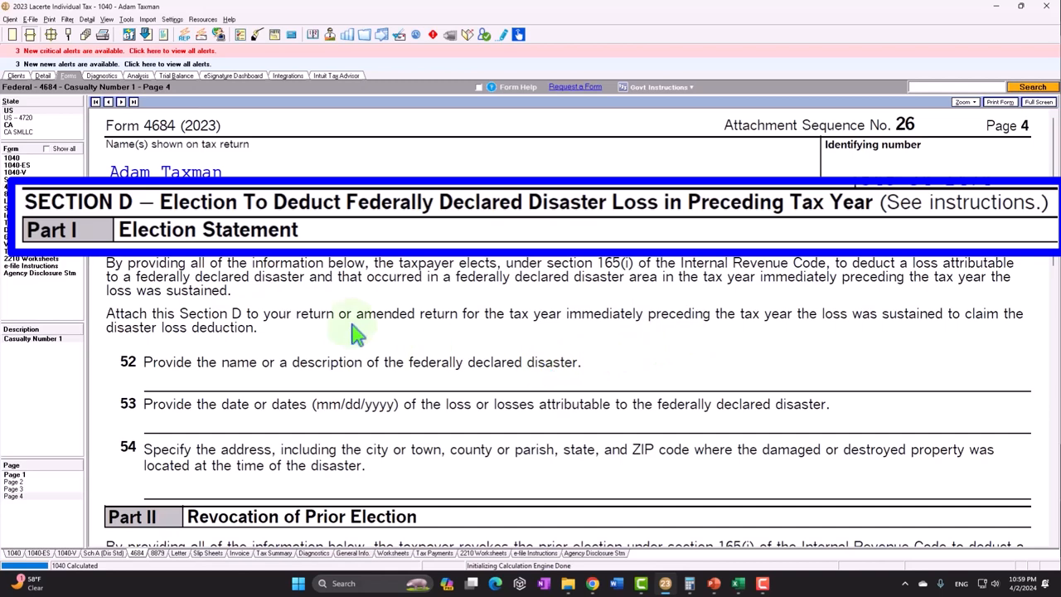
Step: Bring up Form 1040 page 1 and scroll down to the deduction lines
click(13, 176)
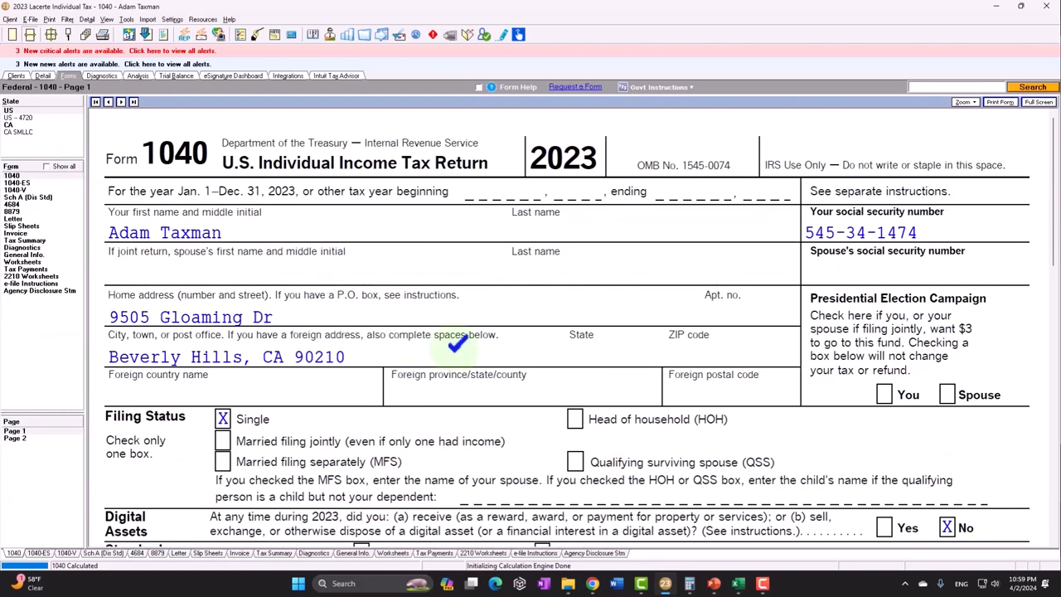
scroll(down, 3)
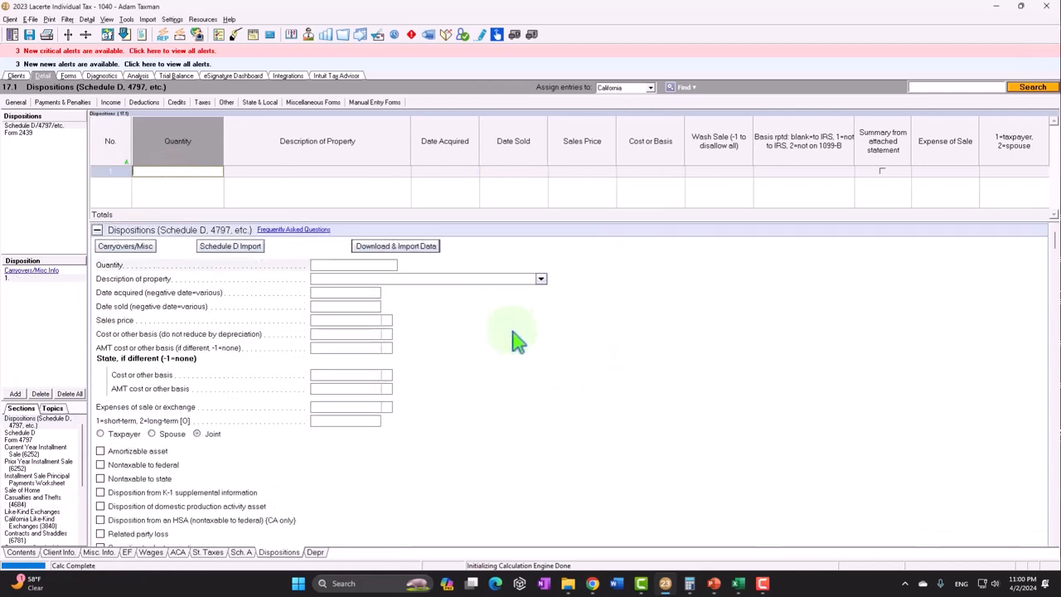
Step: Review 1040 line 12 at 13,850 standard deduction and Schedule A at 1,205, then select Schedule 1
click(68, 76)
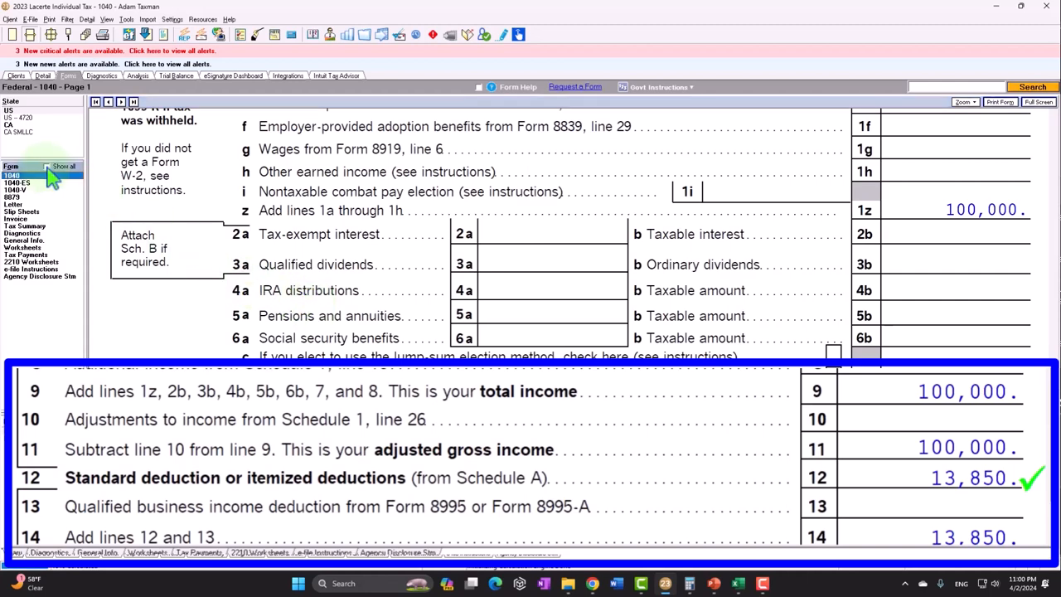
click(47, 166)
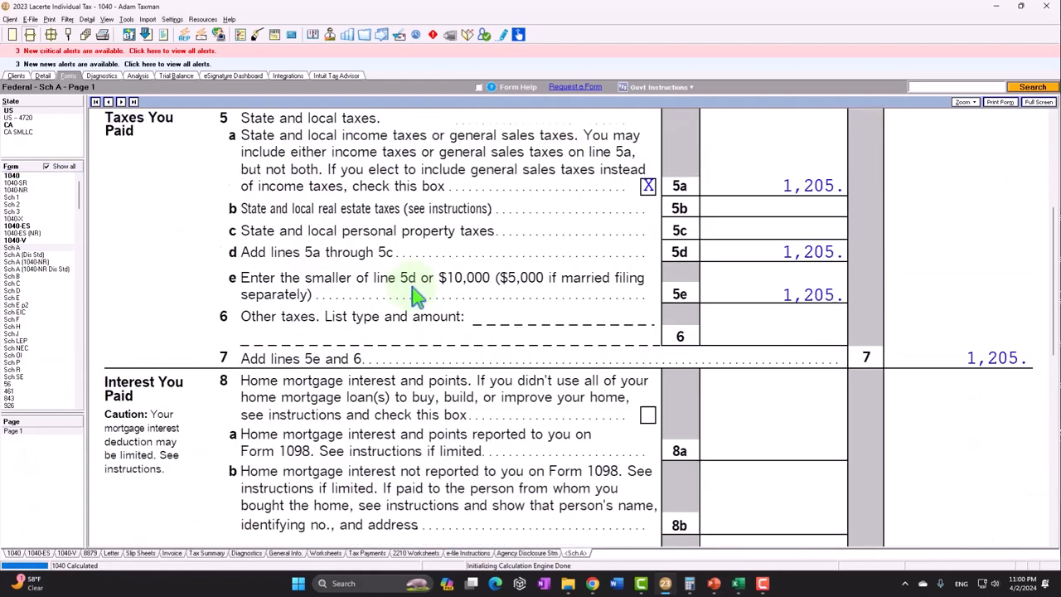
scroll(down, 3)
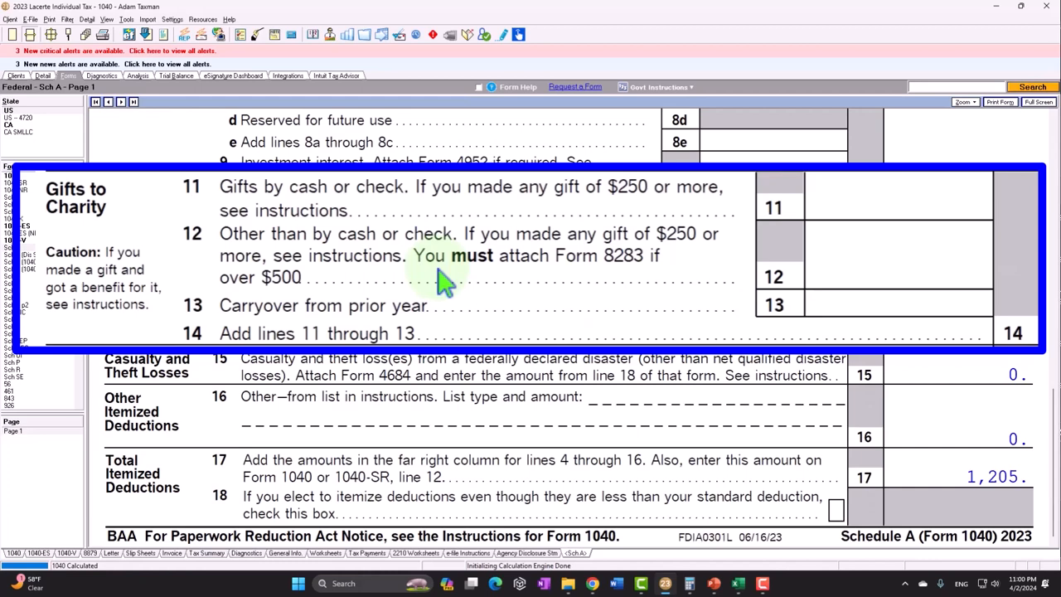
mouse_move(129, 232)
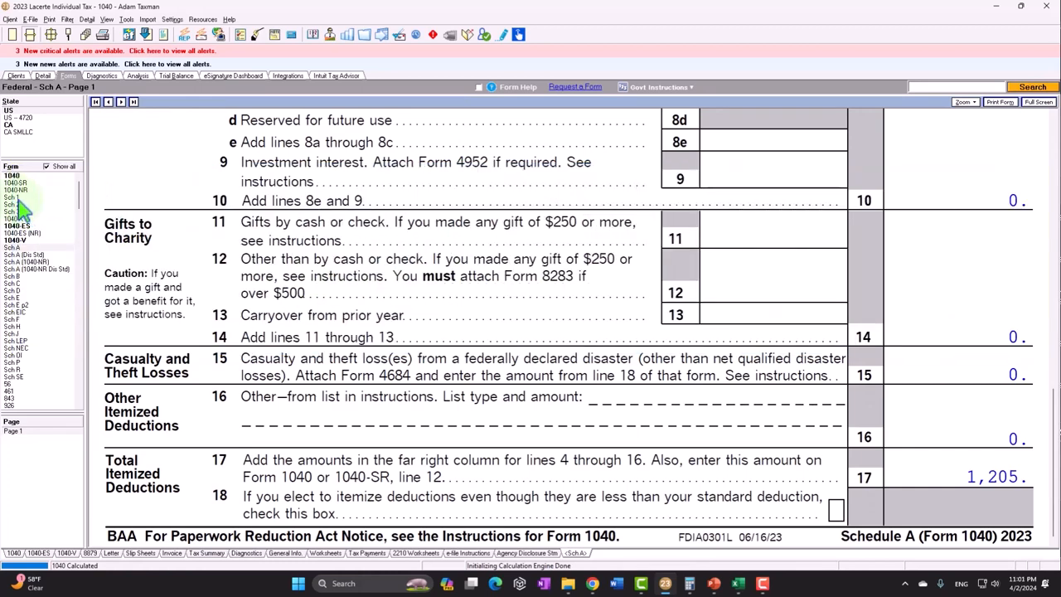
click(11, 196)
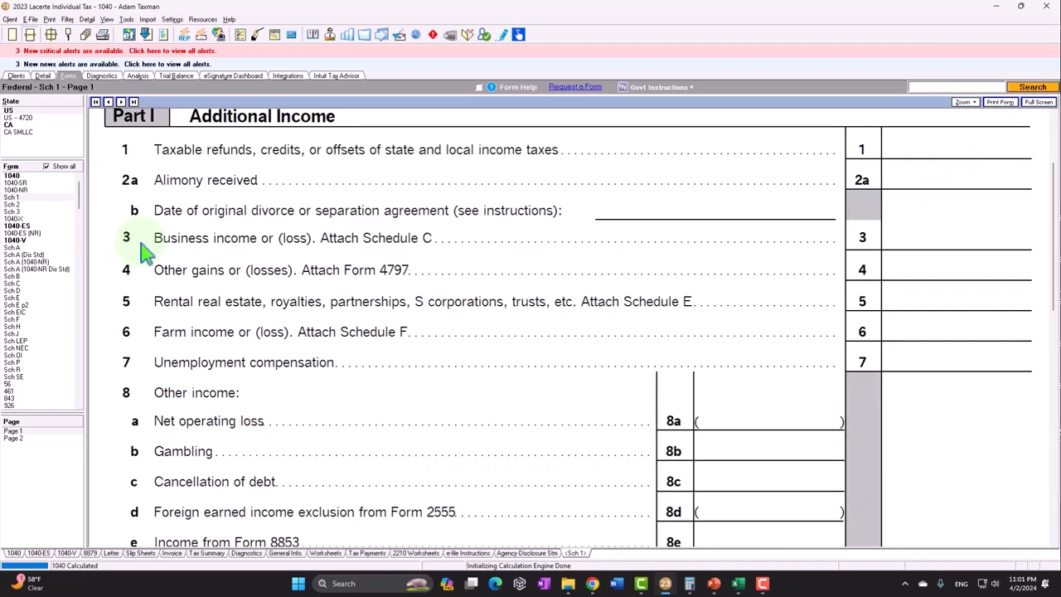
Step: Trace the Gambling income line back to its W-2G gambling winnings input screen
click(766, 452)
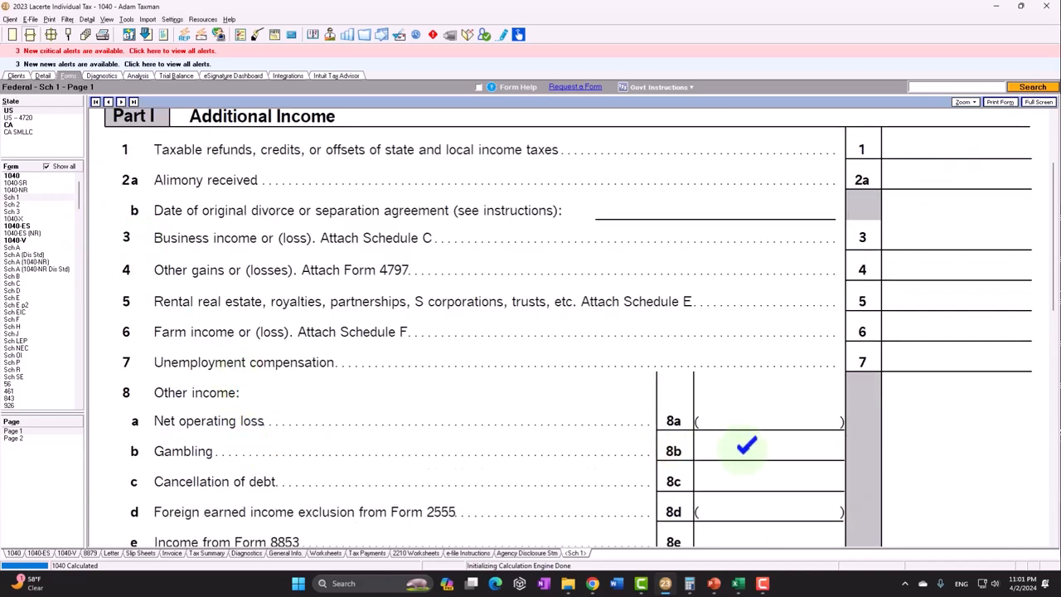
double_click(746, 445)
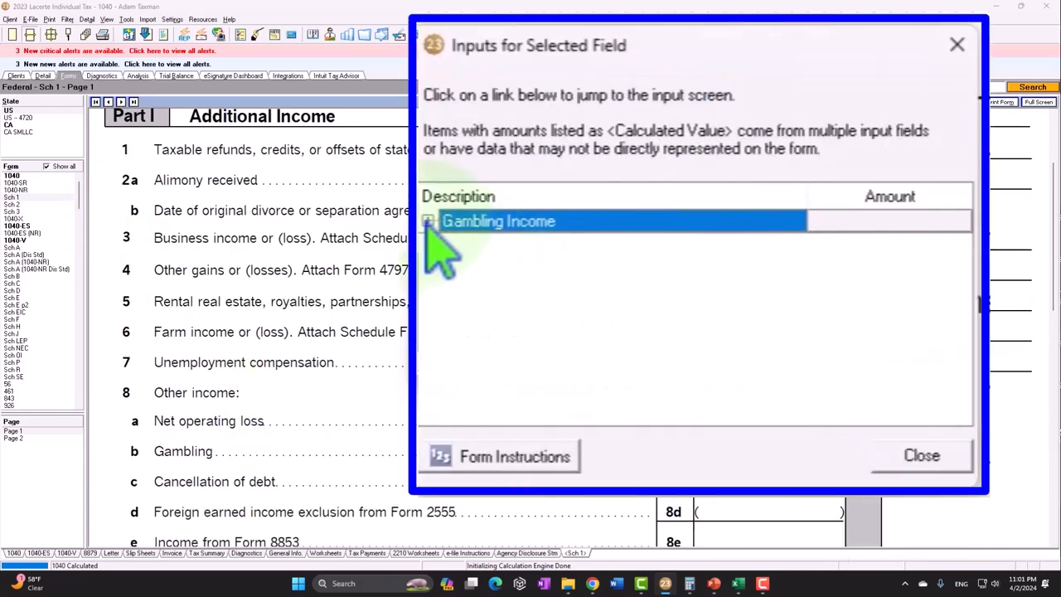
click(498, 221)
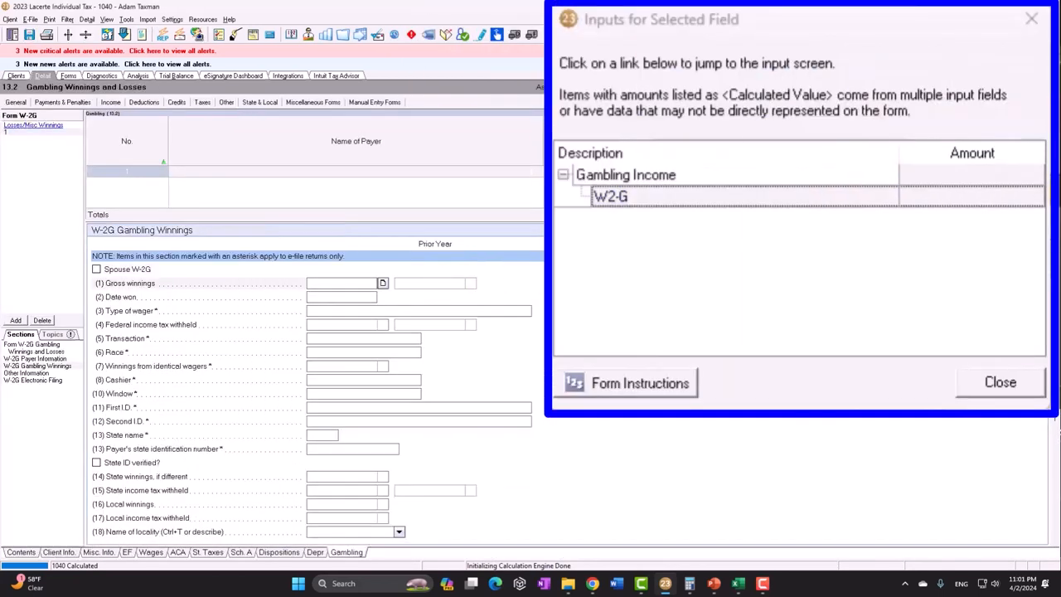
click(1000, 382)
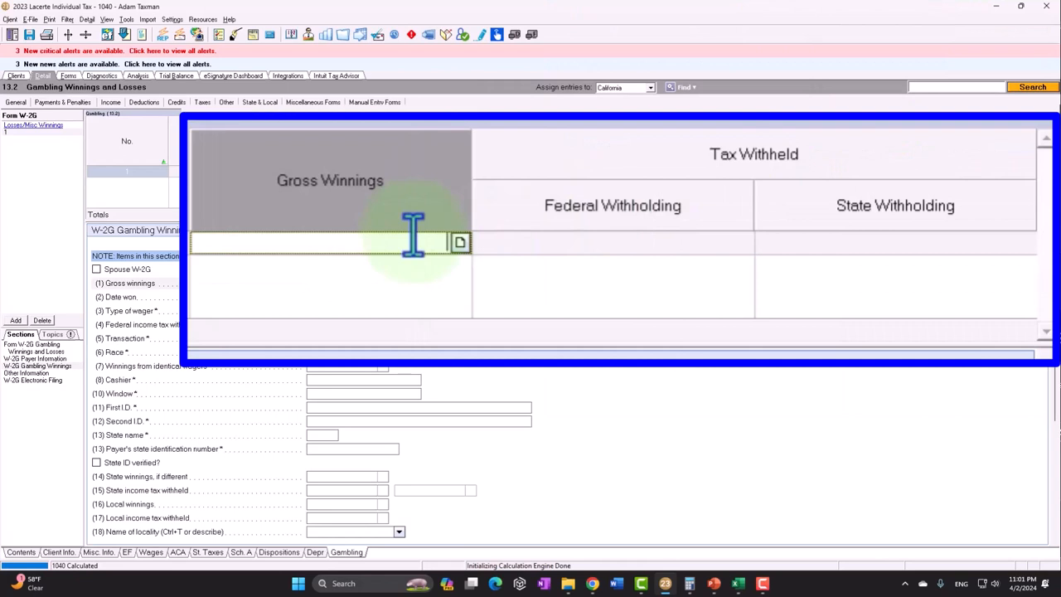
Step: Enter payer name G with gross gambling winnings of 10,000
text(0000)
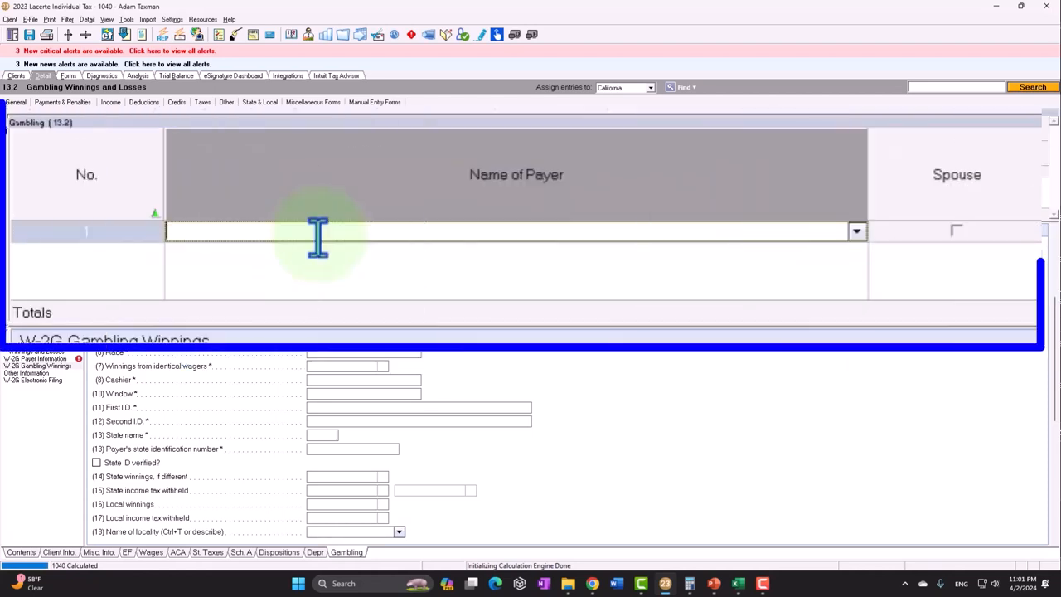
text(G)
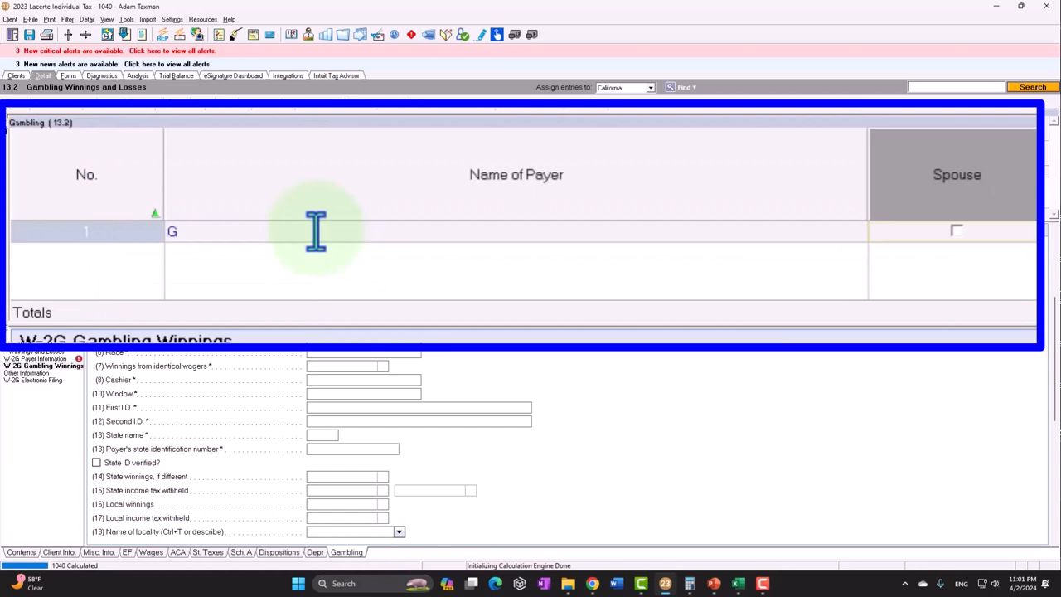
text(10000)
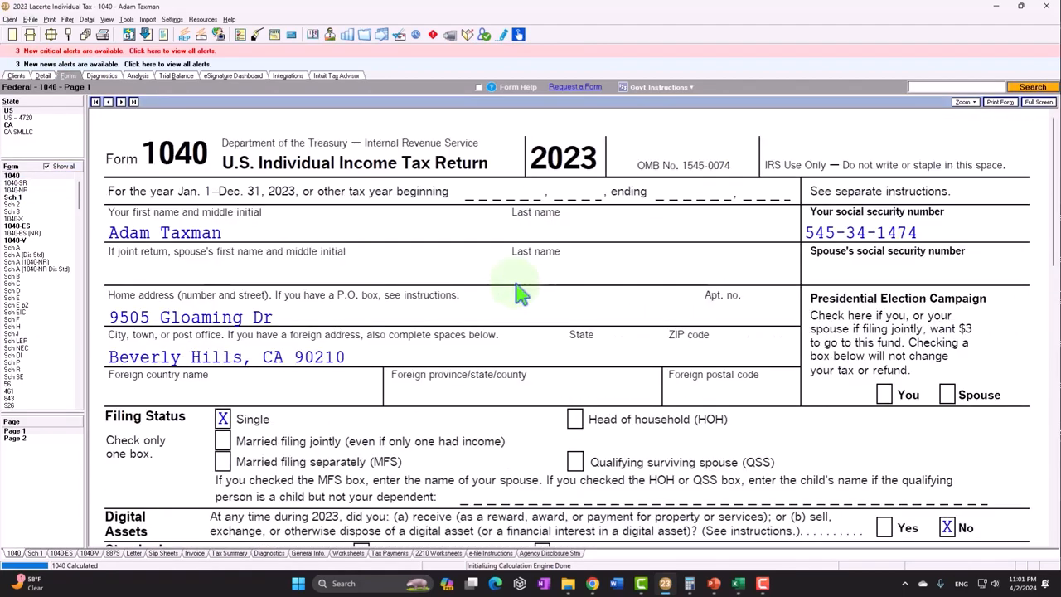
Step: Scroll Form 1040 page 1 down to total income and AGI of 110,000
scroll(down, 3)
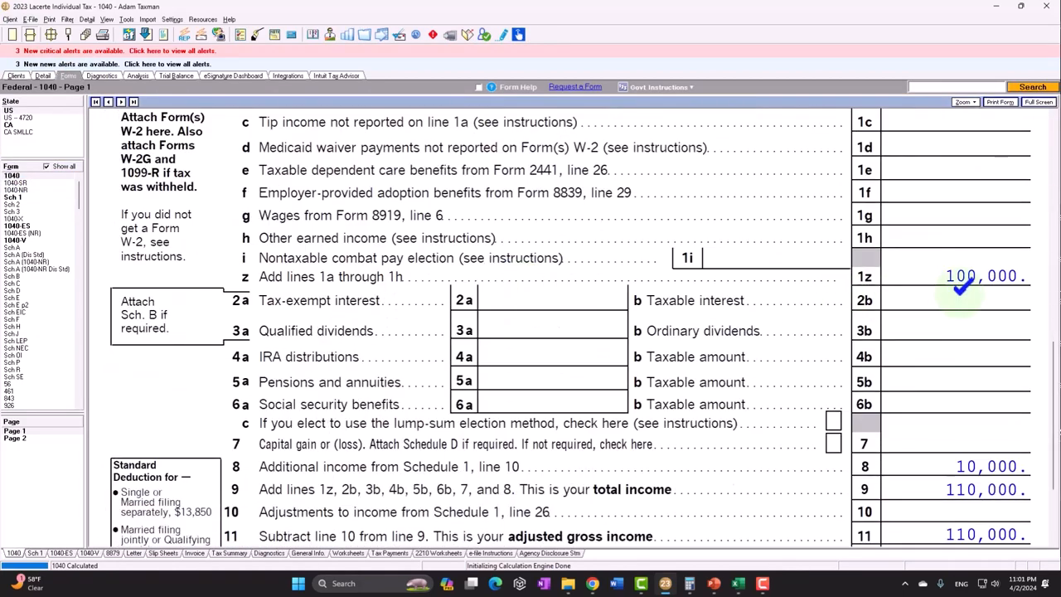
scroll(down, 3)
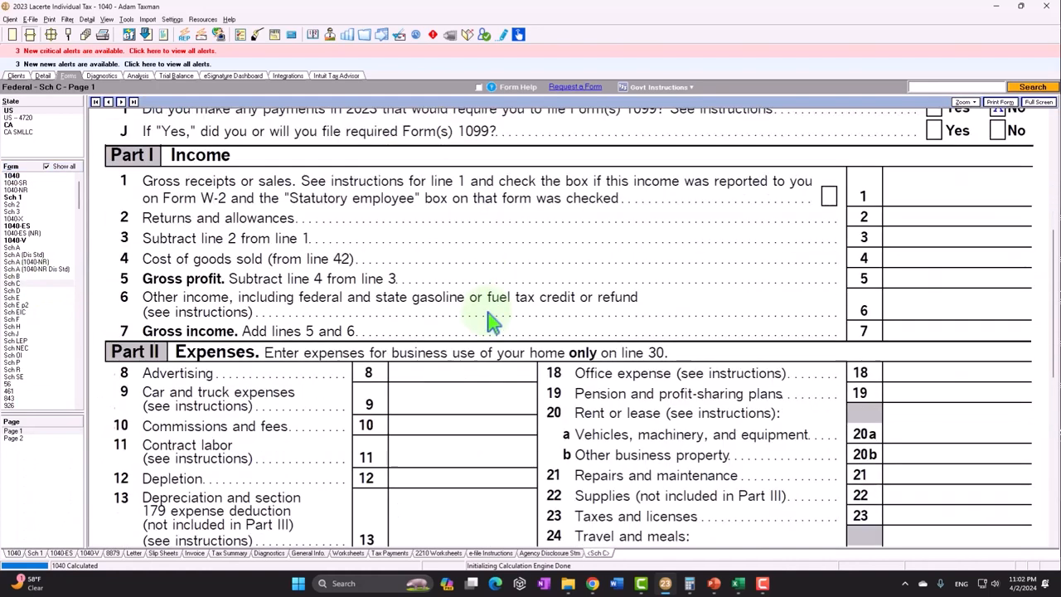
Step: Scroll Schedule C, then review Schedule 1 and Schedule A's 1,205 state and local taxes
scroll(down, 3)
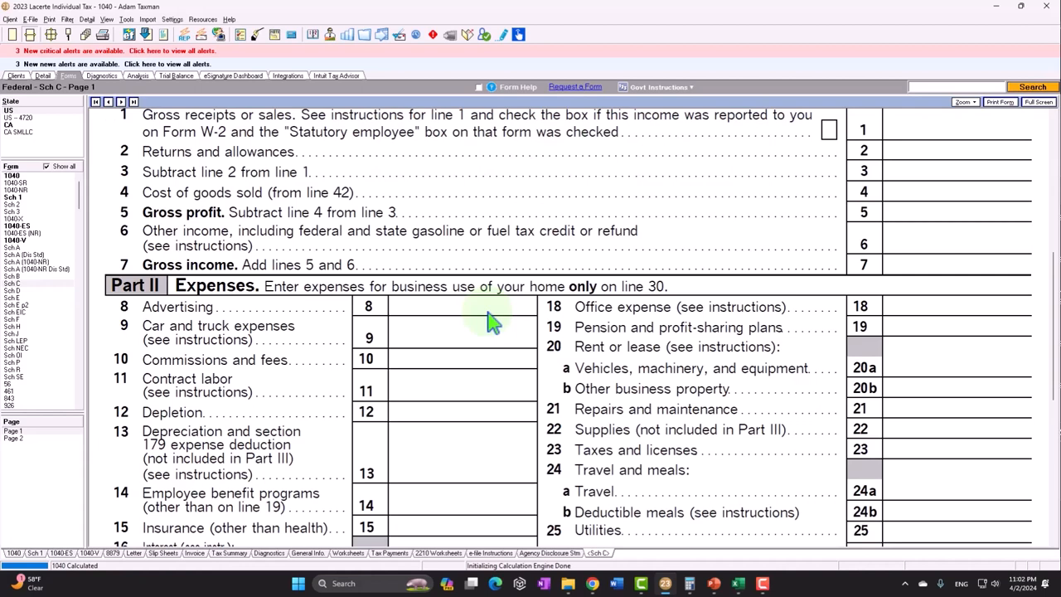
click(13, 283)
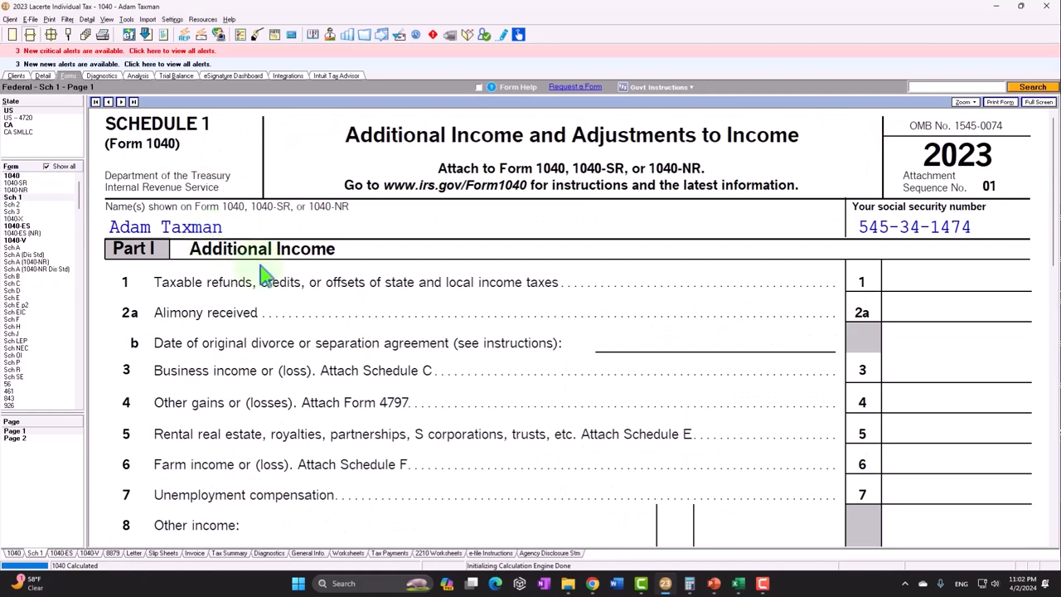
mouse_move(37, 274)
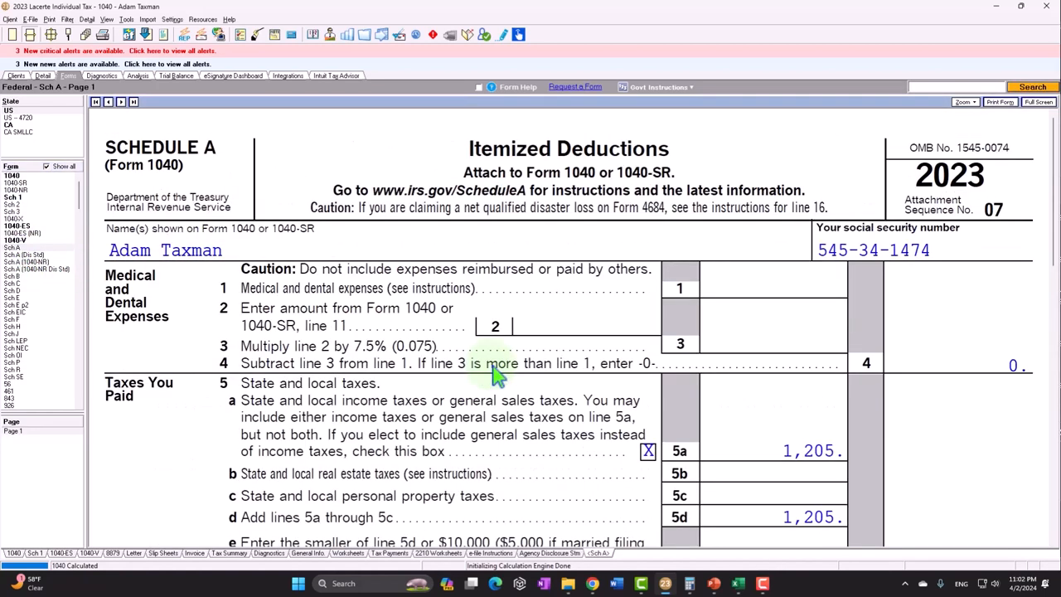
scroll(down, 3)
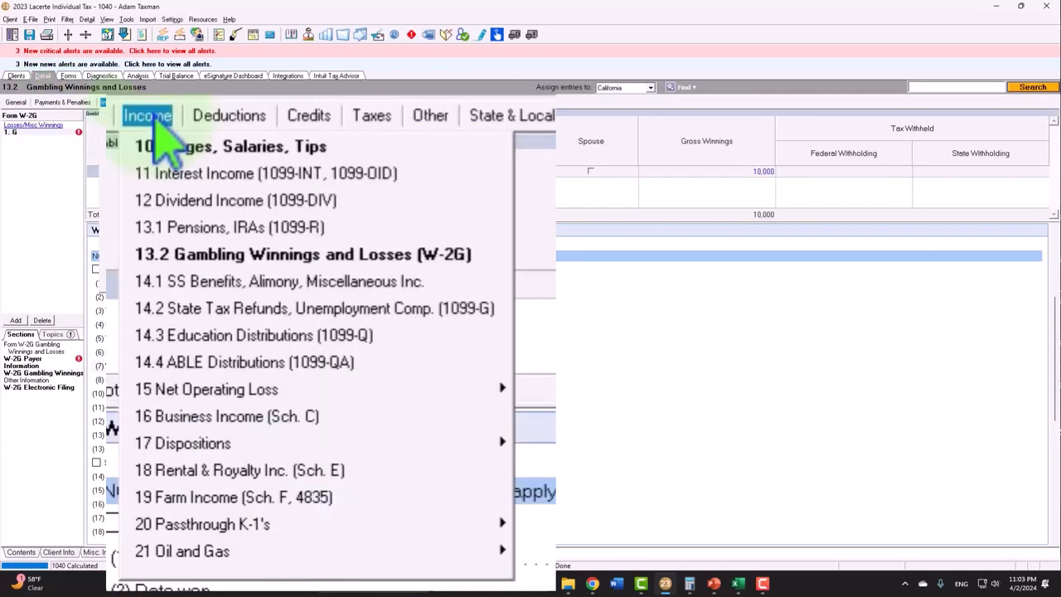
Step: Scroll the Itemized Deductions input to the blank gambling losses line, then bring up the Income menu
click(229, 116)
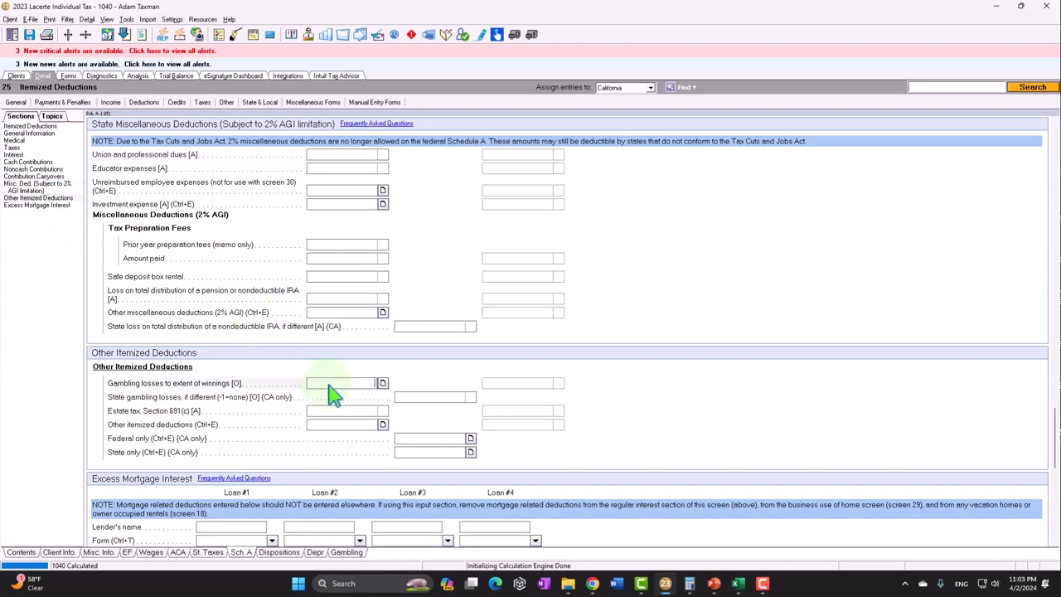
scroll(down, 3)
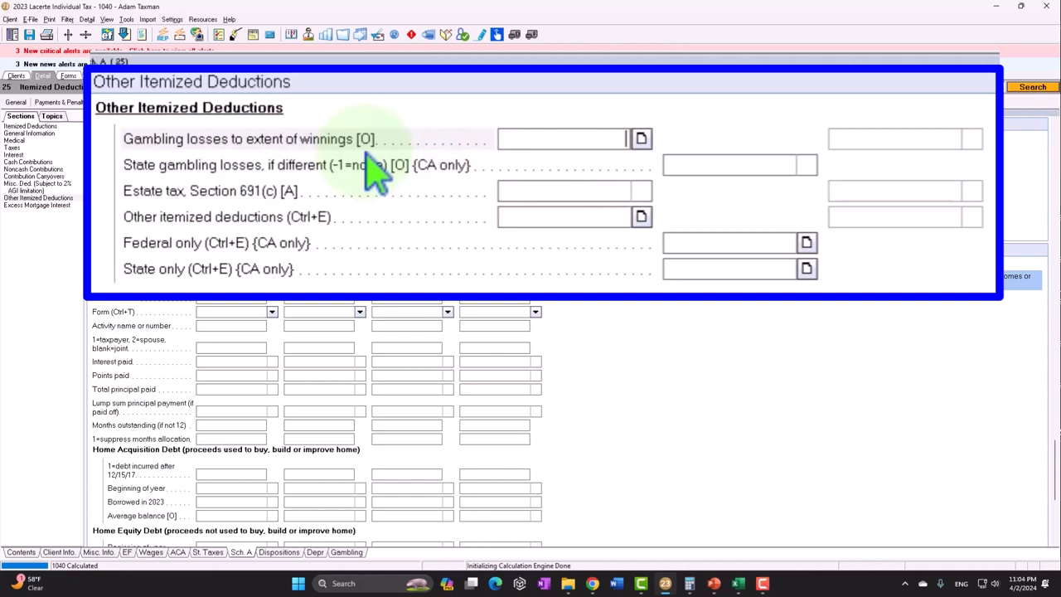
click(133, 120)
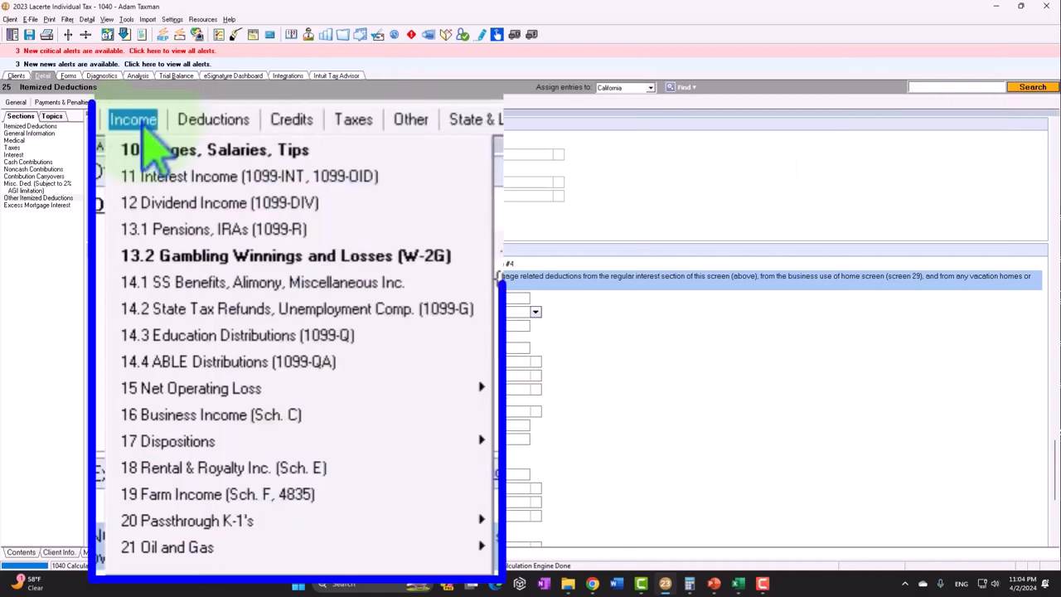
Step: Enter total gambling losses of 20,000 on the W-2G gambling winnings and losses screen
click(286, 256)
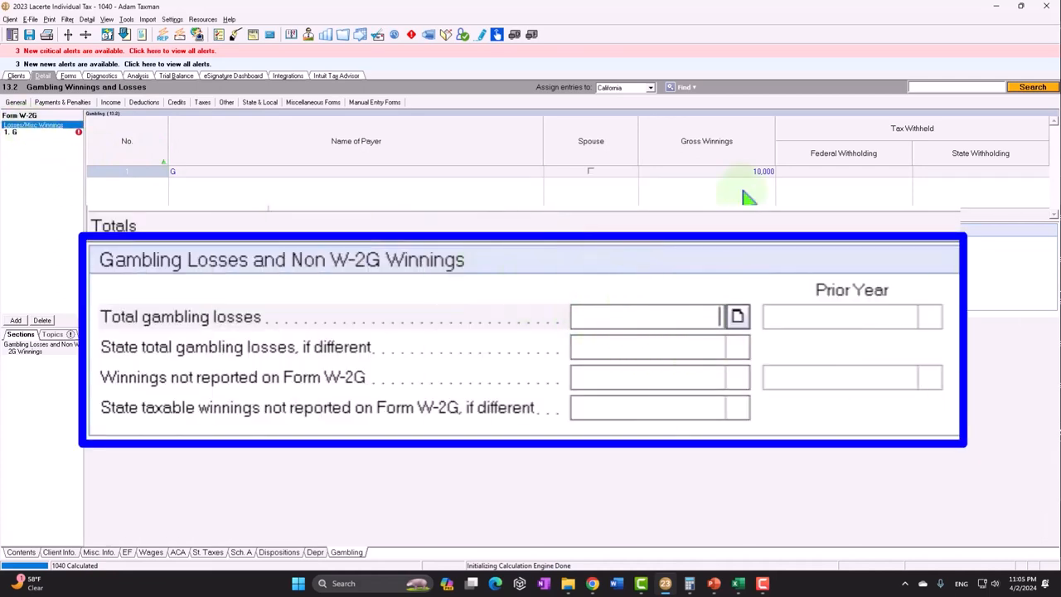
mouse_move(766, 191)
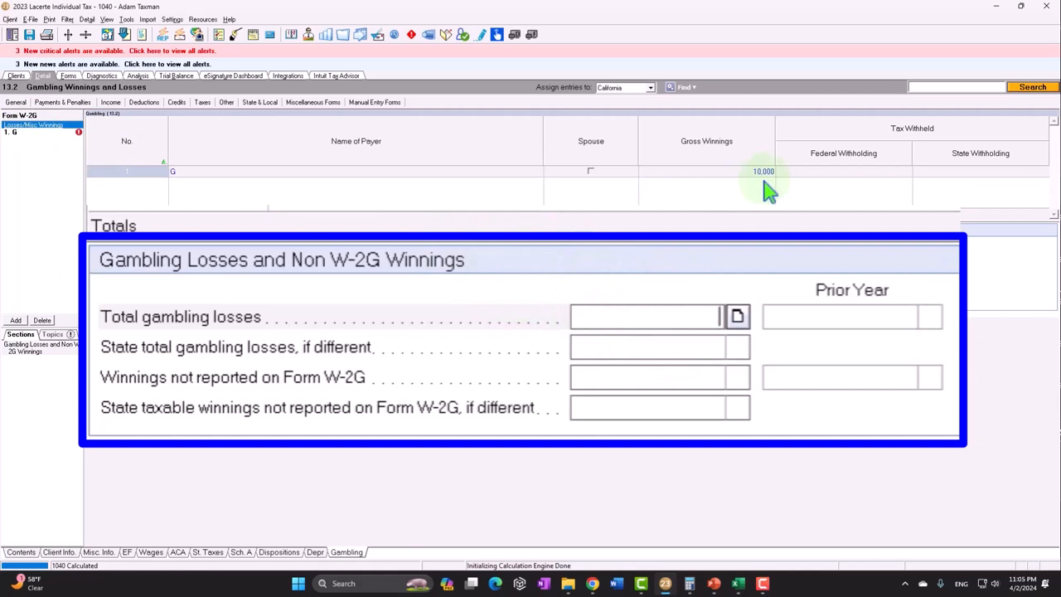
text(2000)
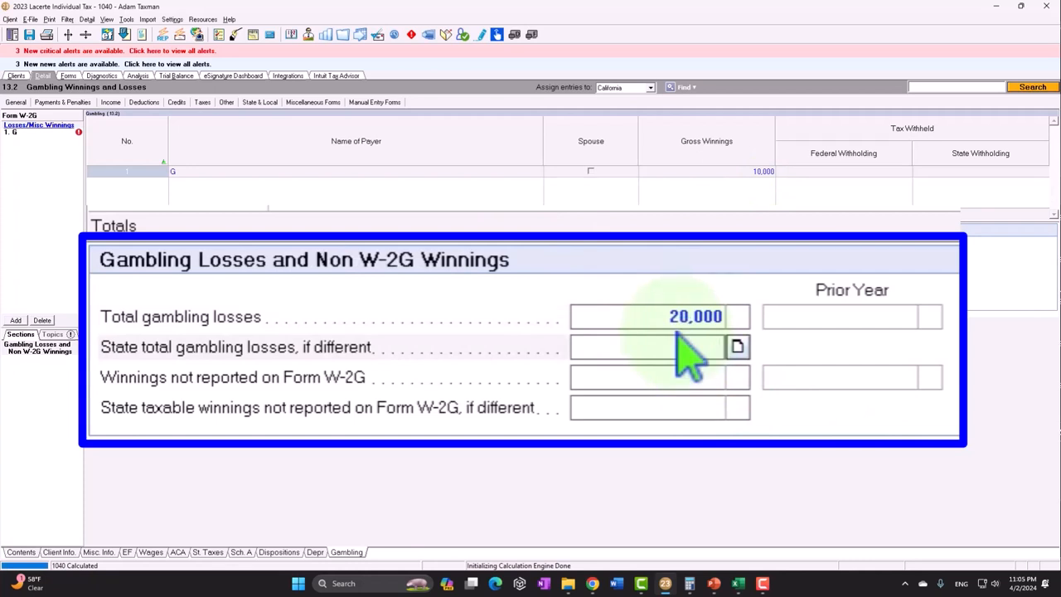
click(660, 347)
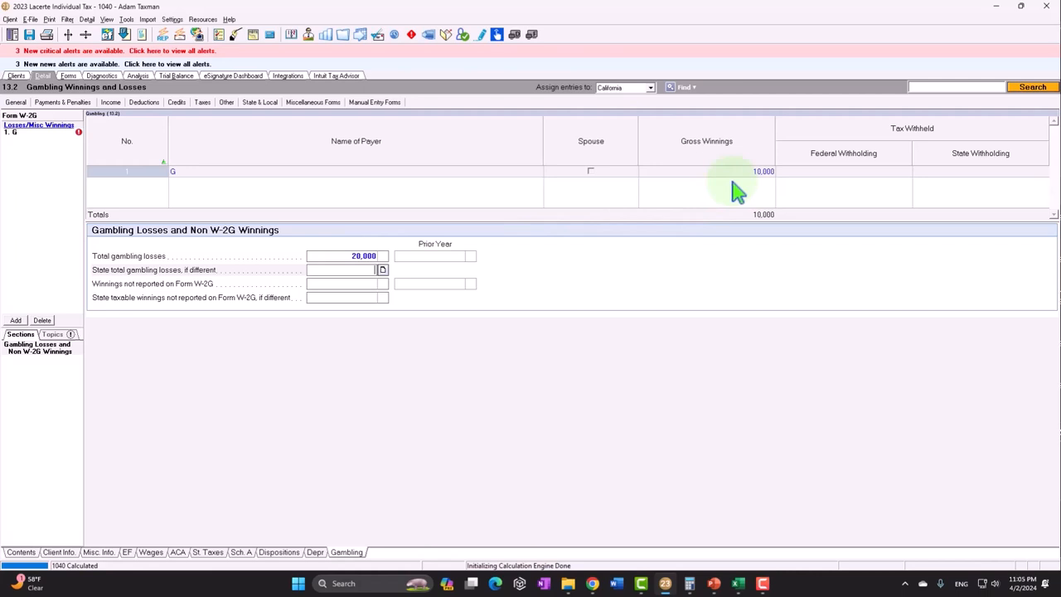
mouse_move(440, 196)
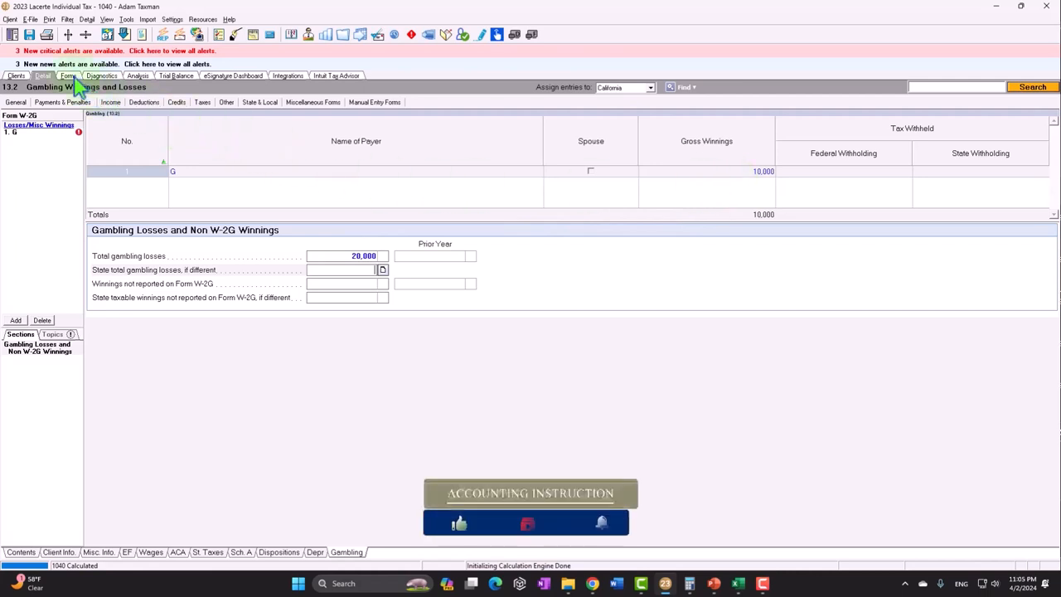
click(68, 76)
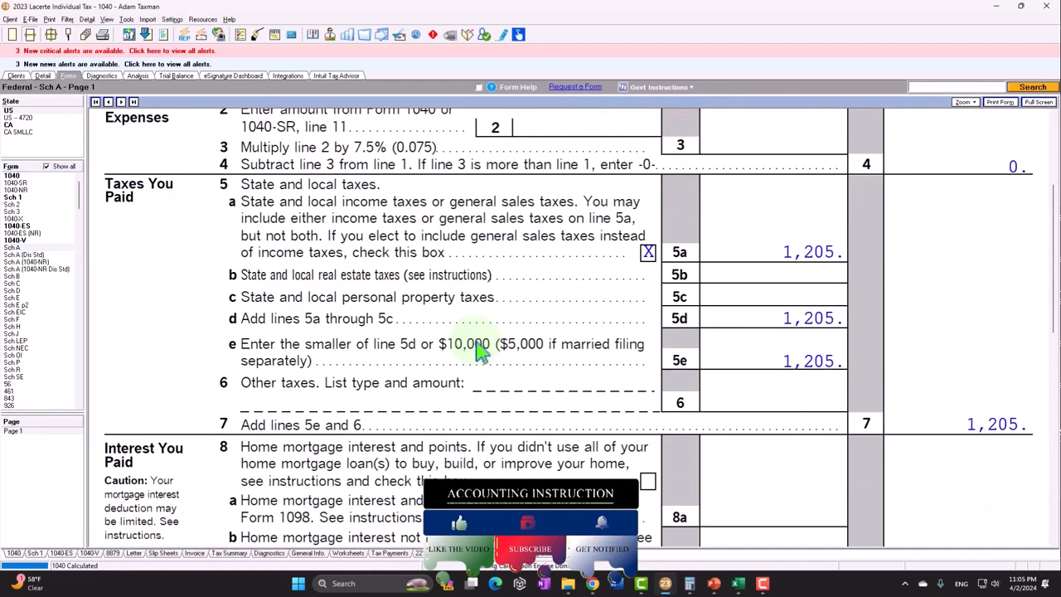
scroll(down, 3)
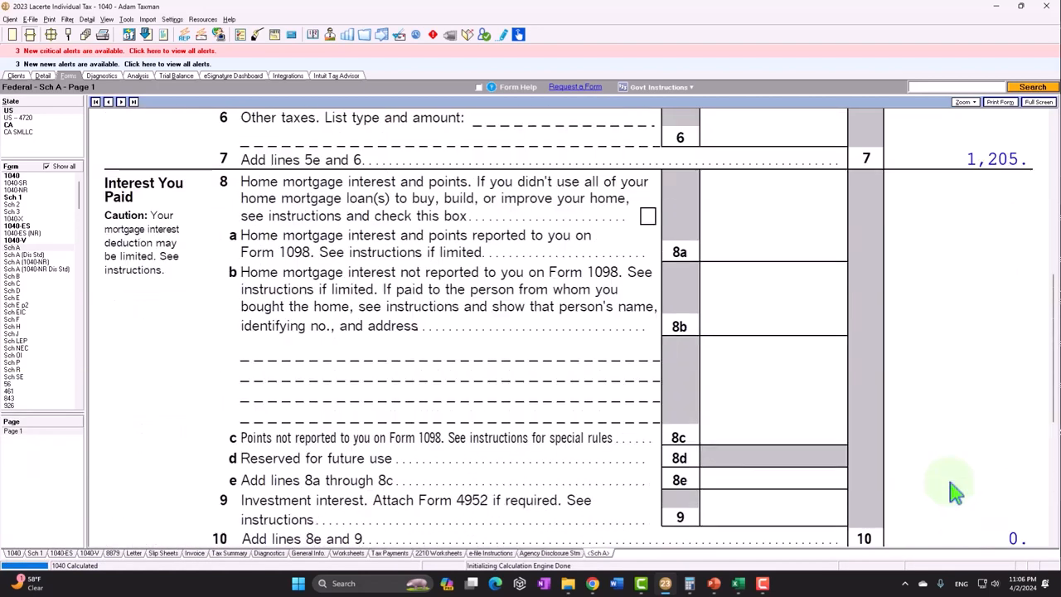
mouse_move(816, 315)
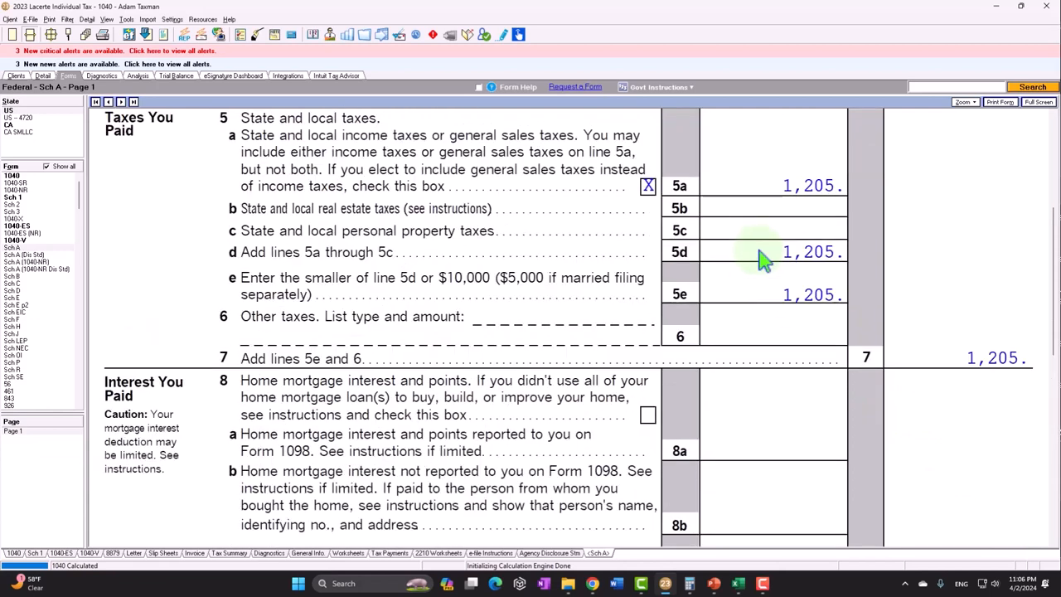
mouse_move(717, 276)
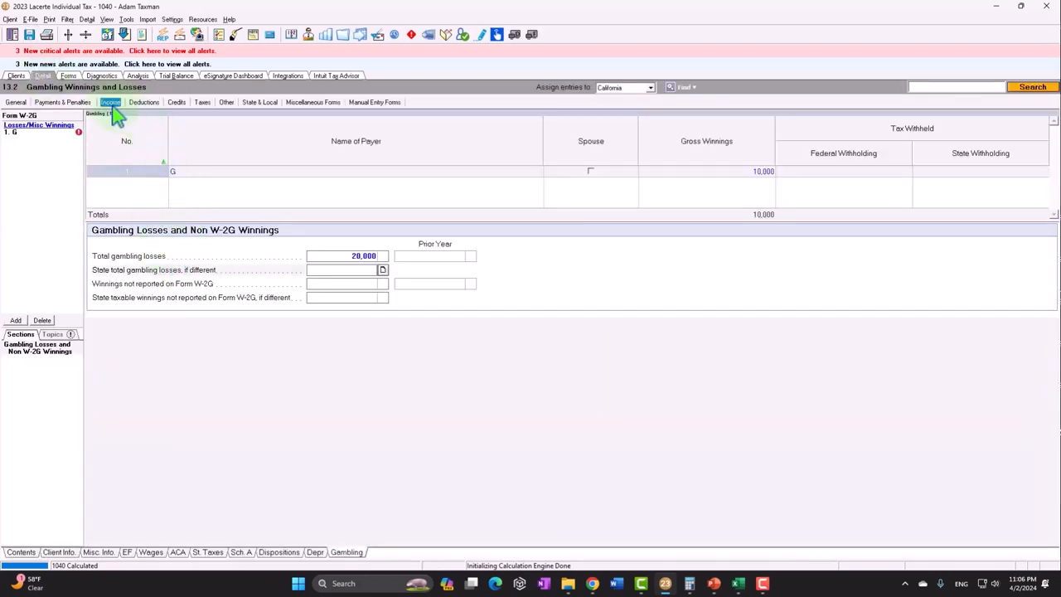
Step: Navigate through the Income and Deductions menus to the Depreciation (4562) input screen
click(111, 103)
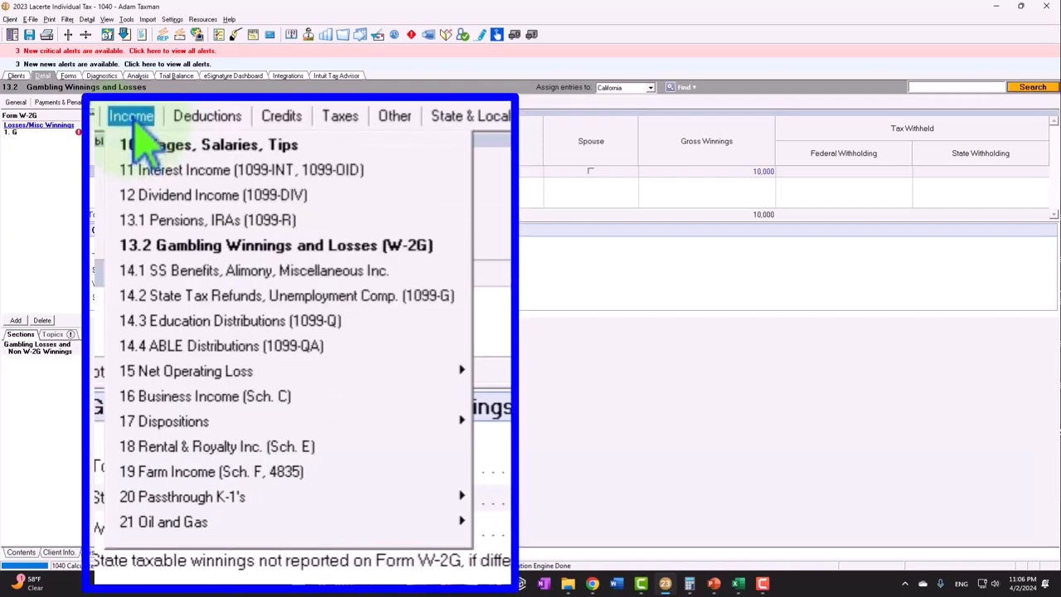
click(206, 116)
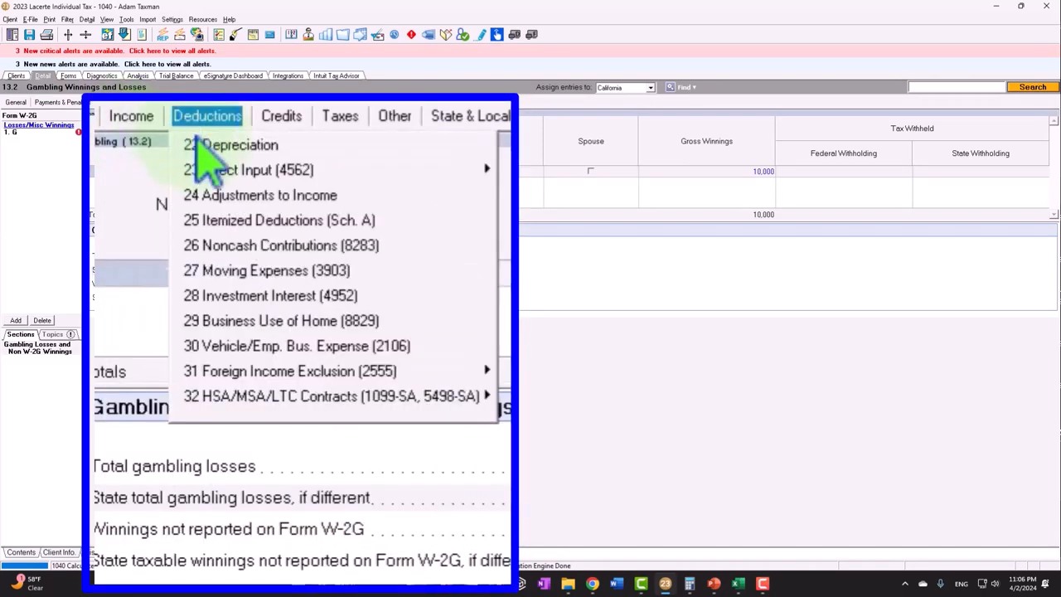
click(240, 145)
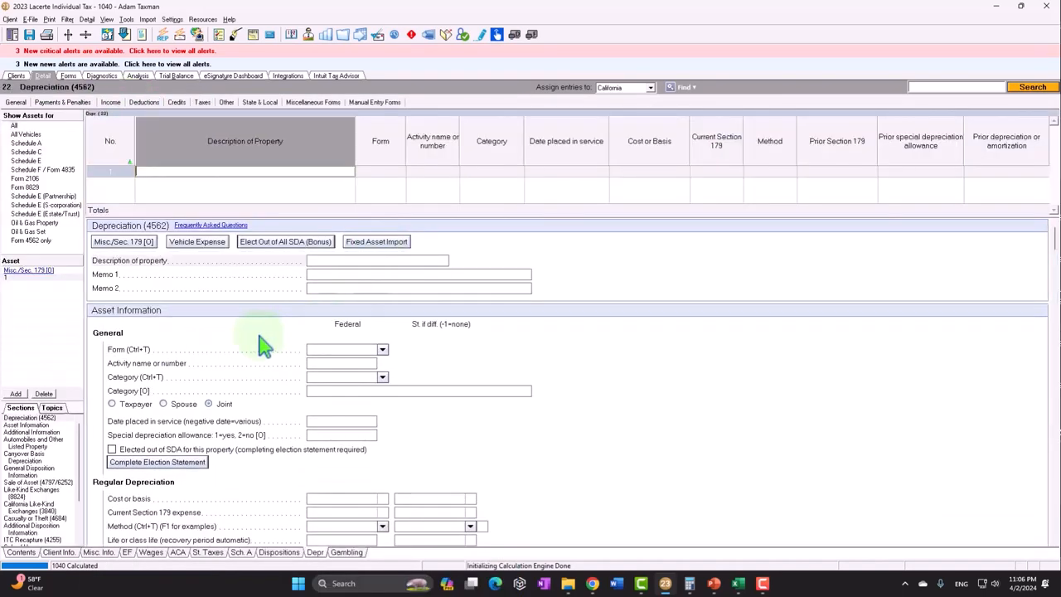
mouse_move(214, 333)
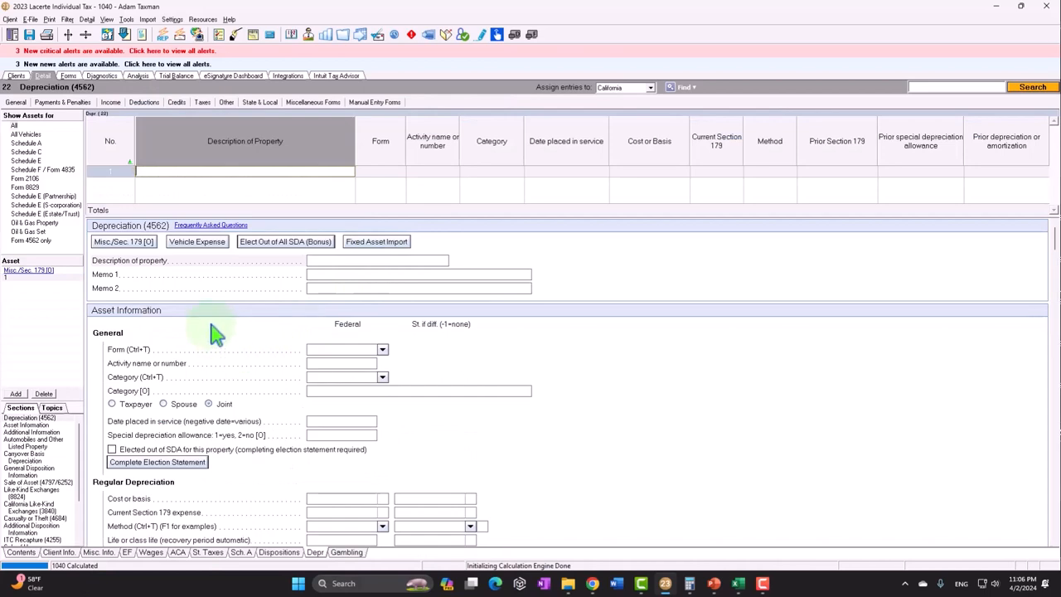
Step: Enter principal residence real estate taxes in the Taxes section of Itemized Deductions
click(142, 103)
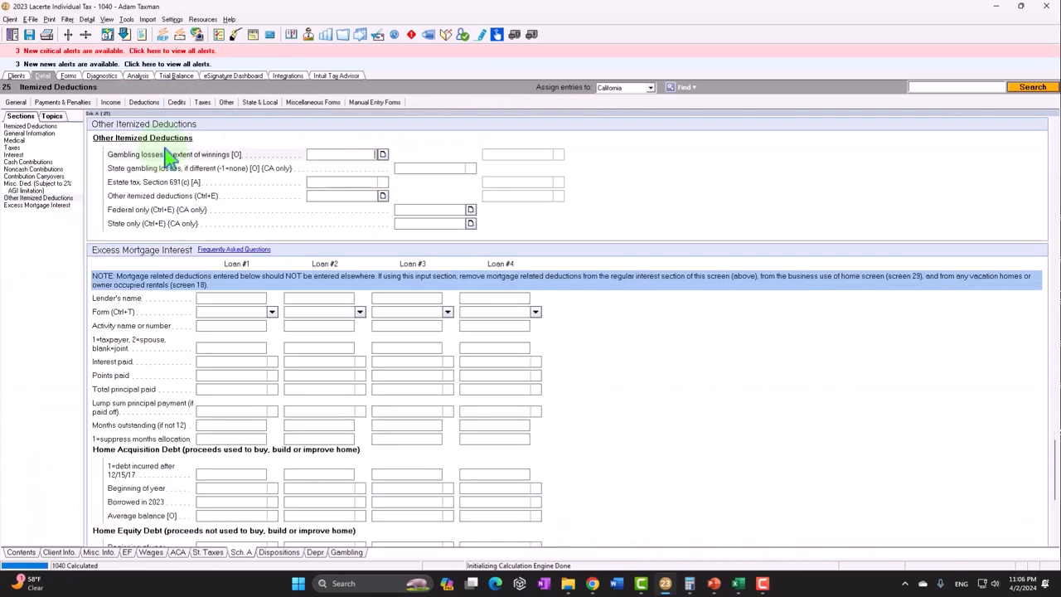
mouse_move(25, 153)
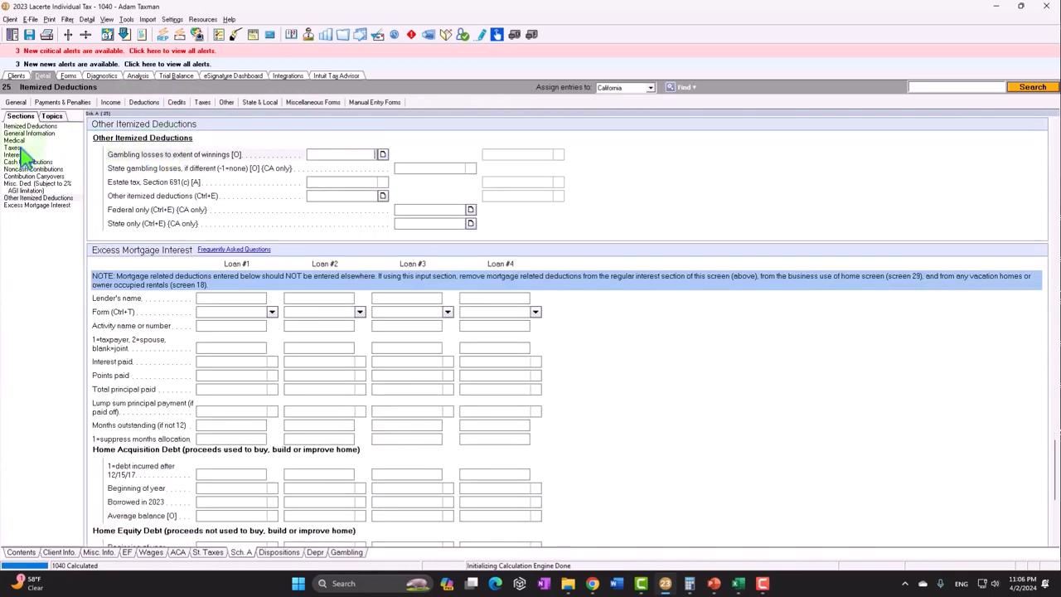
click(14, 154)
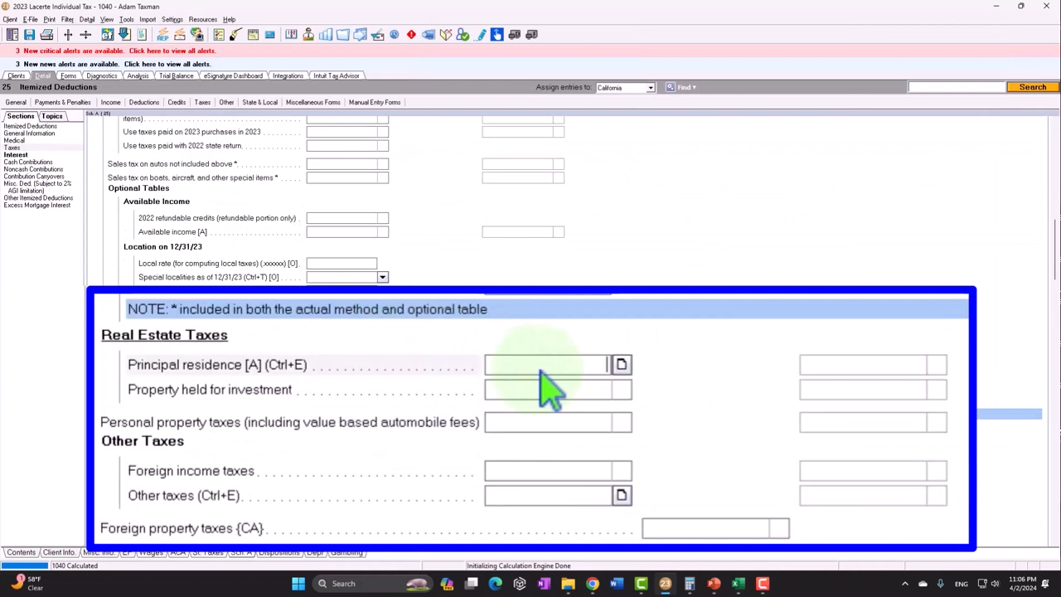
text(60000)
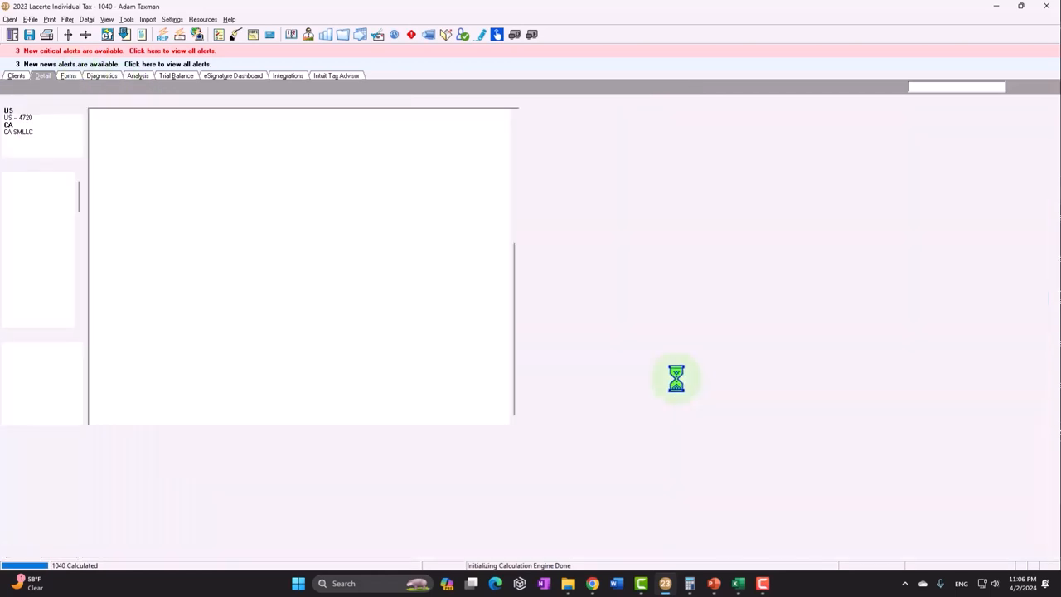
Step: Review the recalculated Schedule A showing 7,205 taxes paid and 12,000 mortgage interest
click(68, 77)
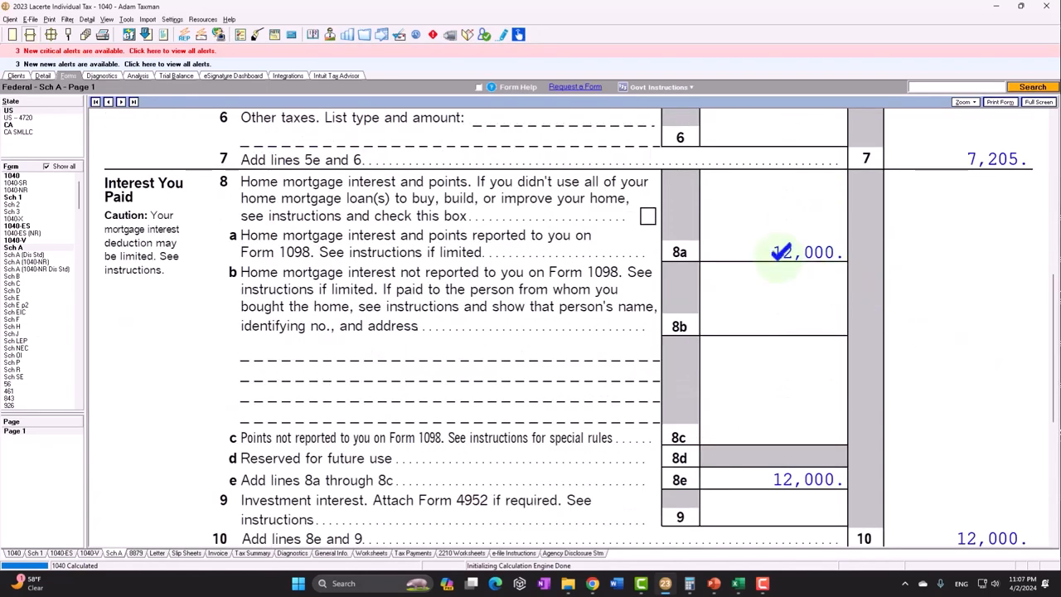
scroll(down, 3)
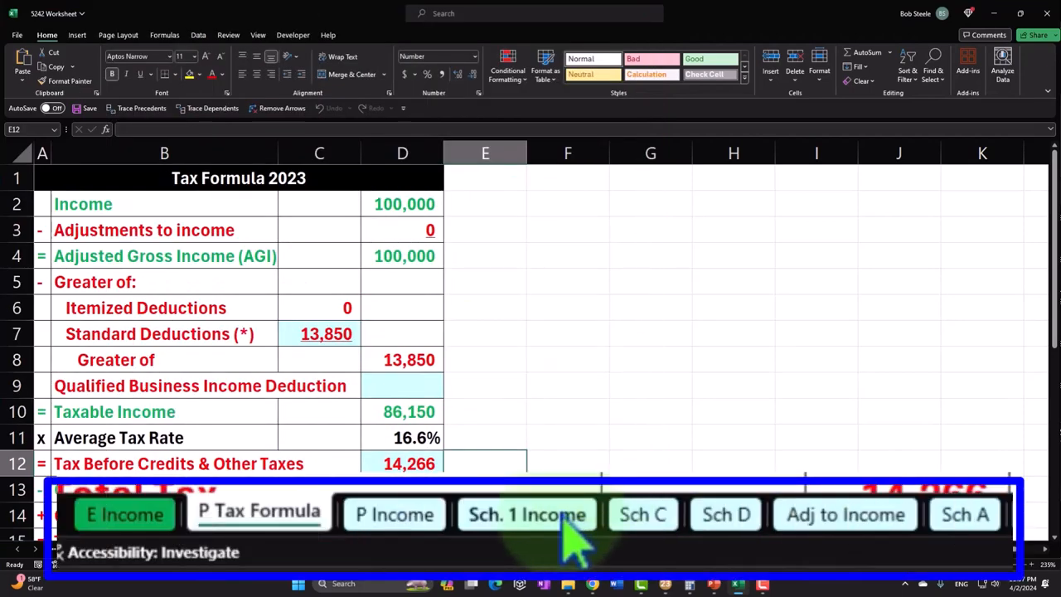
Step: Add a black-filled 'Gambling Winnings' label on the Sch. 1 Income sheet and clear the spell check
click(527, 514)
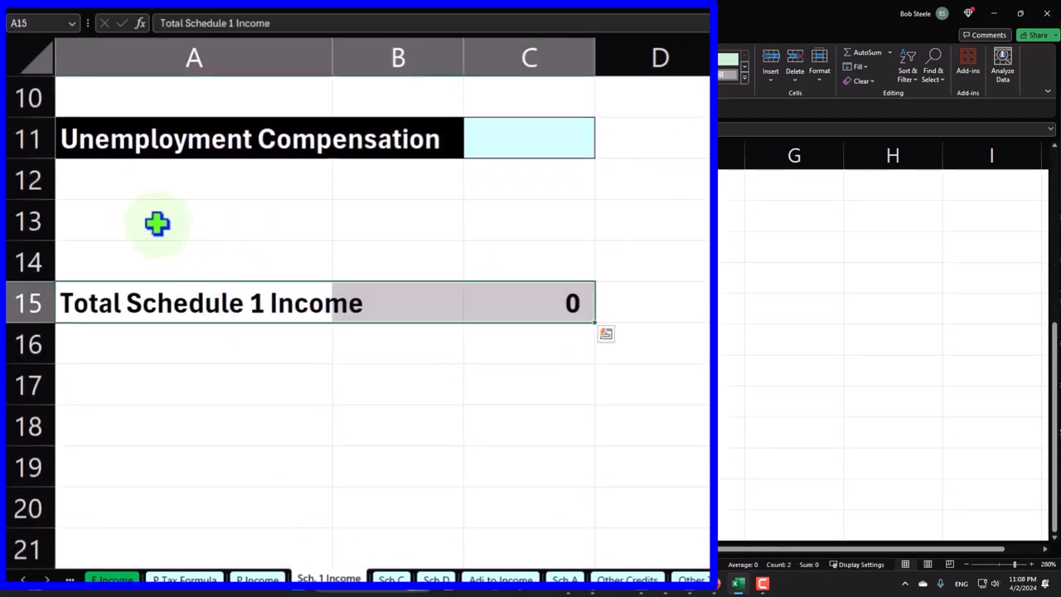
text(Gamb)
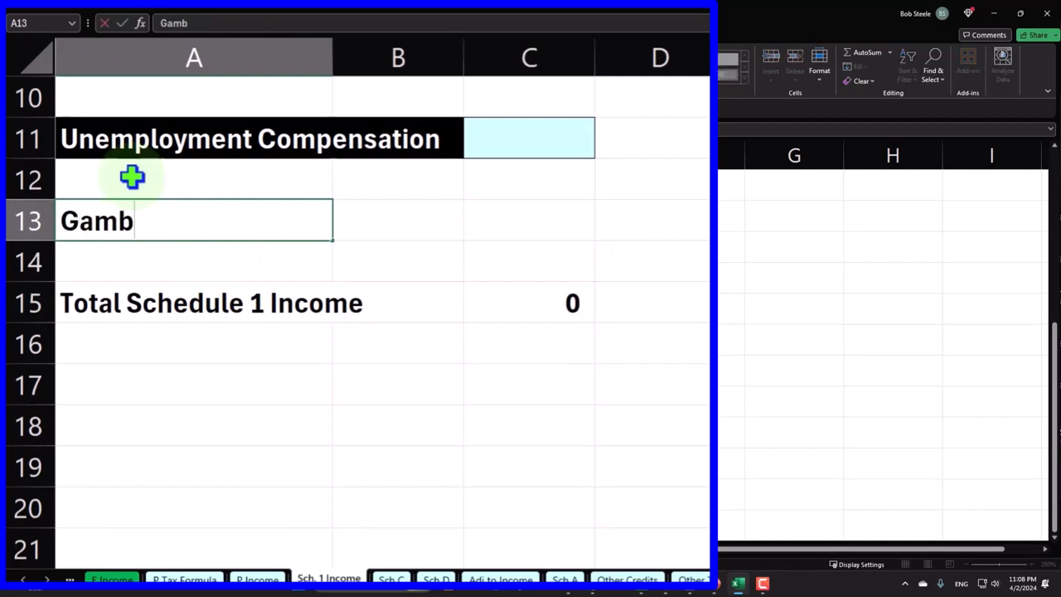
text(ing WInnings)
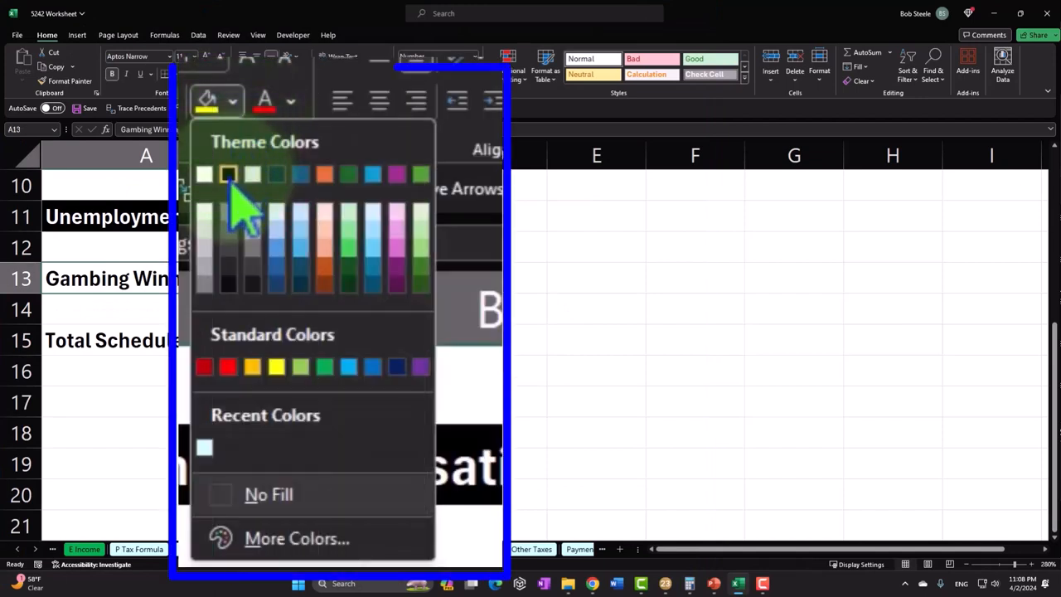
click(290, 101)
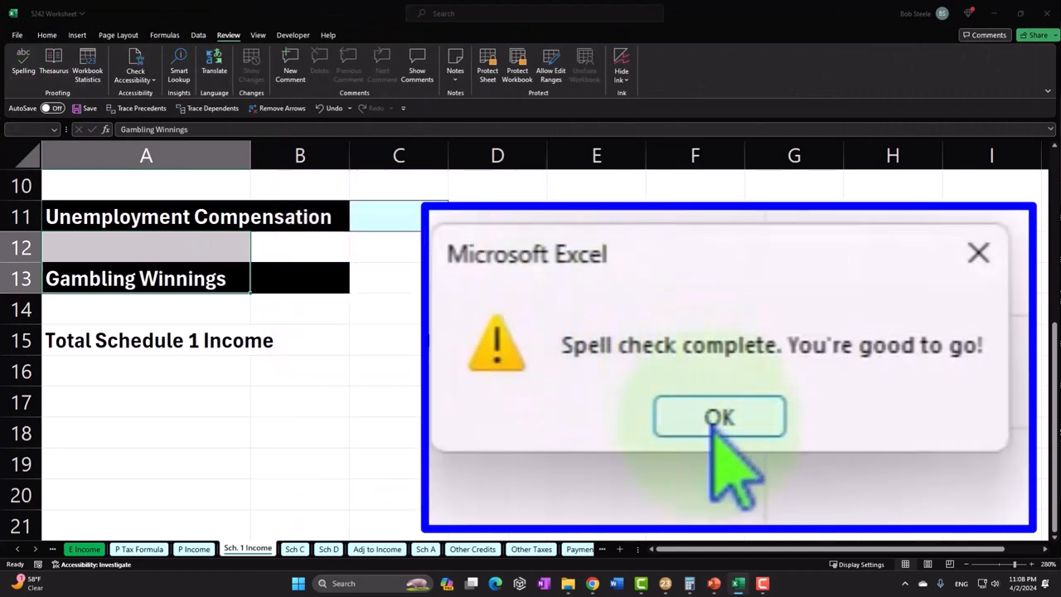
click(720, 416)
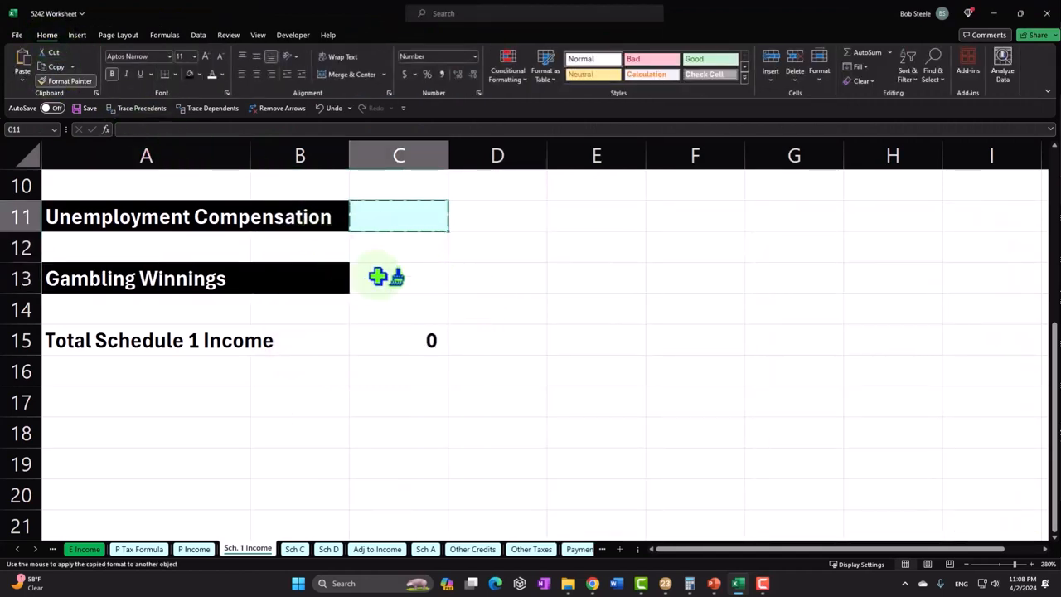
Step: Enter 10,000 gambling winnings into the Schedule 1 total and review 110,000 income on the Tax Formula sheet
text(1)
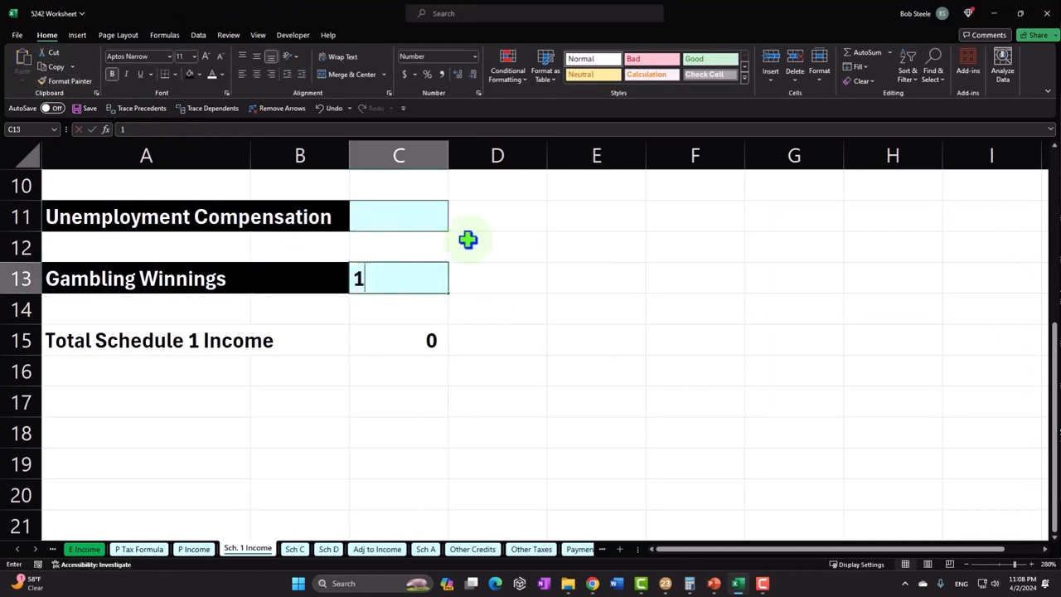
text(100000)
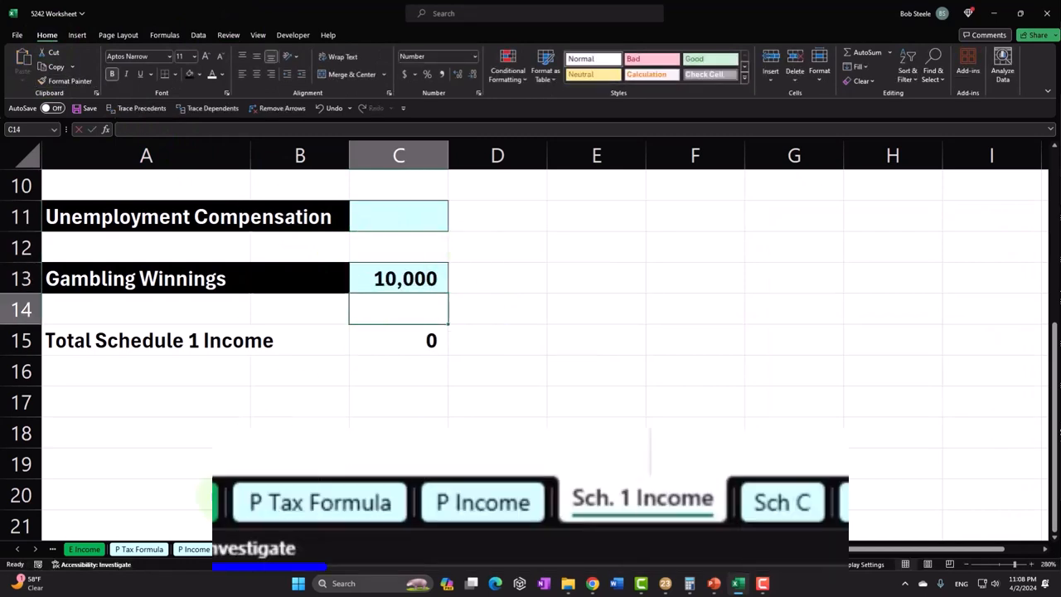
click(320, 501)
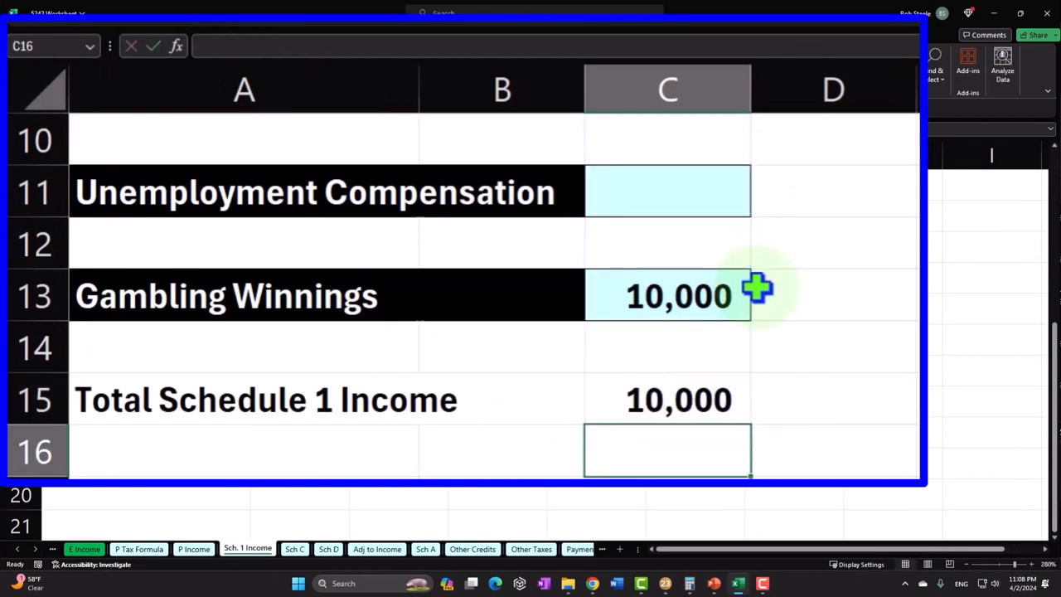
click(139, 547)
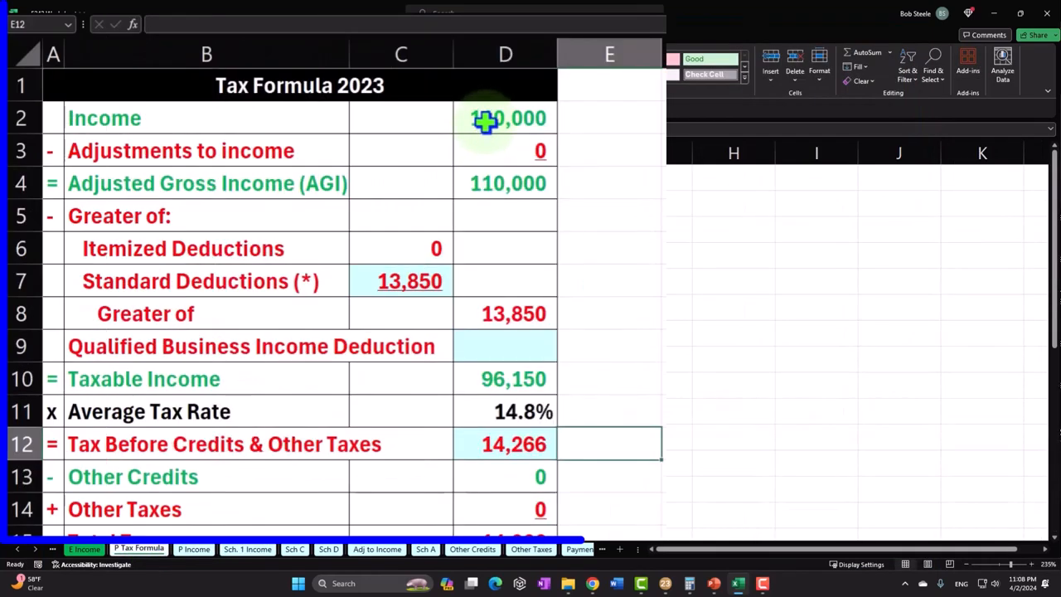
click(505, 118)
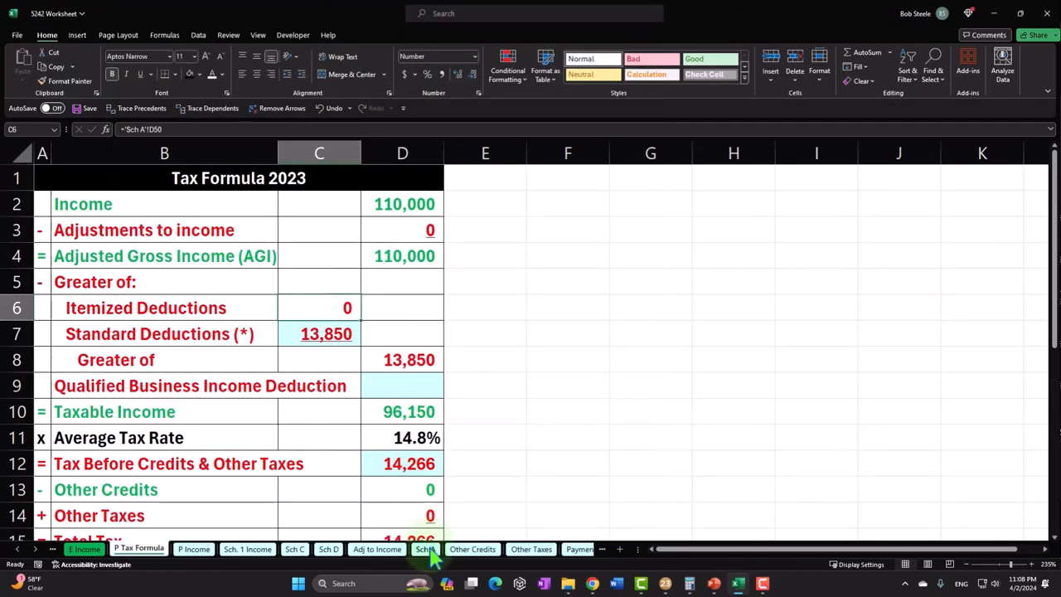
Step: Enter 6,000 real estate taxes on Sch A so itemized deductions reach 19,205 and taxable income 90,795
click(424, 549)
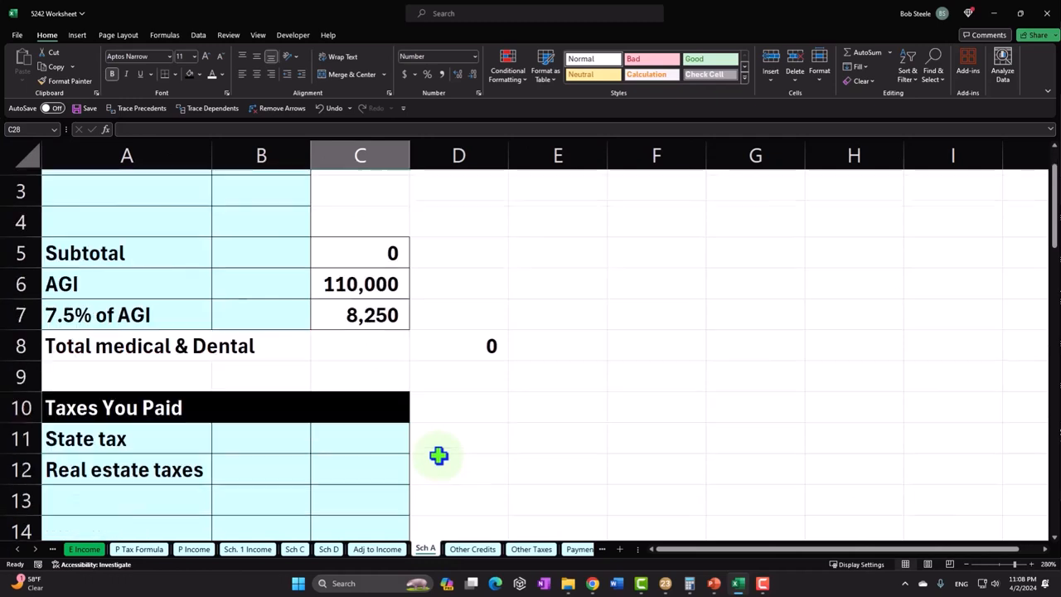
scroll(down, 3)
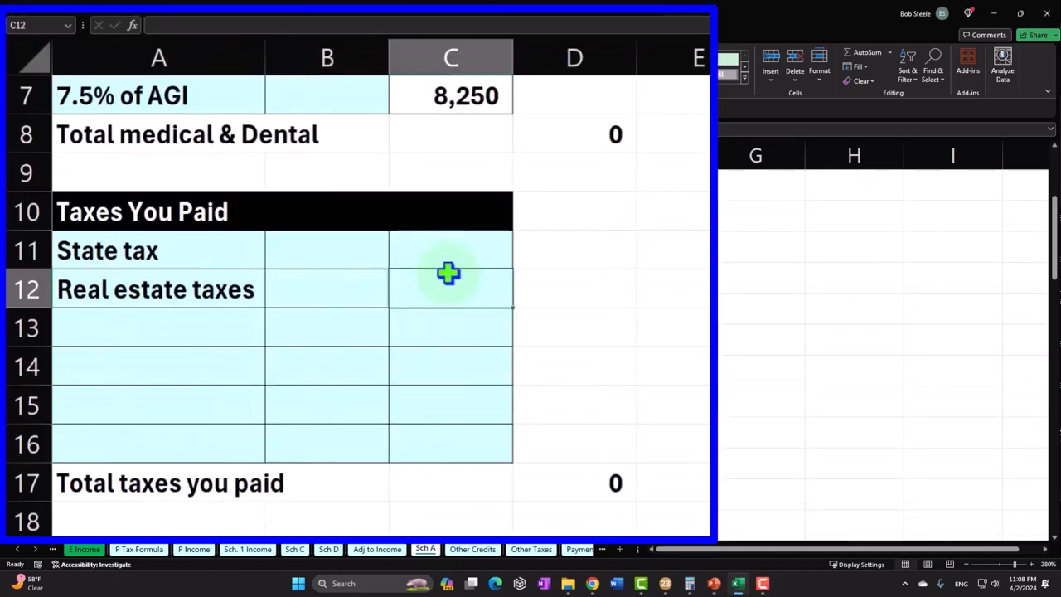
text(6000)
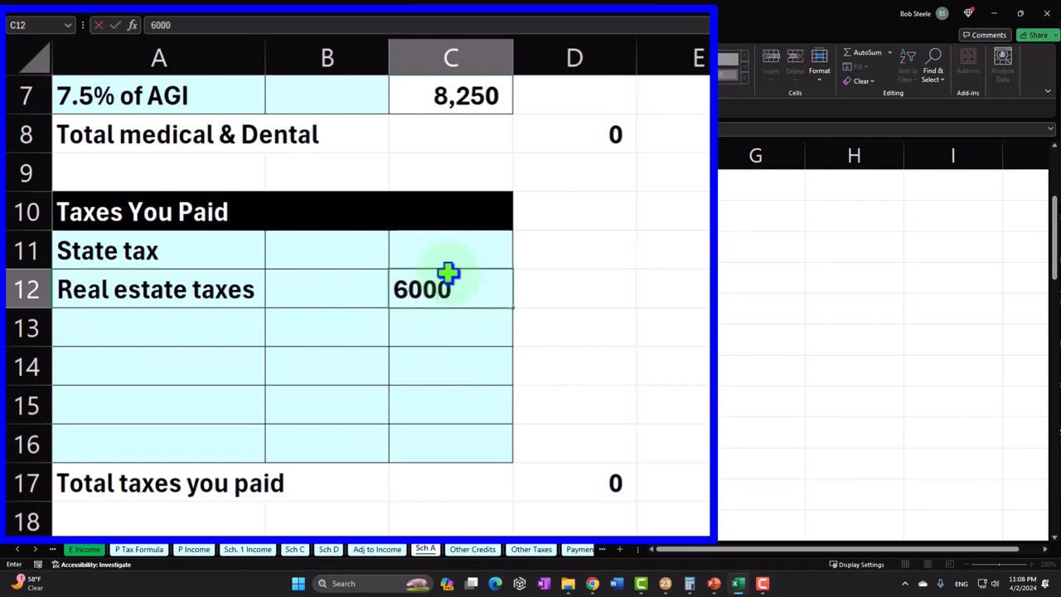
key(Enter)
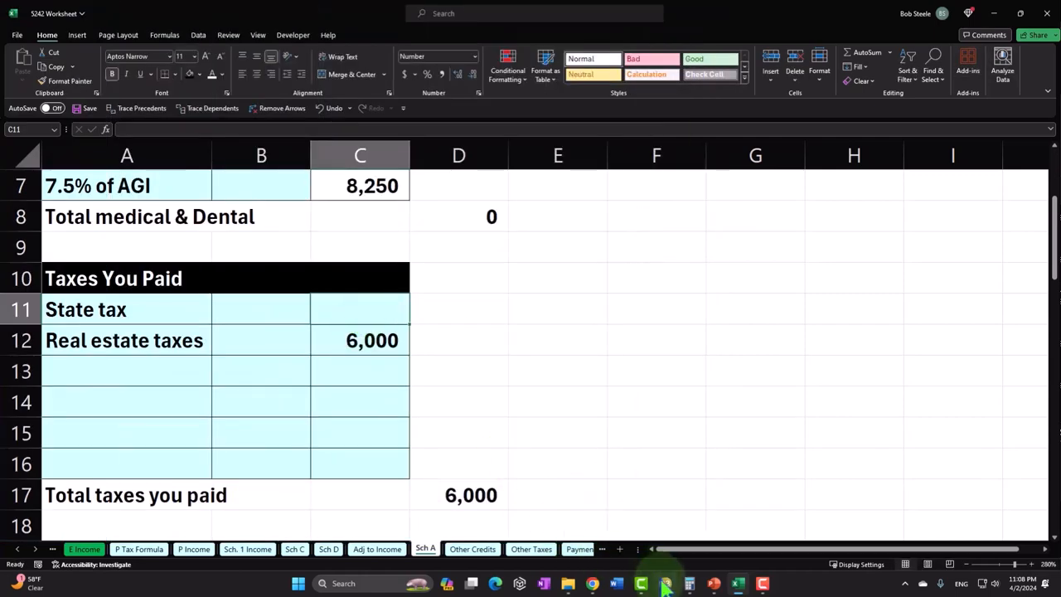
click(666, 583)
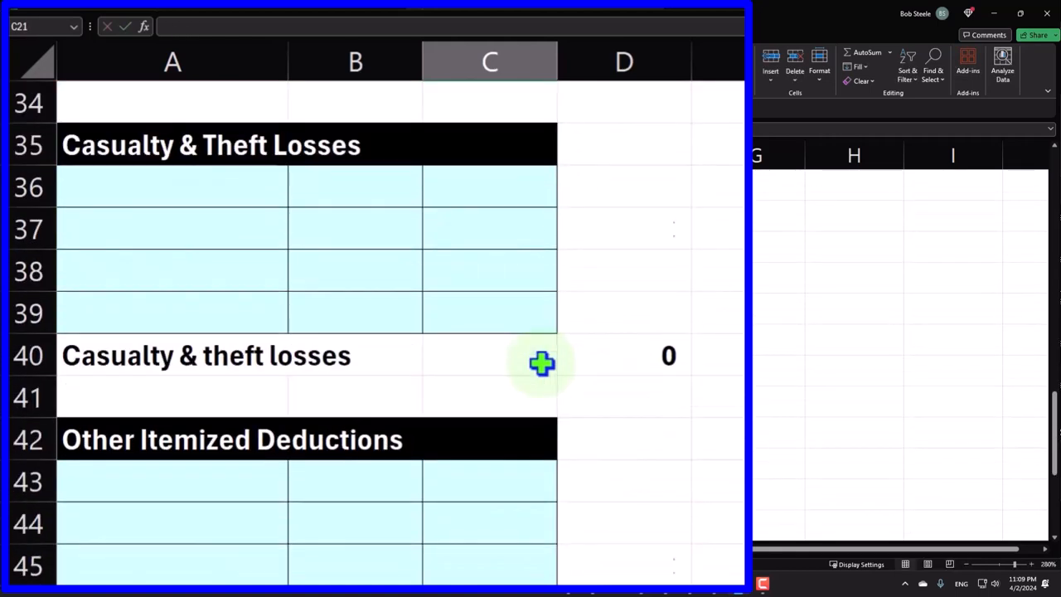
click(623, 396)
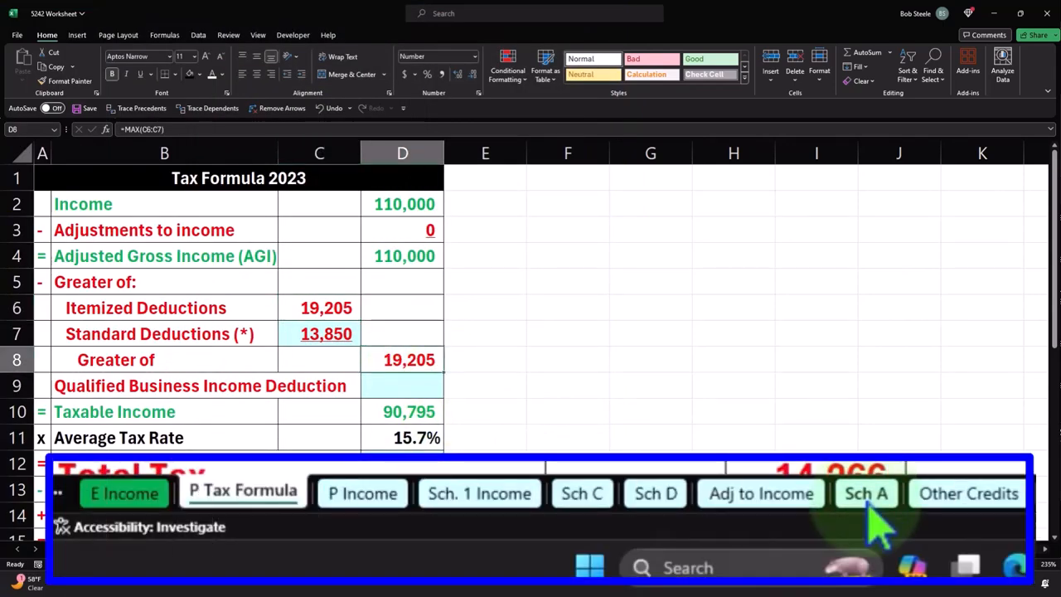
Step: Add a Gambling losses row on Sch A with 10,000 allowable losses
click(865, 494)
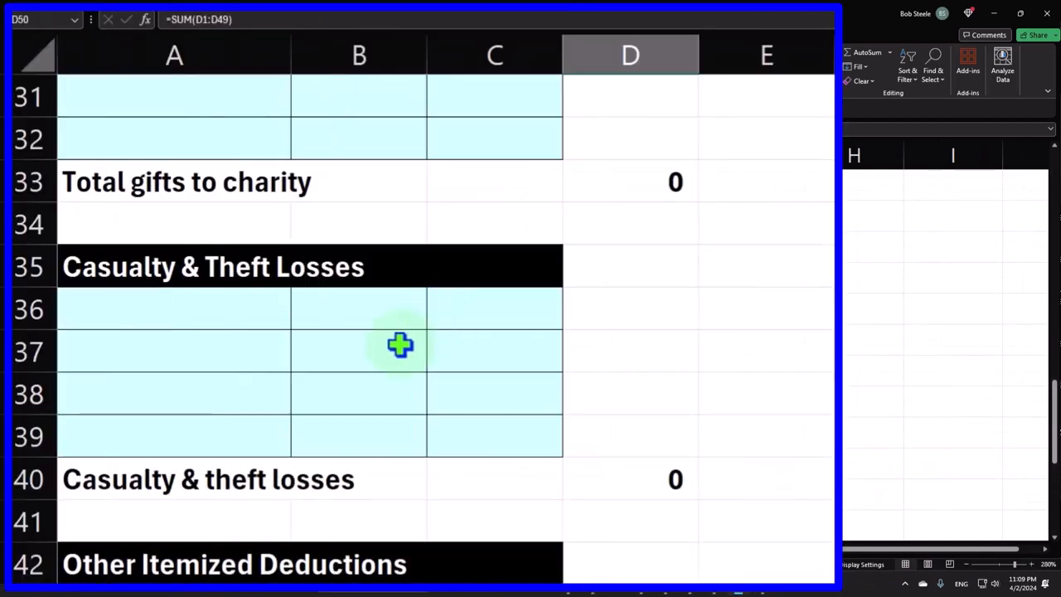
scroll(up, 3)
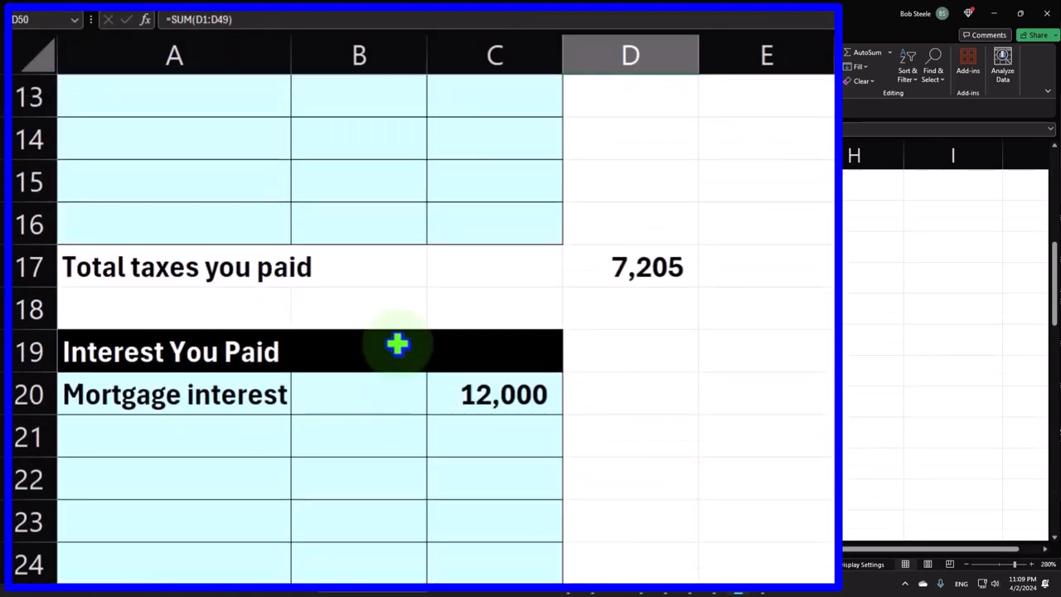
scroll(down, 3)
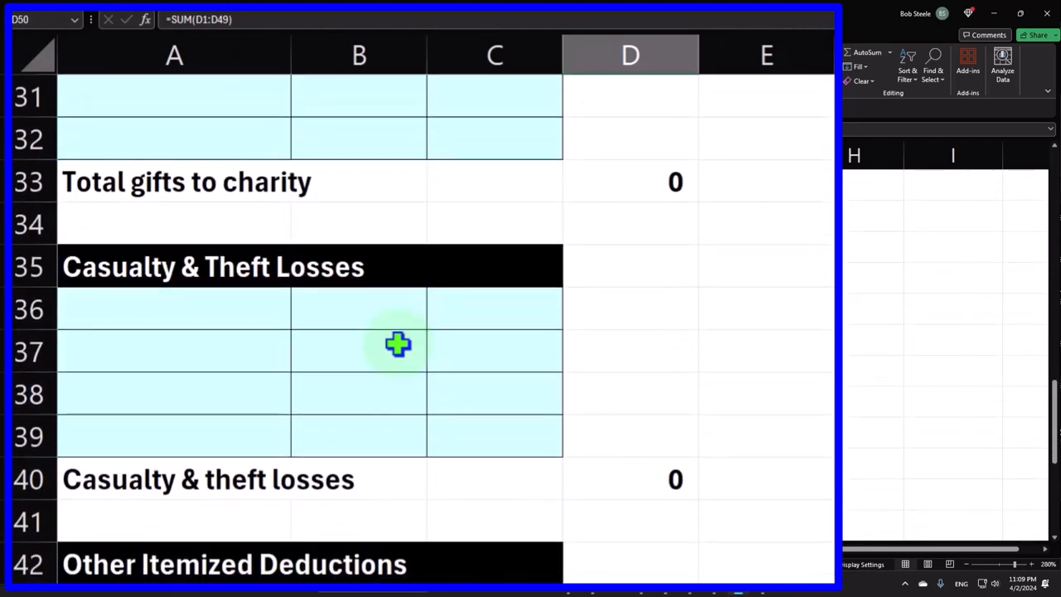
scroll(down, 3)
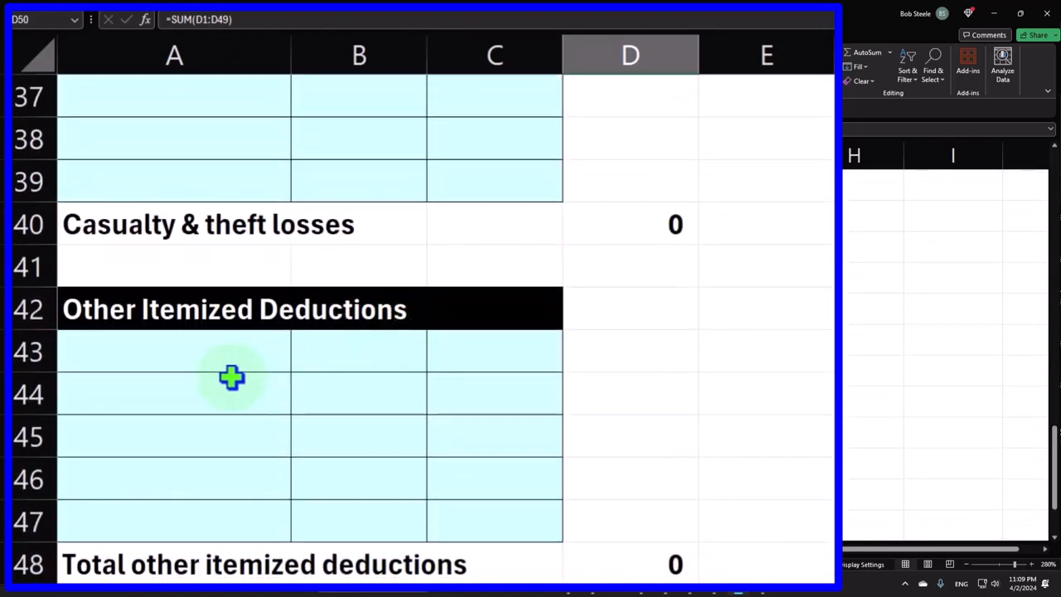
text(Gambling losses)
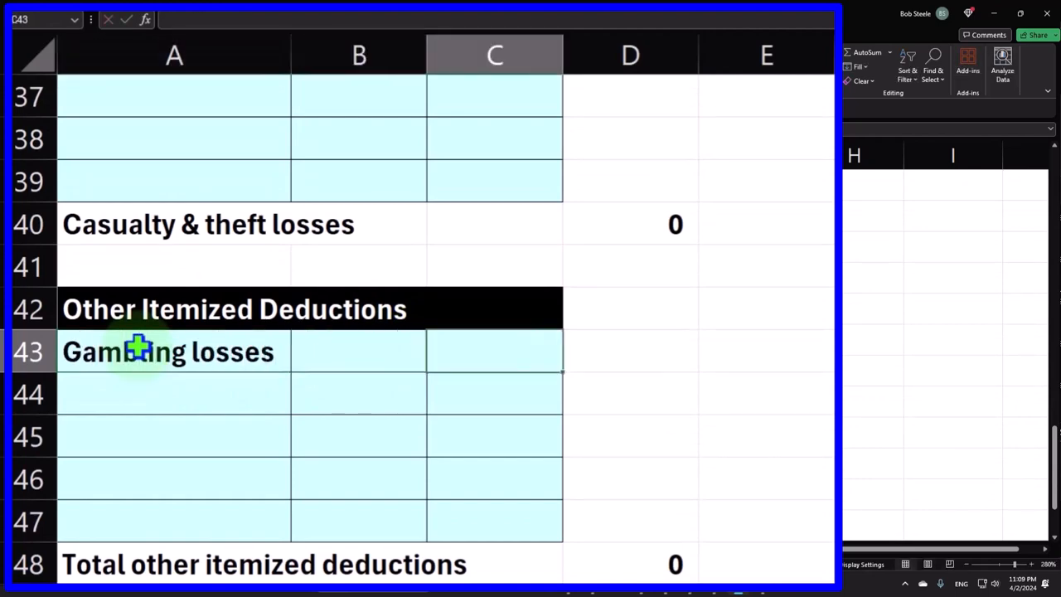
text(100000)
click(360, 350)
text(20,000)
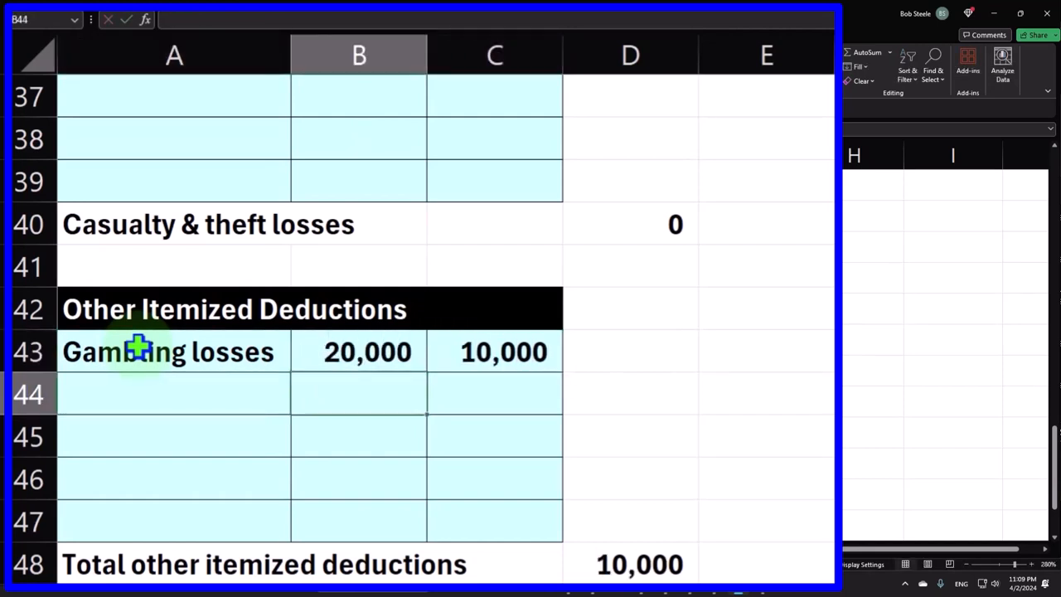
click(494, 351)
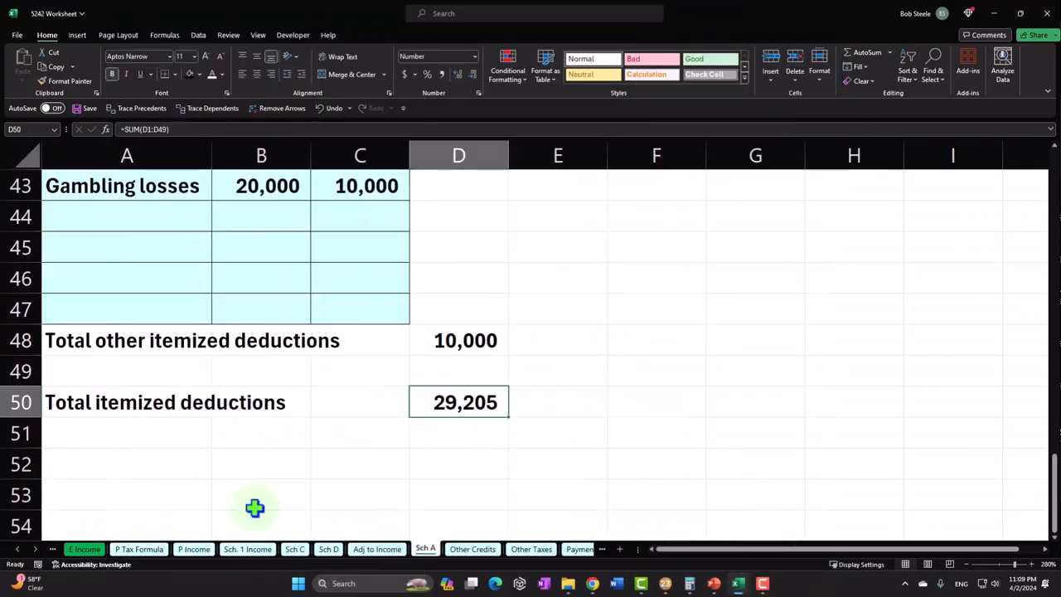
Step: Review the Tax Formula sheet showing 29,205 itemized deductions and 80,795 taxable income
click(139, 549)
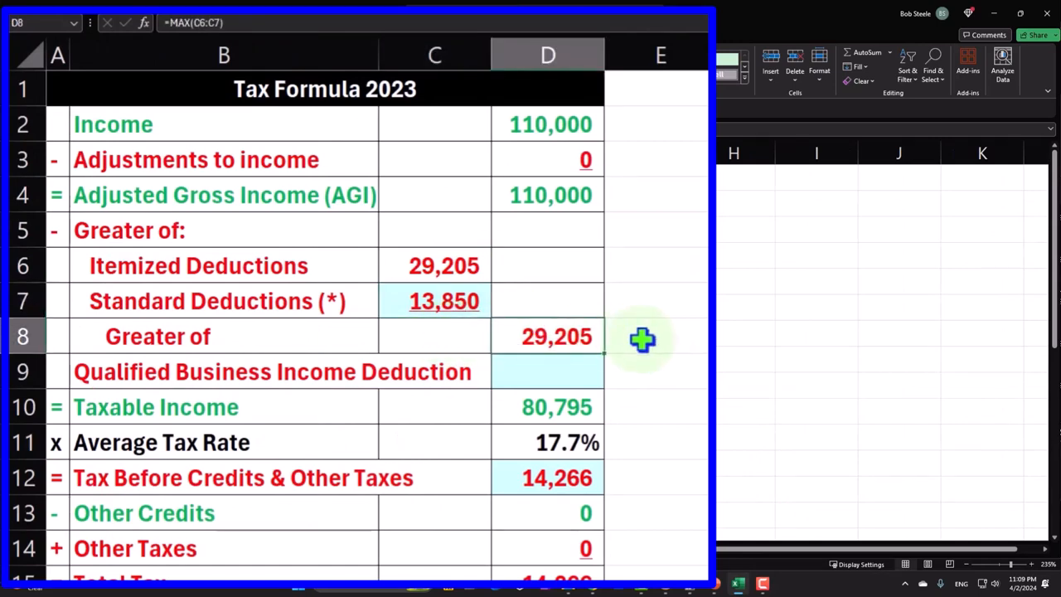
click(660, 406)
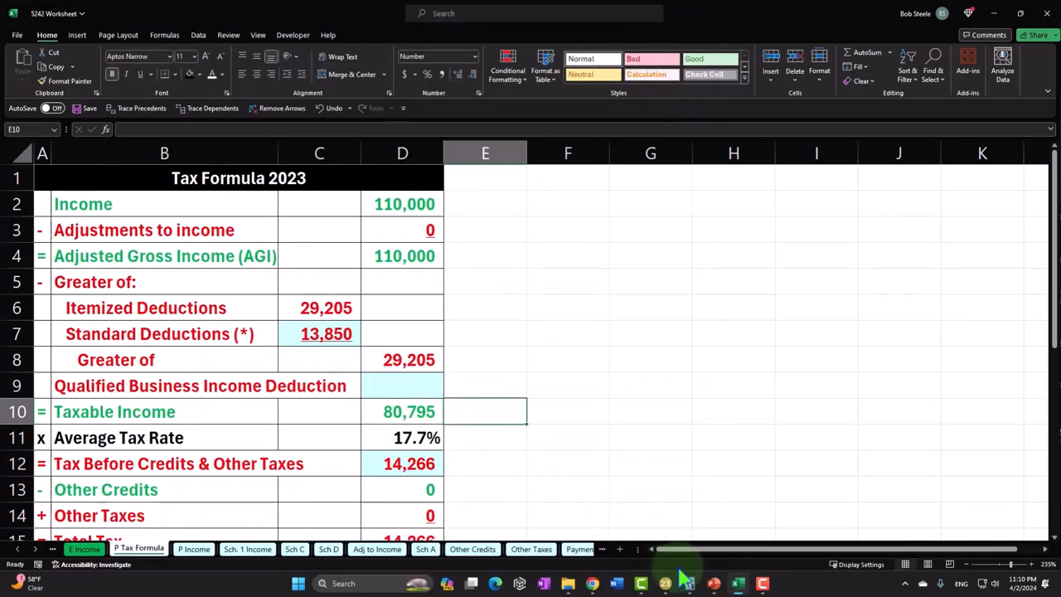
Step: Open the 5240 Other Itemized Deductions example PowerPoint from the course files folder
click(640, 583)
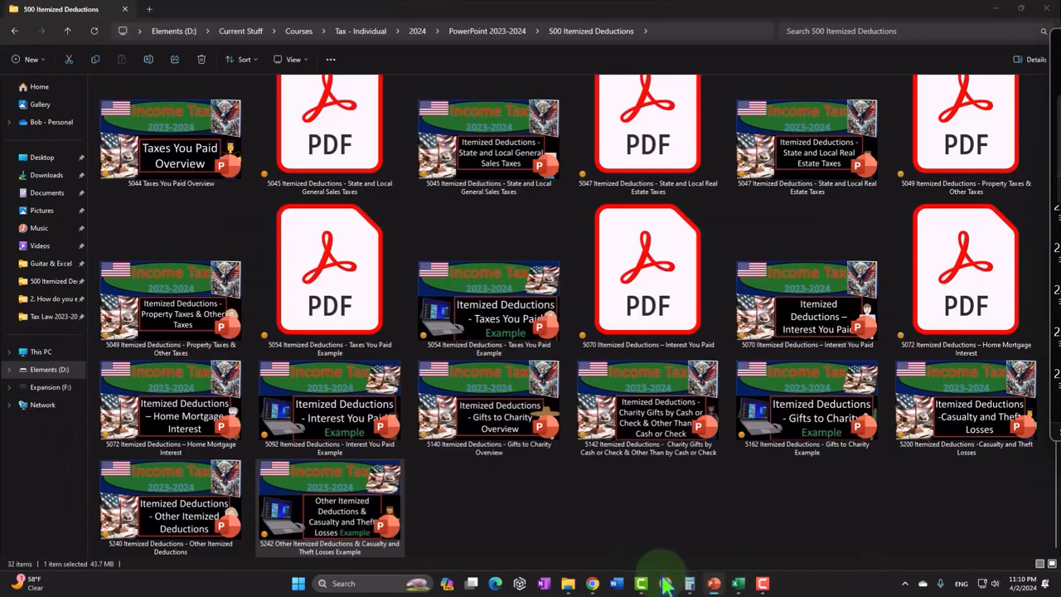
click(640, 584)
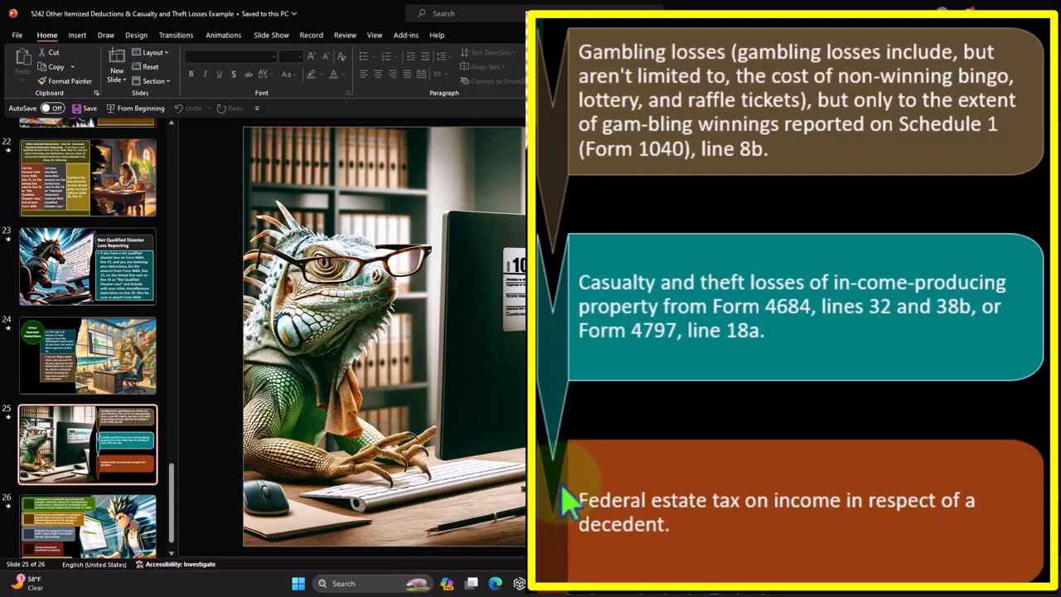
mouse_move(199, 517)
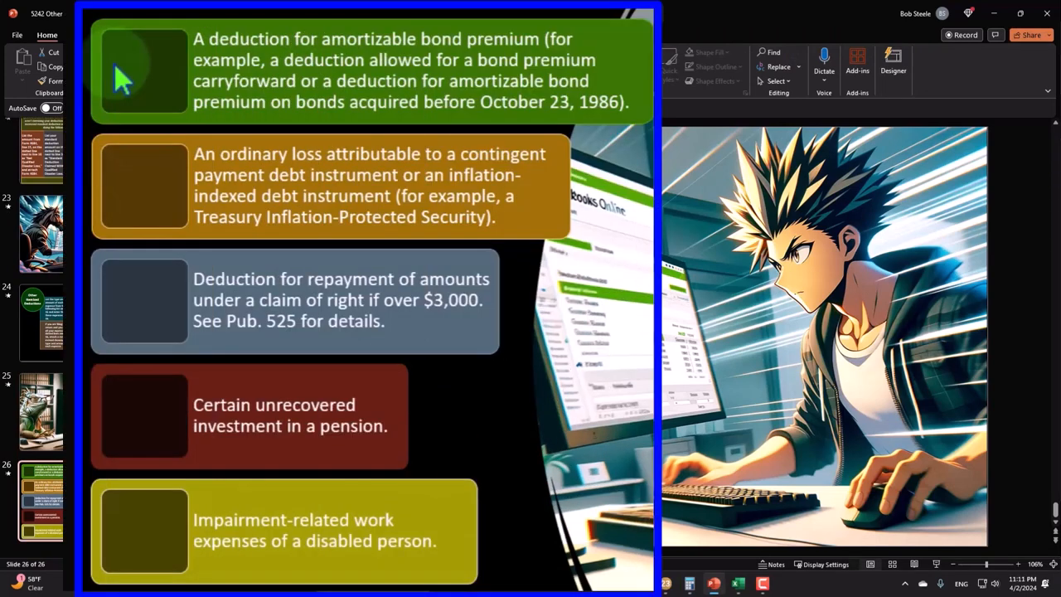
mouse_move(119, 229)
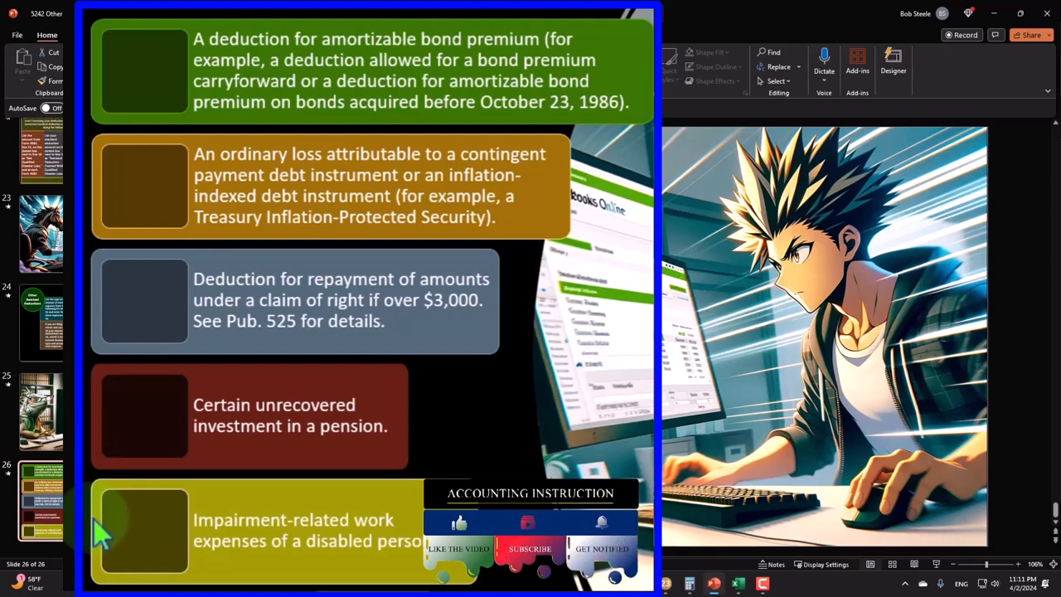
mouse_move(113, 413)
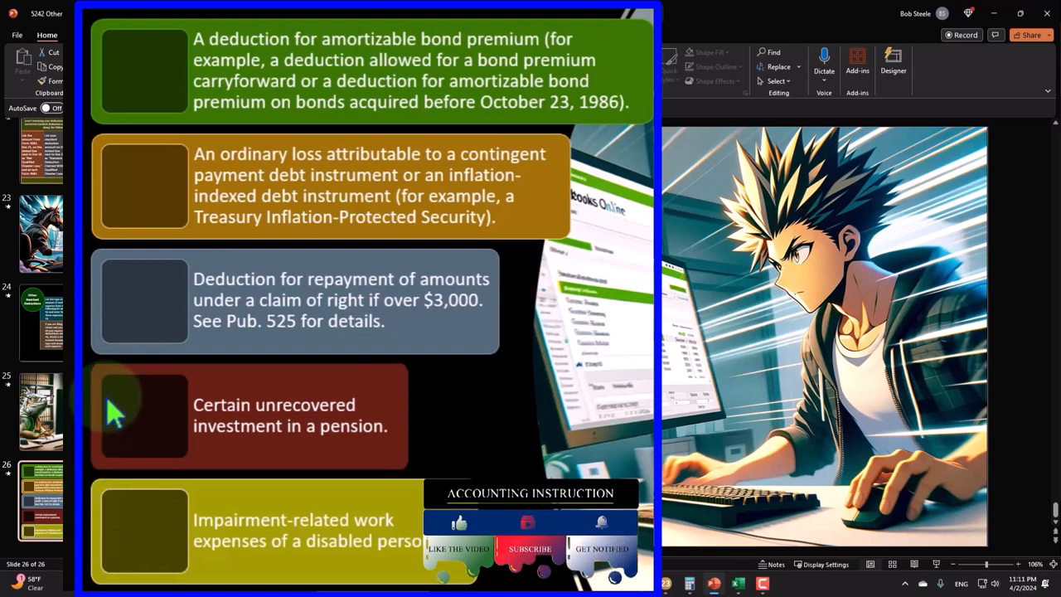